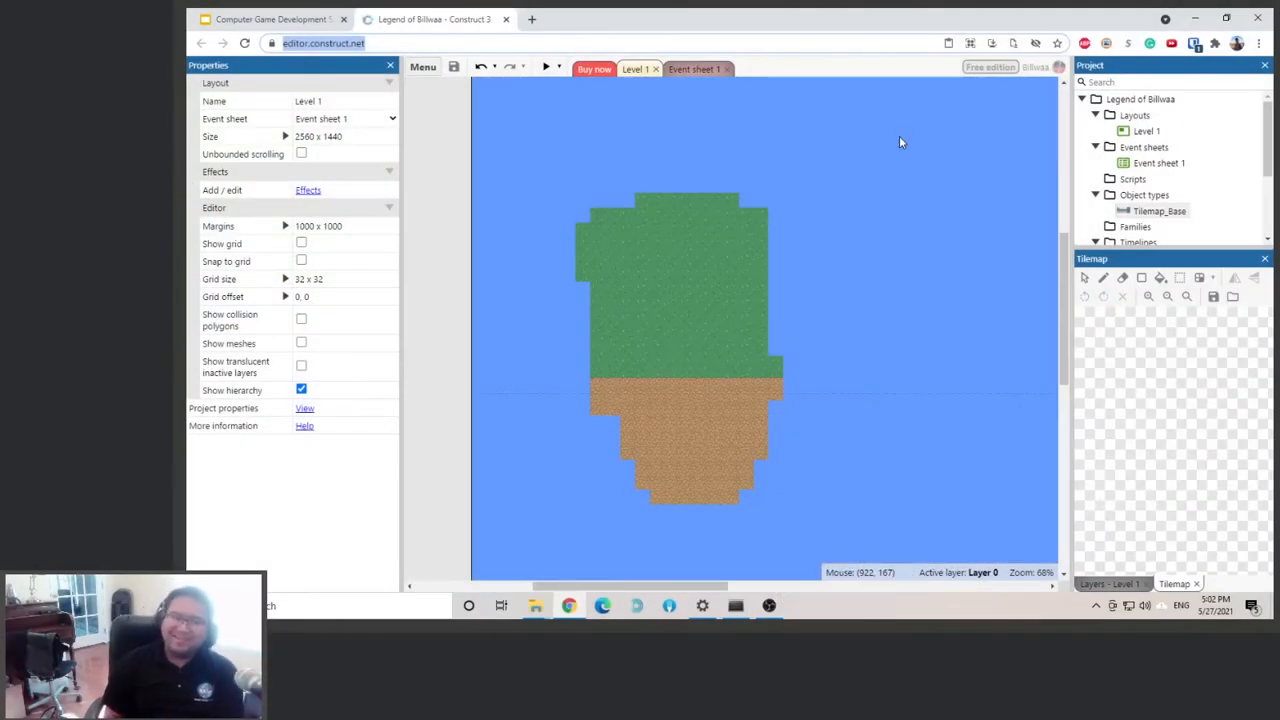
pyautogui.moveTo(864, 180)
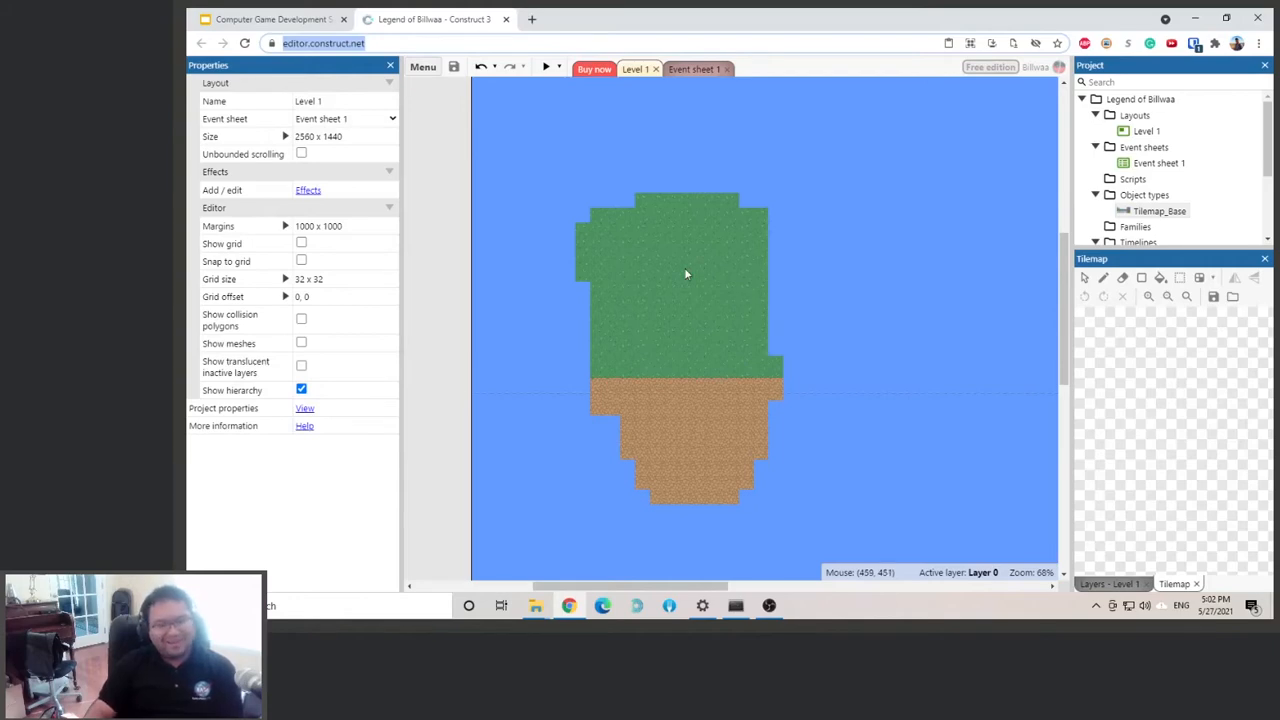
# Insert a new Sprite object type into the layout via the Insert new object dialog.
pyautogui.rightClick(684, 276)
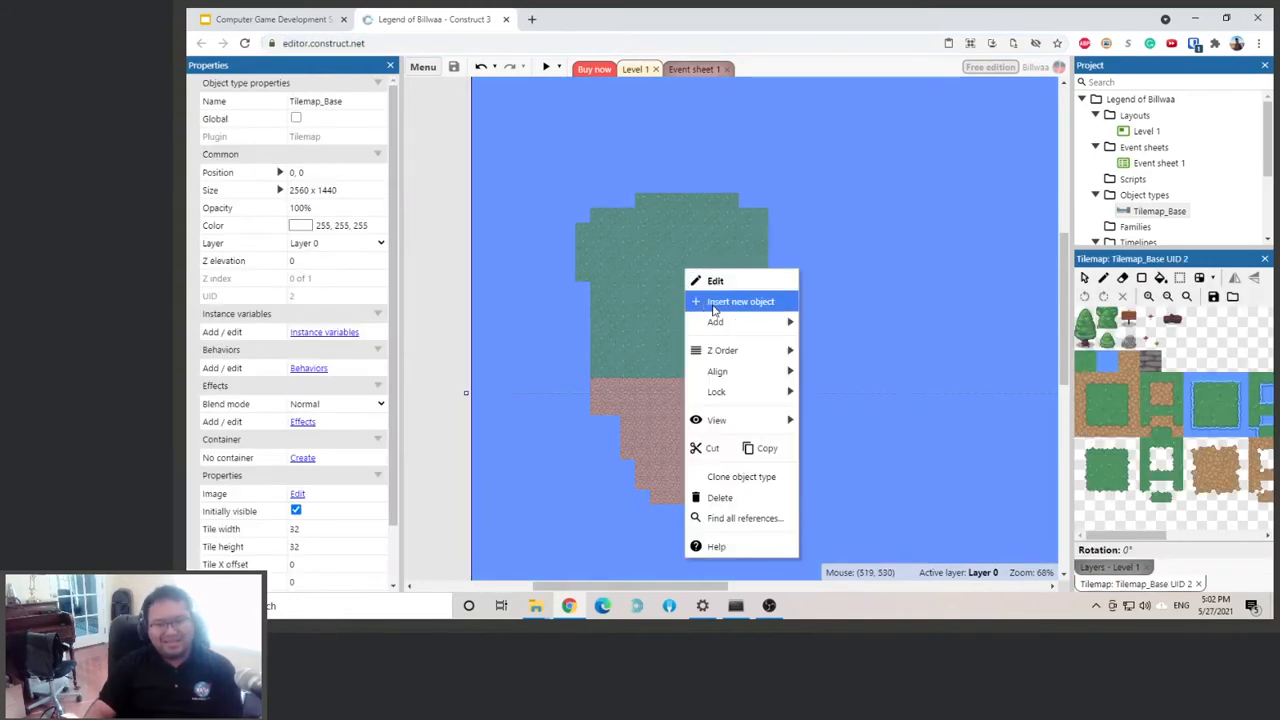
pyautogui.click(740, 300)
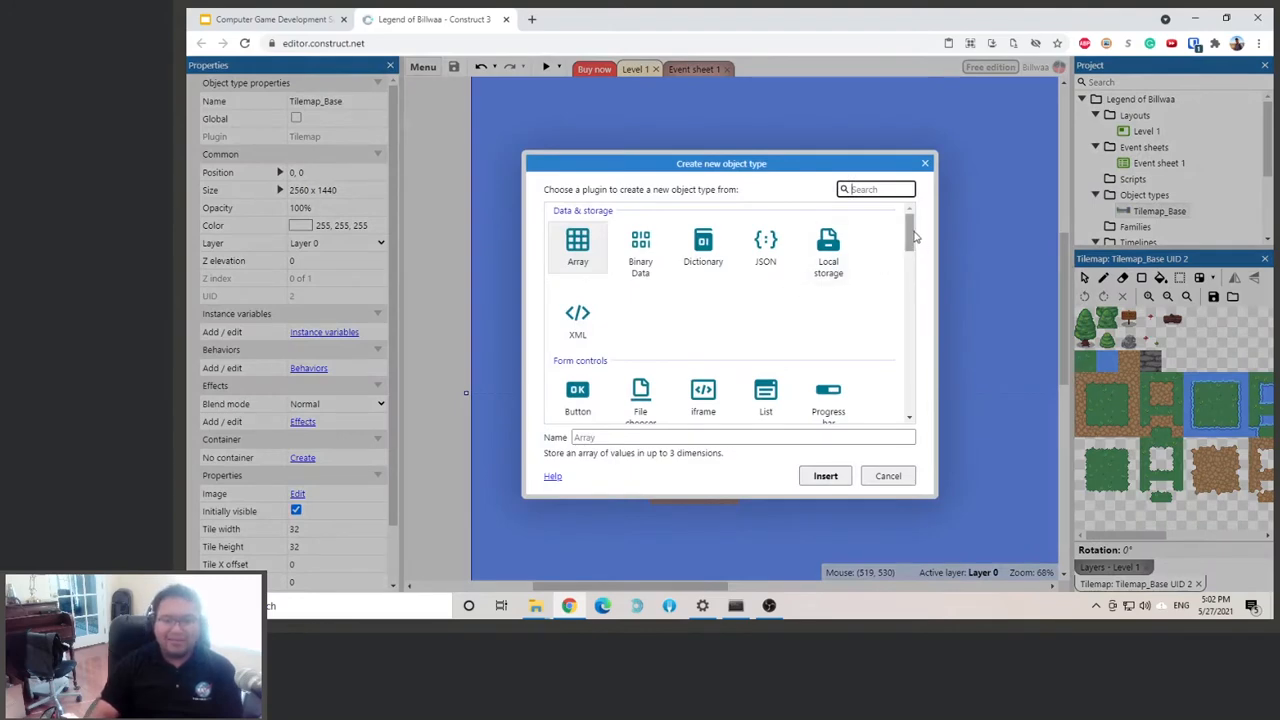
pyautogui.scroll(-3)
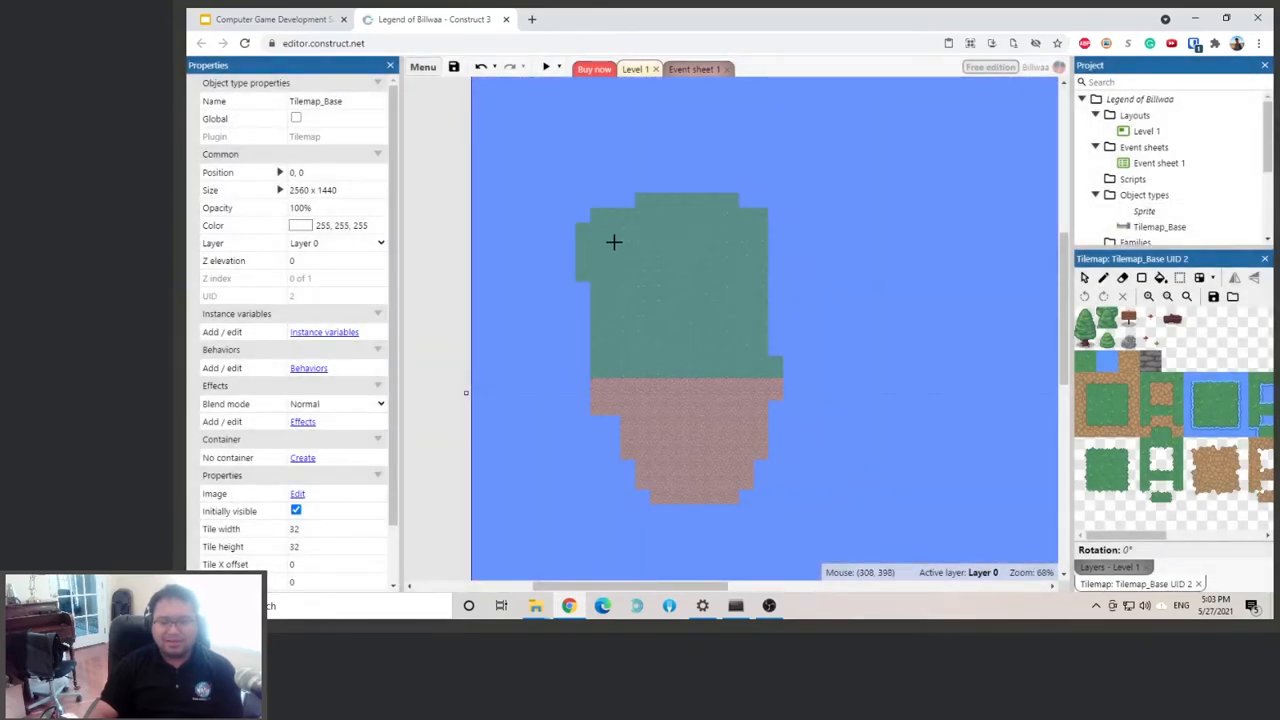
pyautogui.moveTo(522, 262)
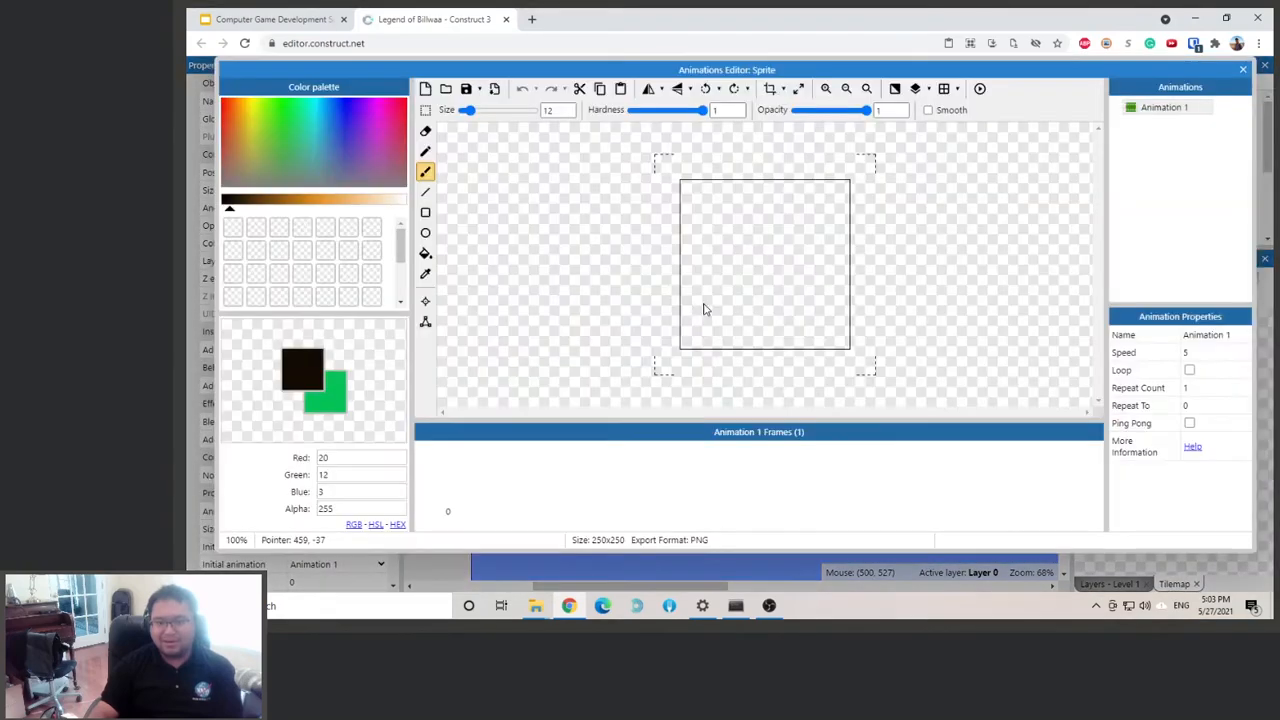
pyautogui.moveTo(676, 236)
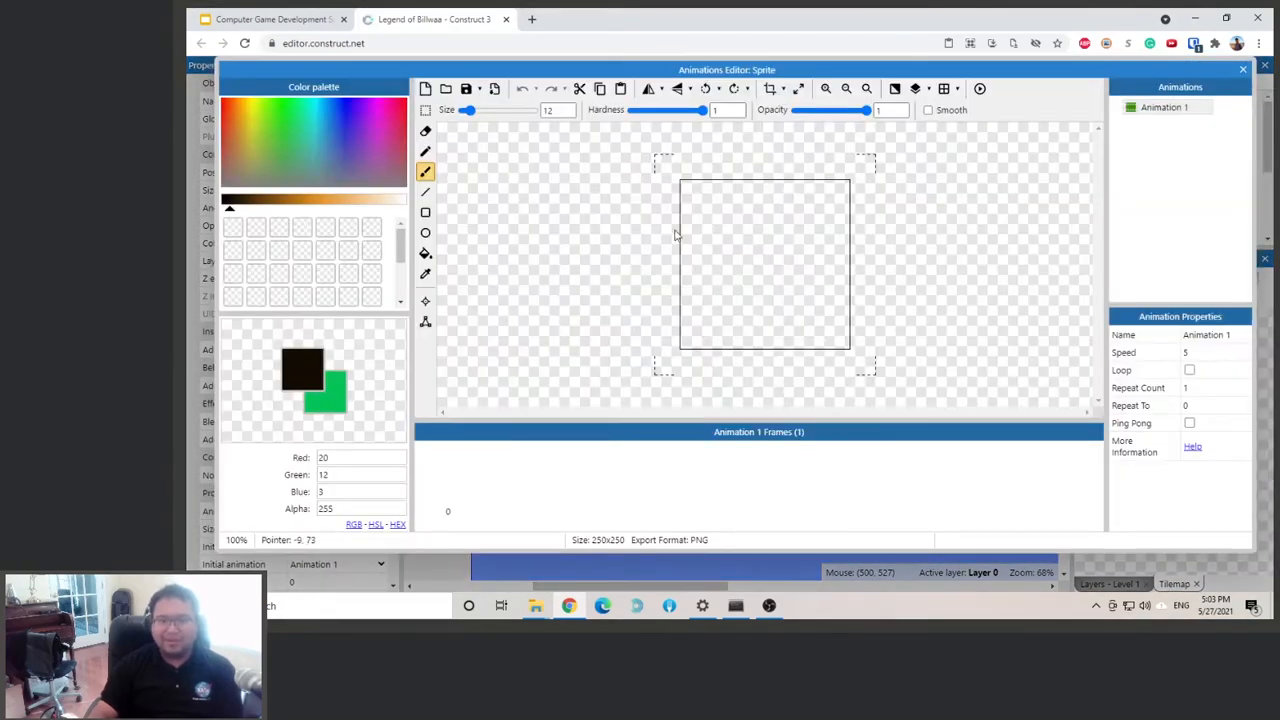
pyautogui.moveTo(868, 168)
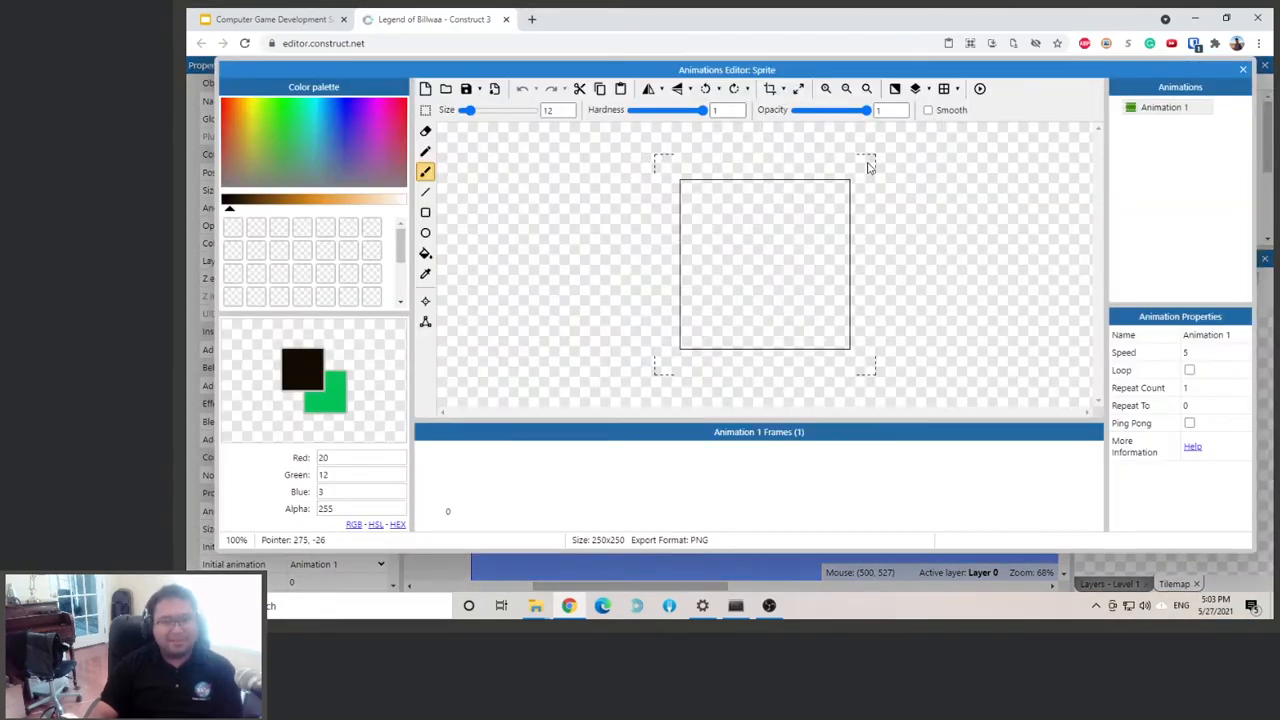
pyautogui.moveTo(870, 152)
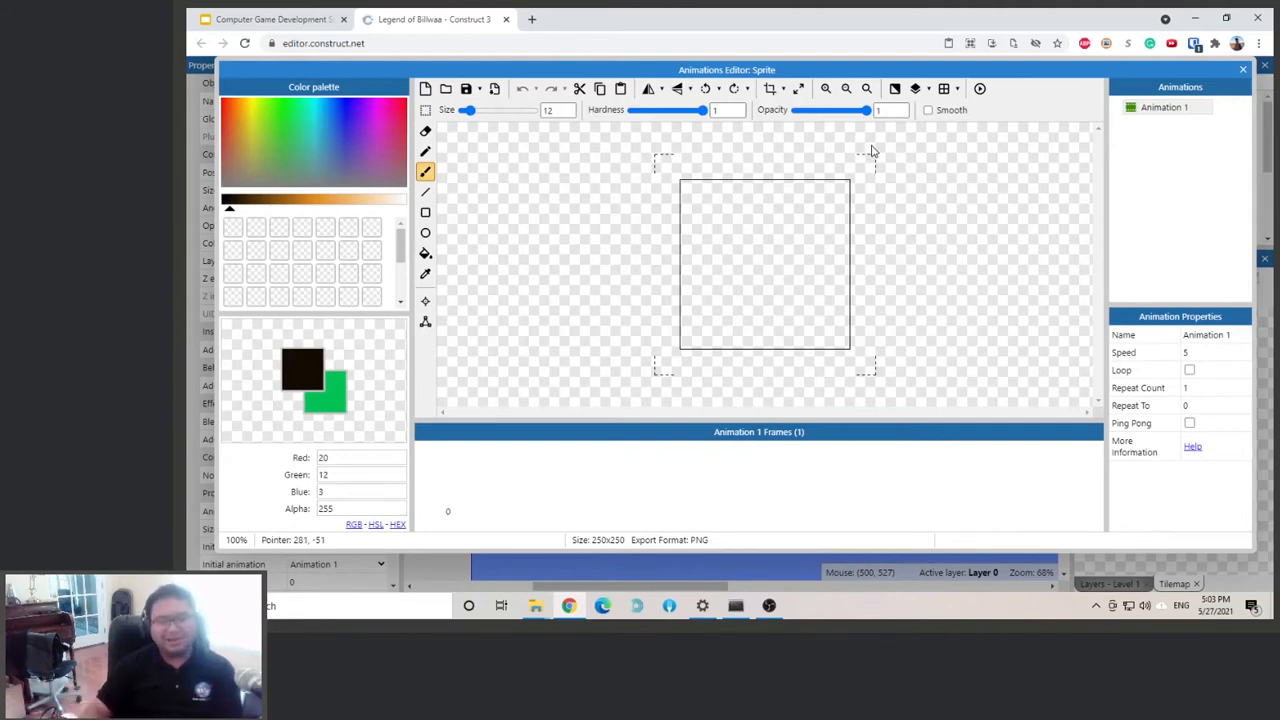
pyautogui.moveTo(704, 260)
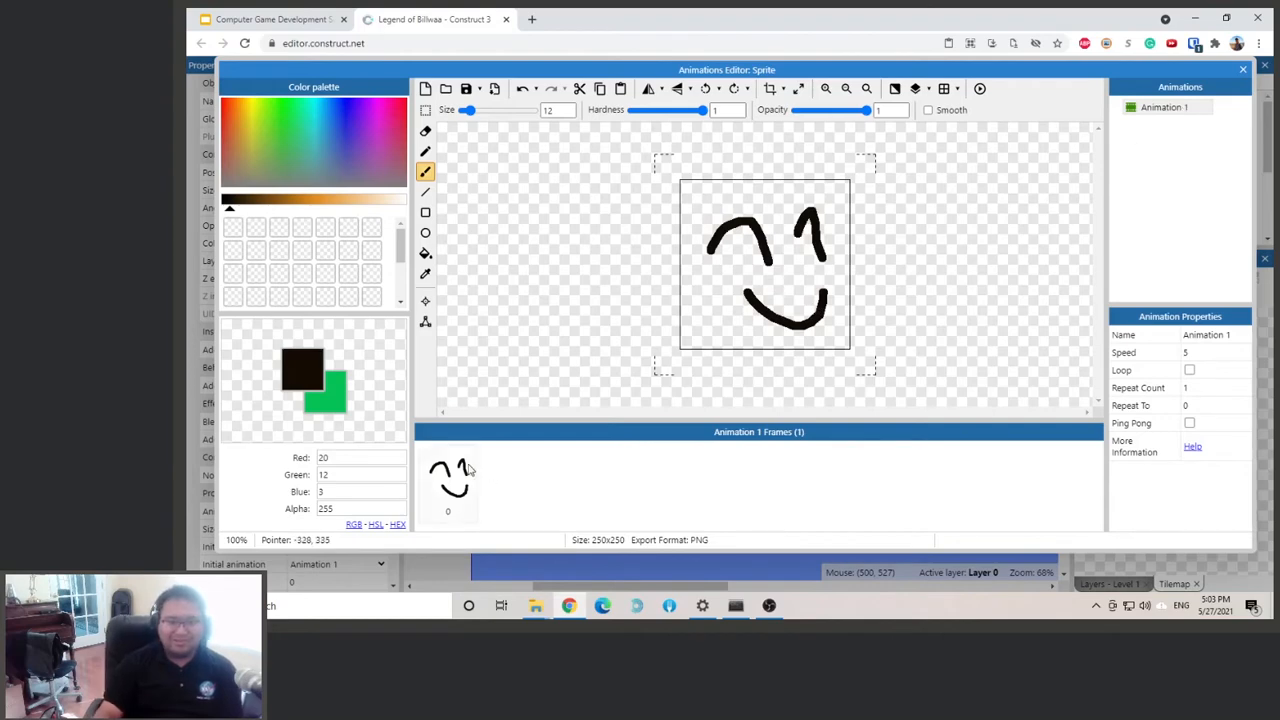
# Add another hand-drawn frame, then preview the three-frame face animation once.
pyautogui.click(448, 482)
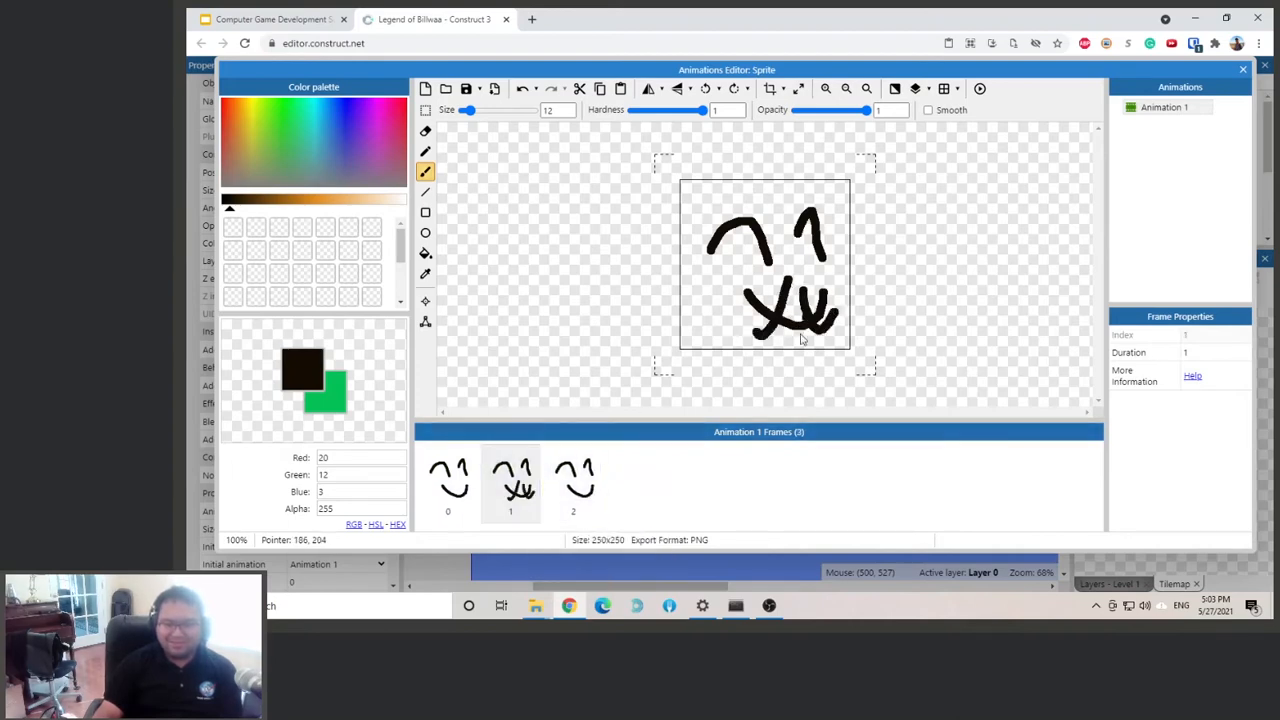
pyautogui.click(980, 88)
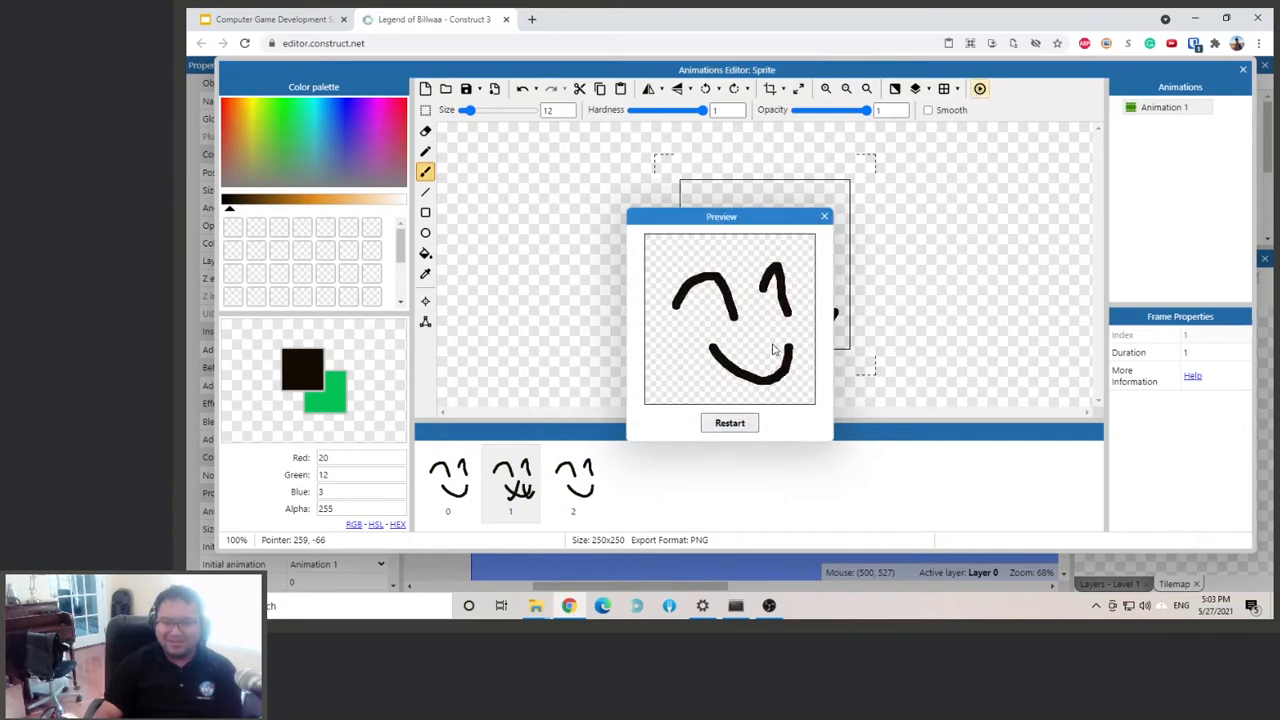
pyautogui.click(824, 216)
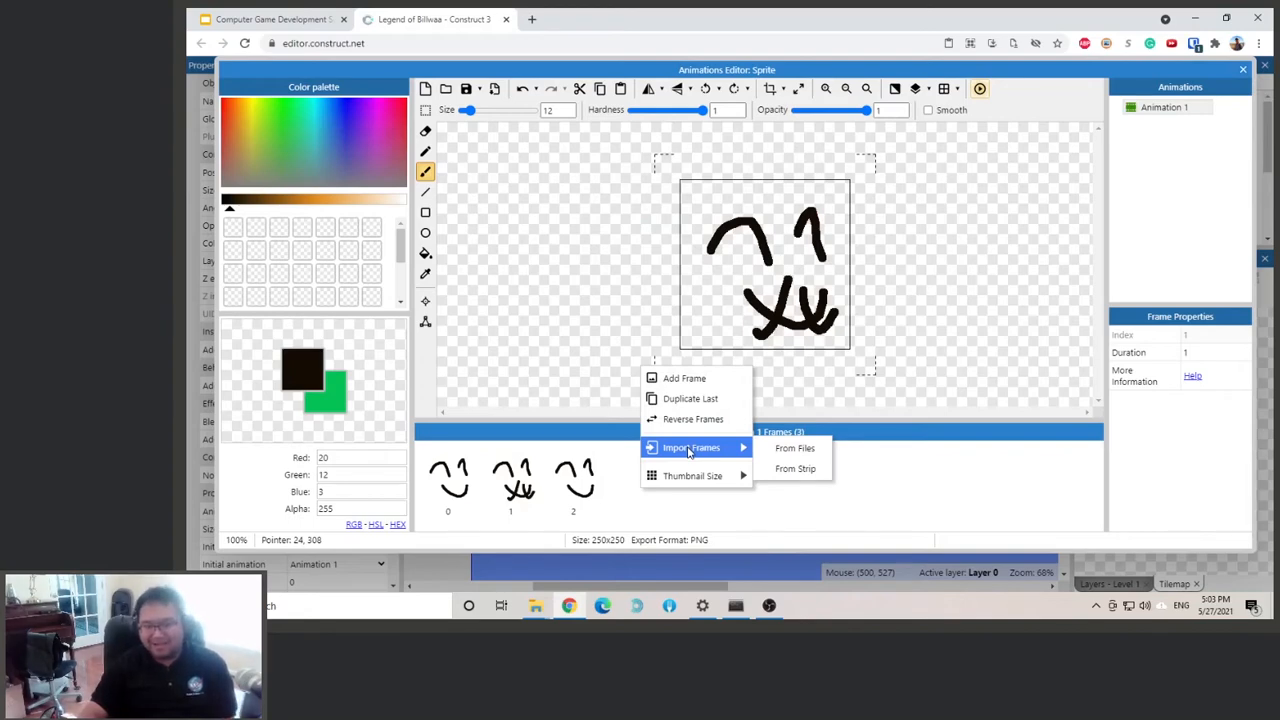
pyautogui.moveTo(898, 488)
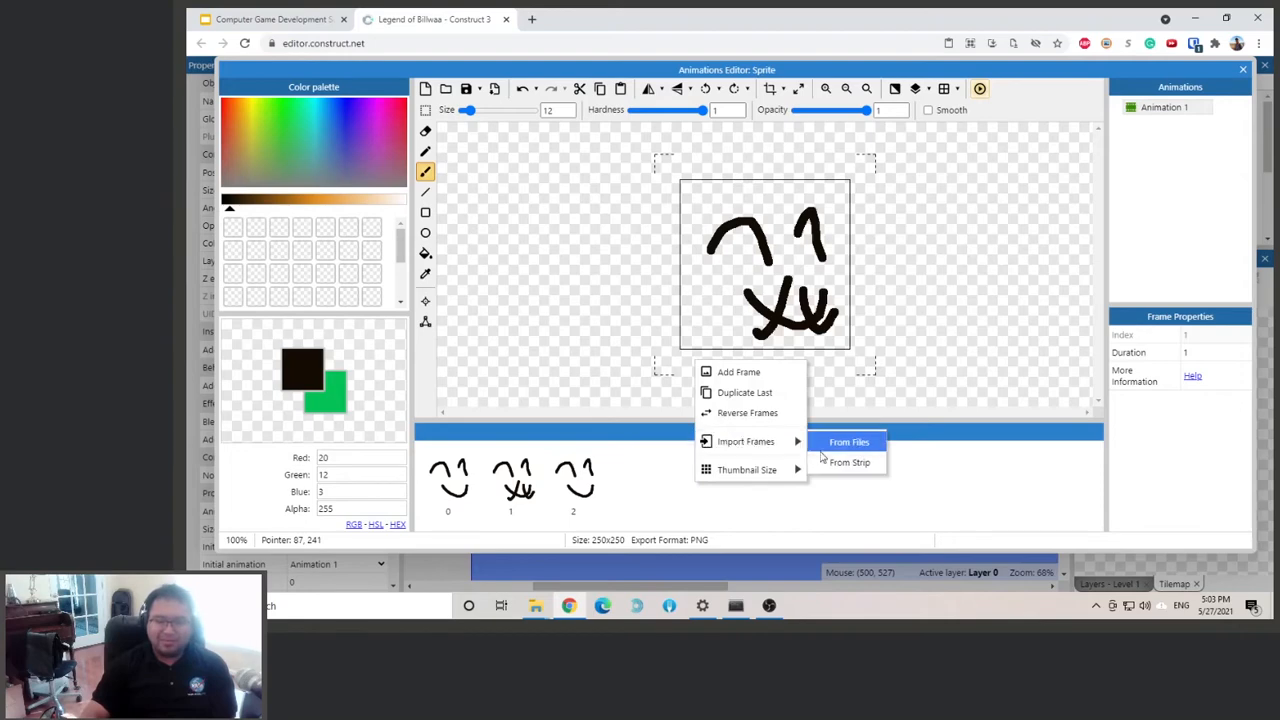
pyautogui.moveTo(848, 462)
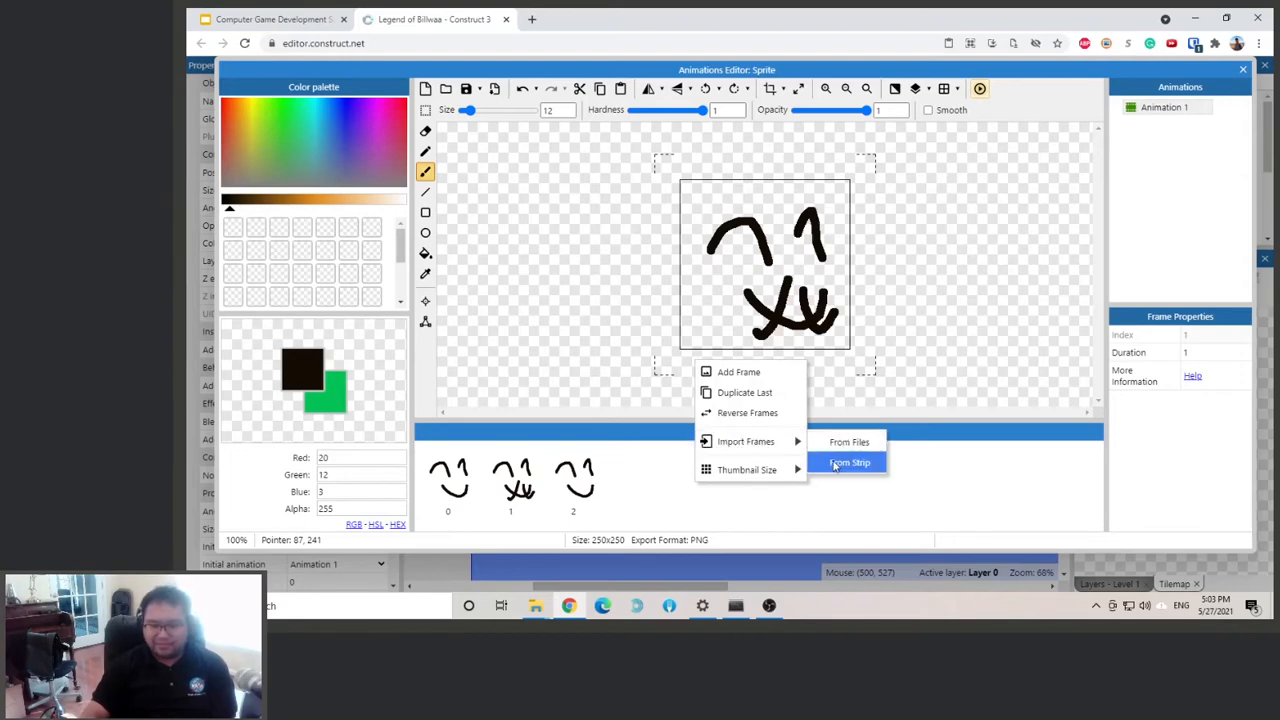
# Import frames from a strip, choosing the idle strip in Tiny Adventure Pack > Character > Char_one > idle.
pyautogui.click(848, 442)
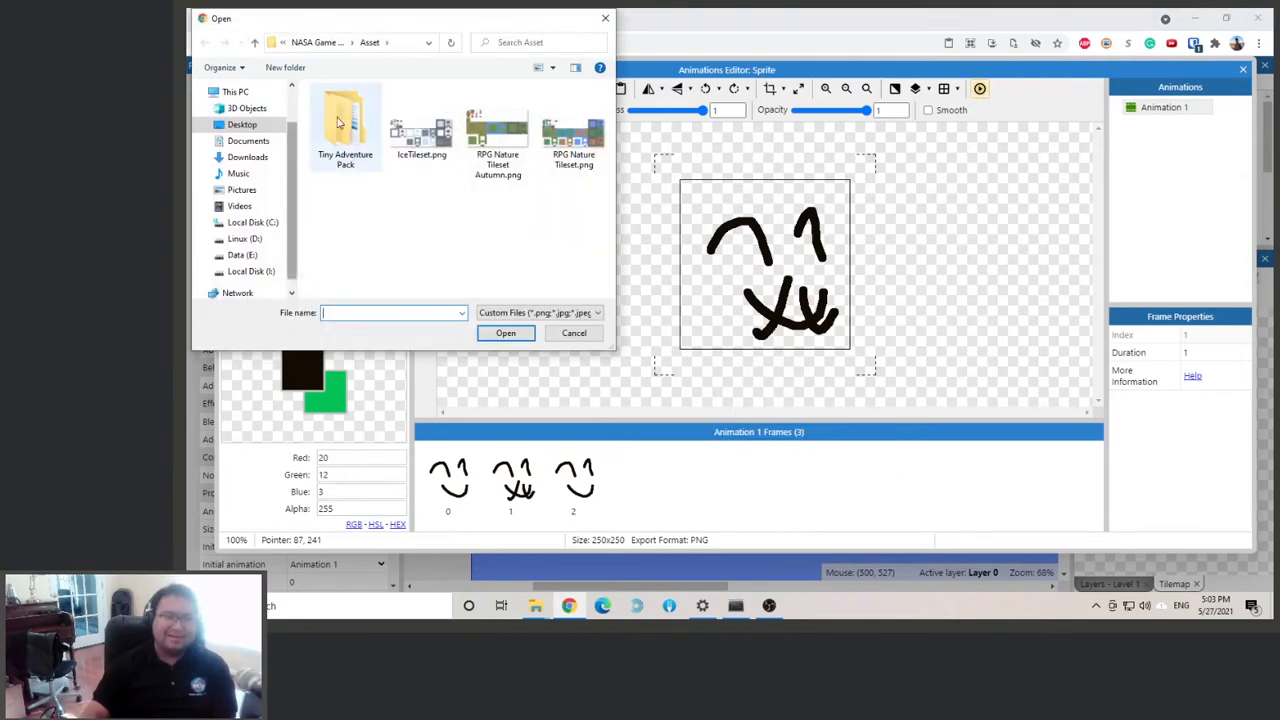
pyautogui.doubleClick(344, 124)
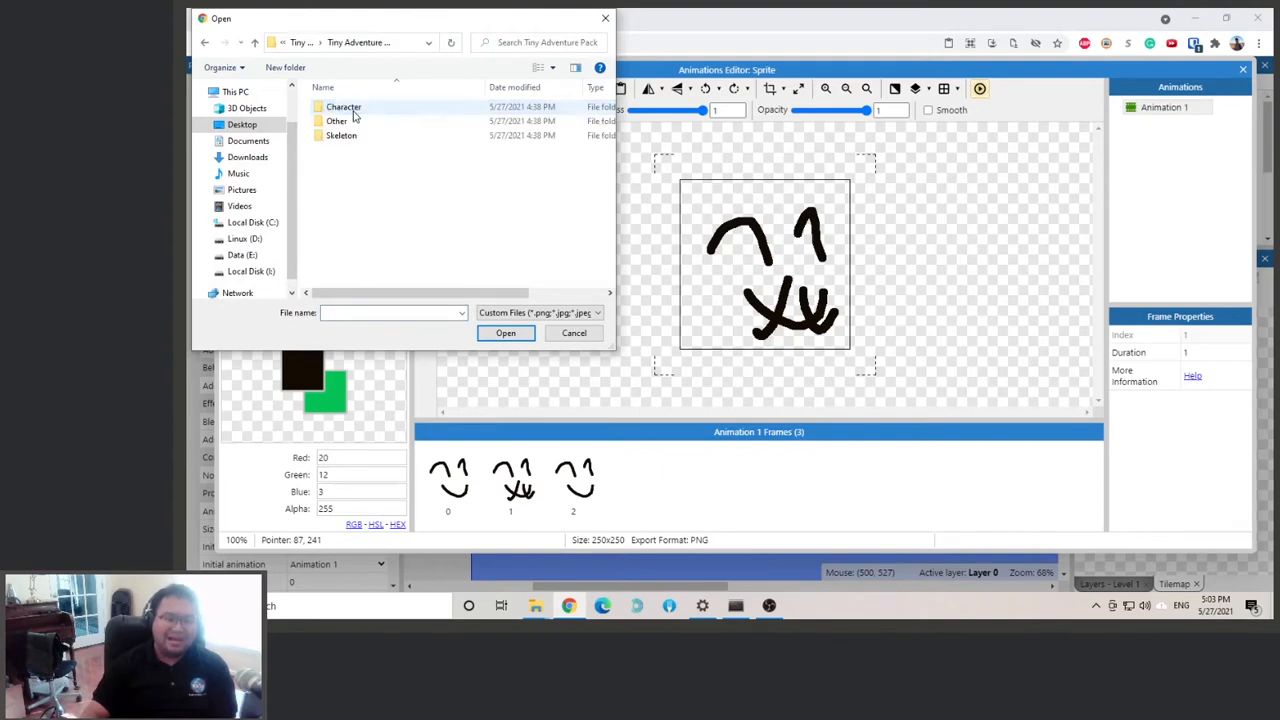
pyautogui.doubleClick(344, 106)
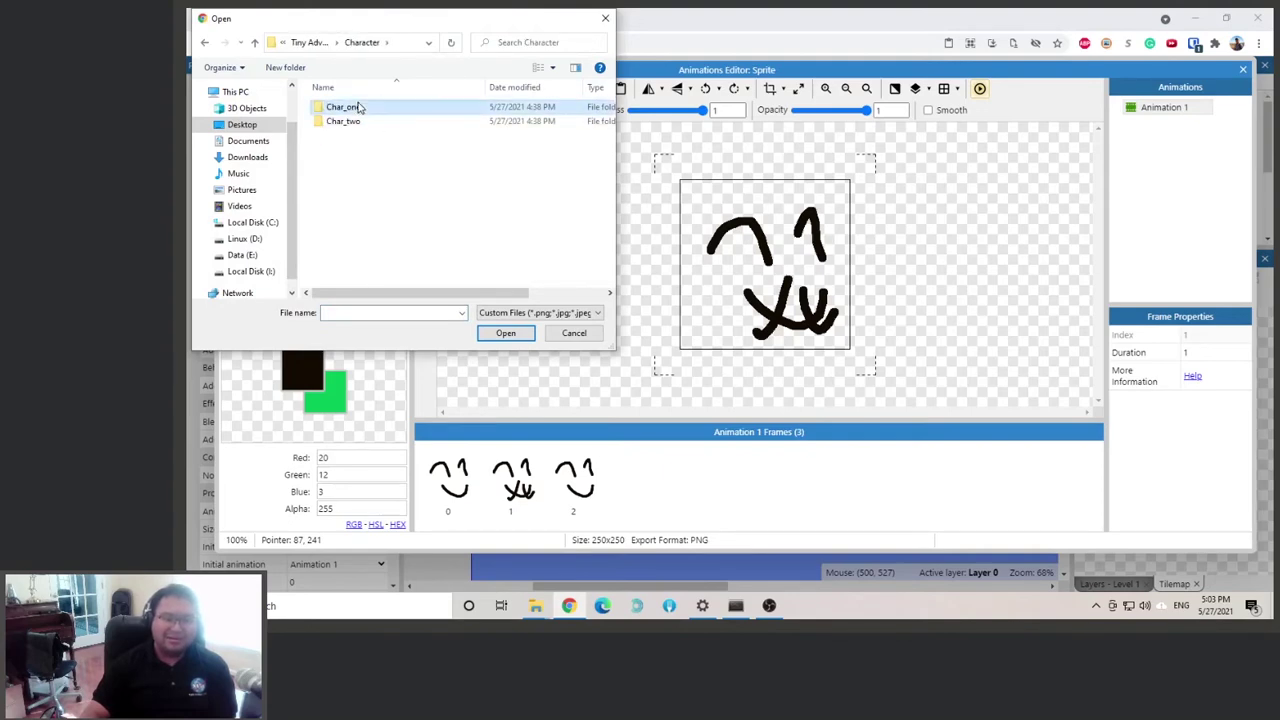
pyautogui.doubleClick(342, 106)
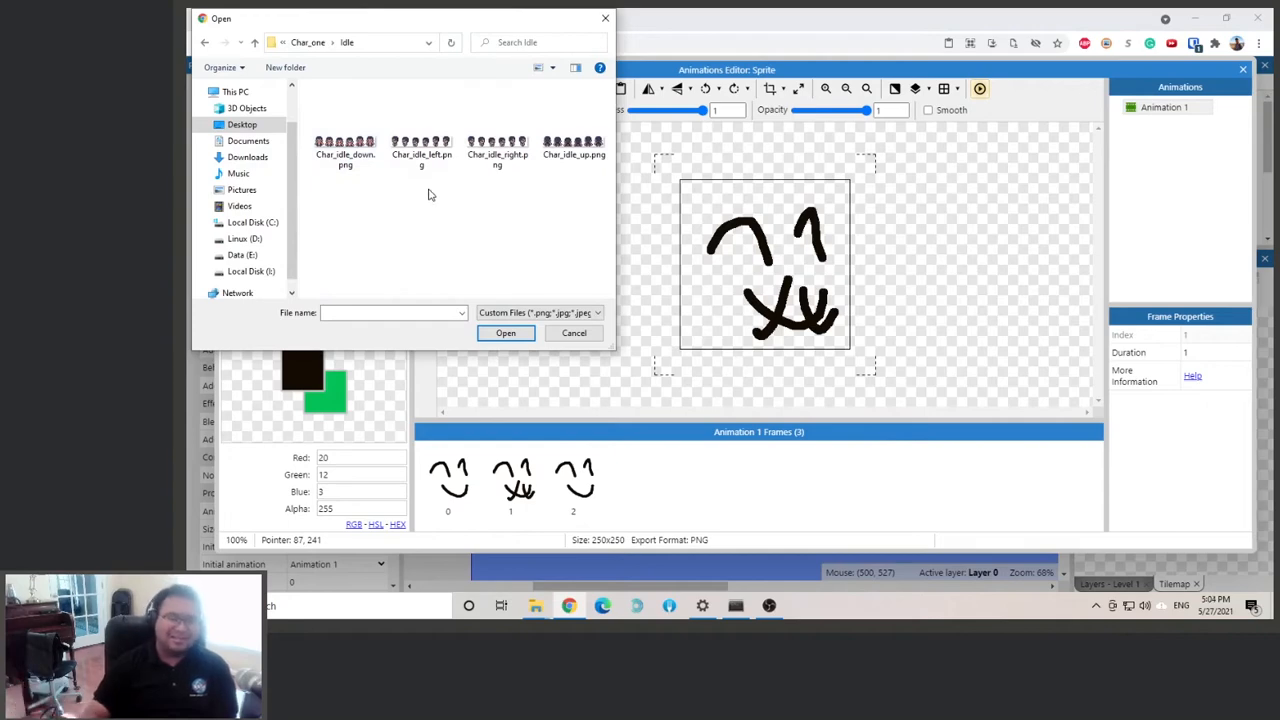
pyautogui.click(344, 144)
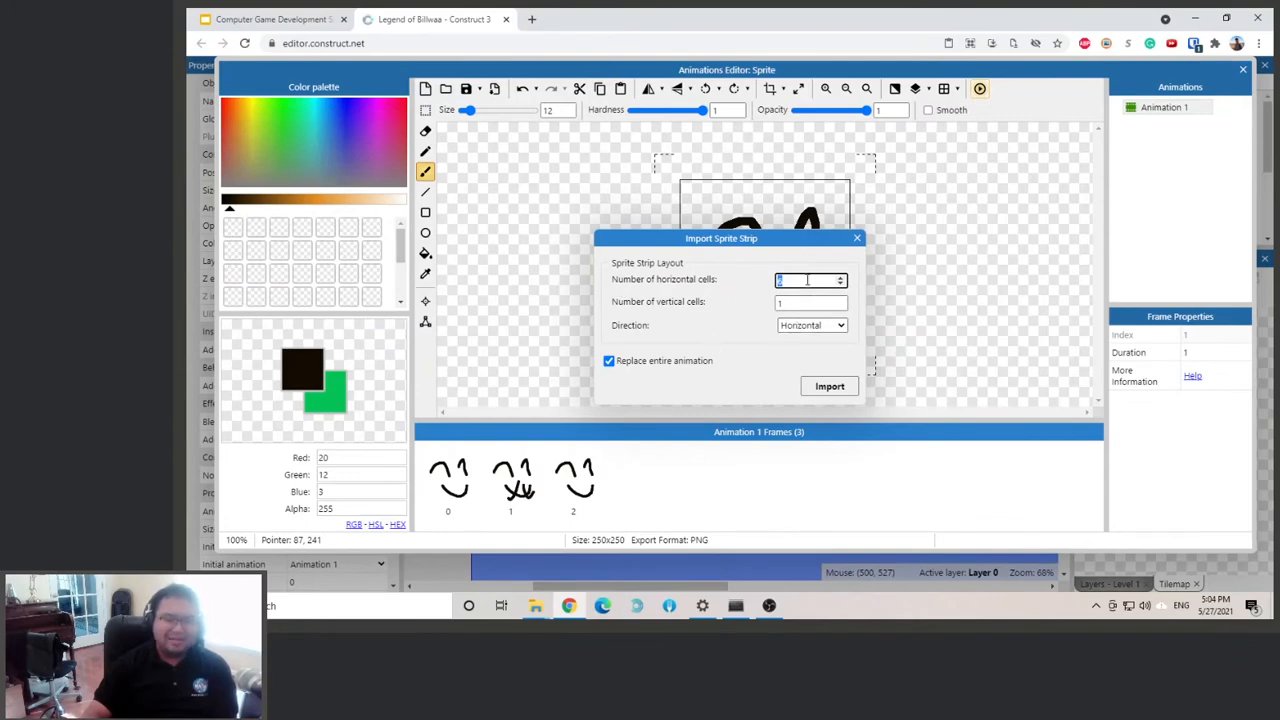
pyautogui.moveTo(744, 290)
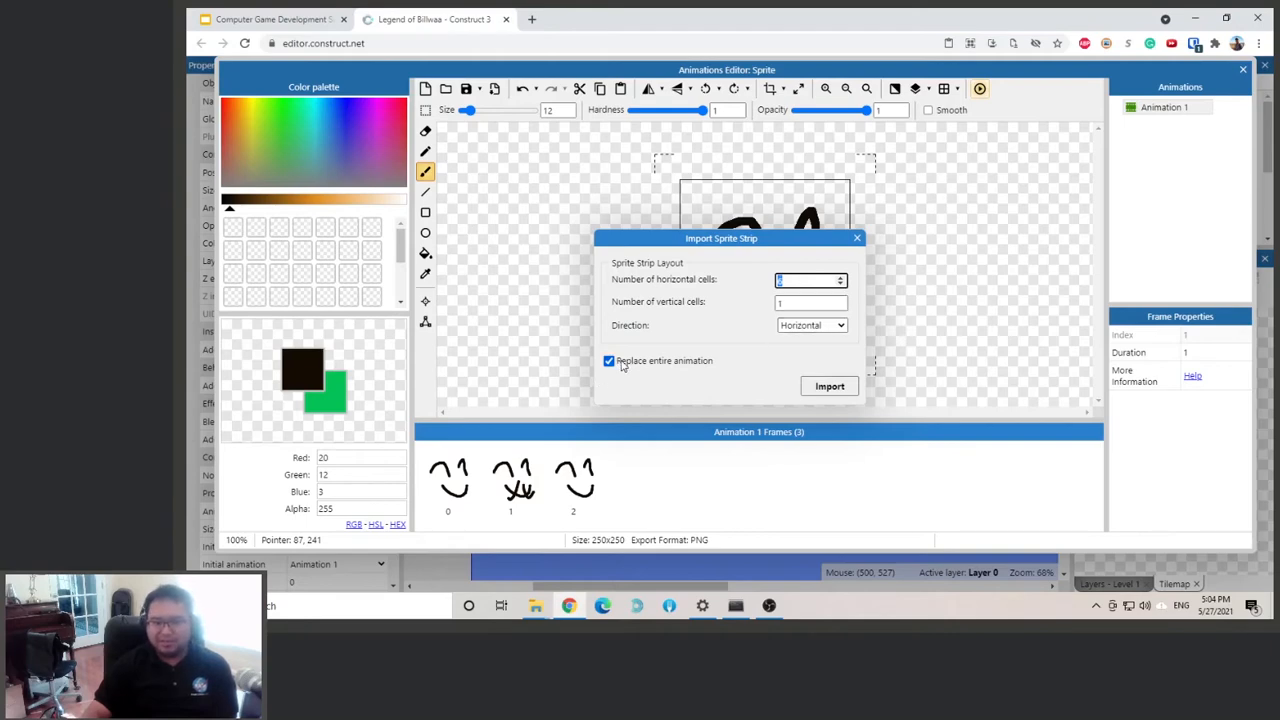
# Set the strip import to replace the entire animation.
pyautogui.click(828, 386)
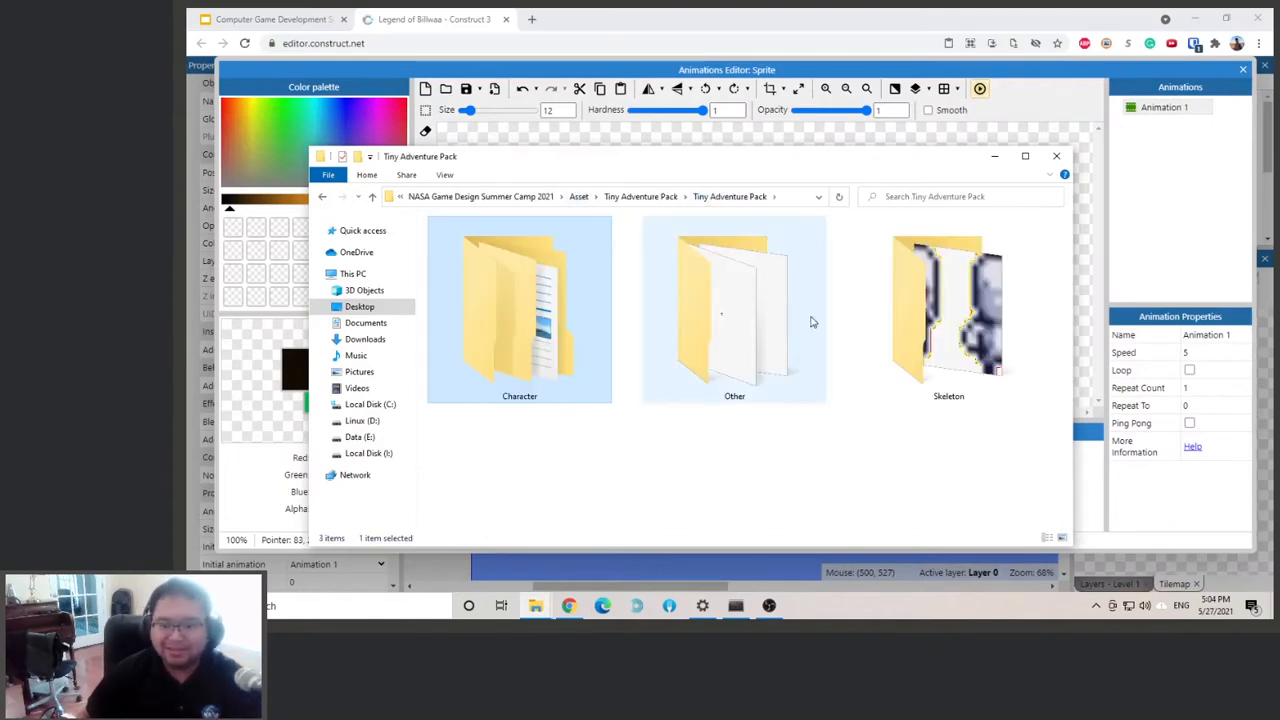
# View the Char_idle_down strip zoomed in Windows Photos, then close the preview.
pyautogui.doubleClick(520, 308)
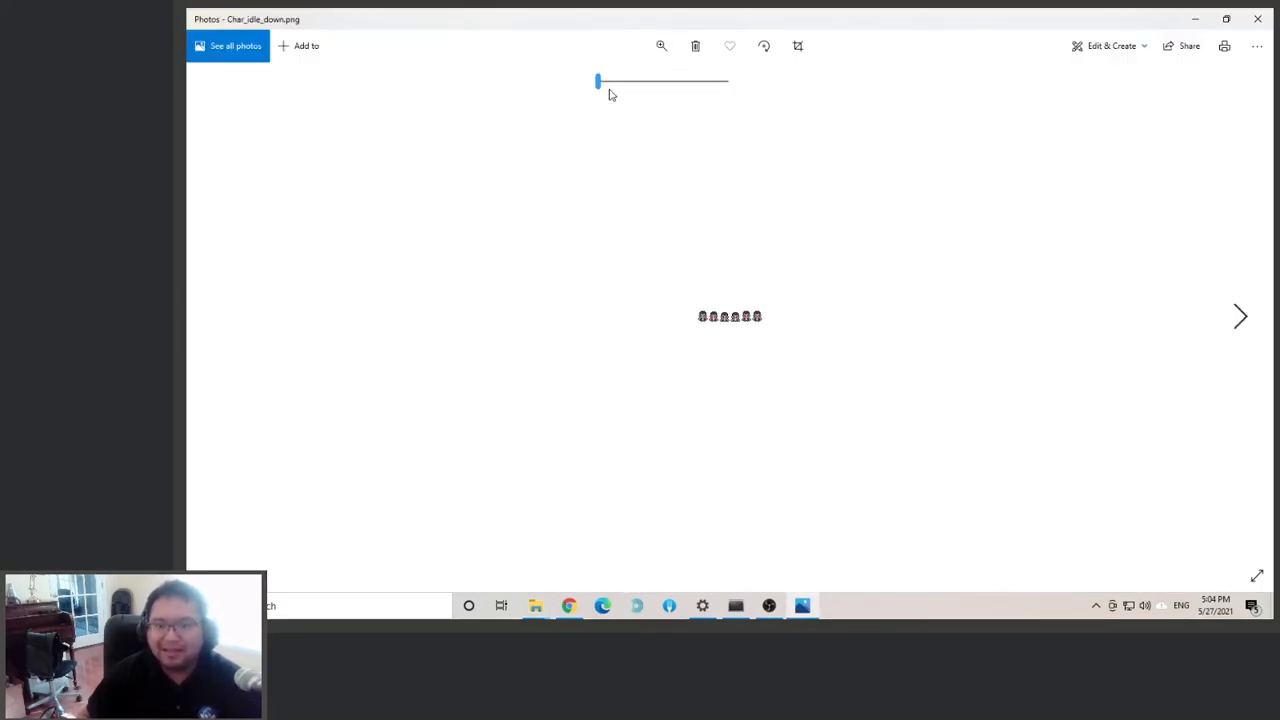
pyautogui.moveTo(596, 80); pyautogui.dragTo(688, 80)
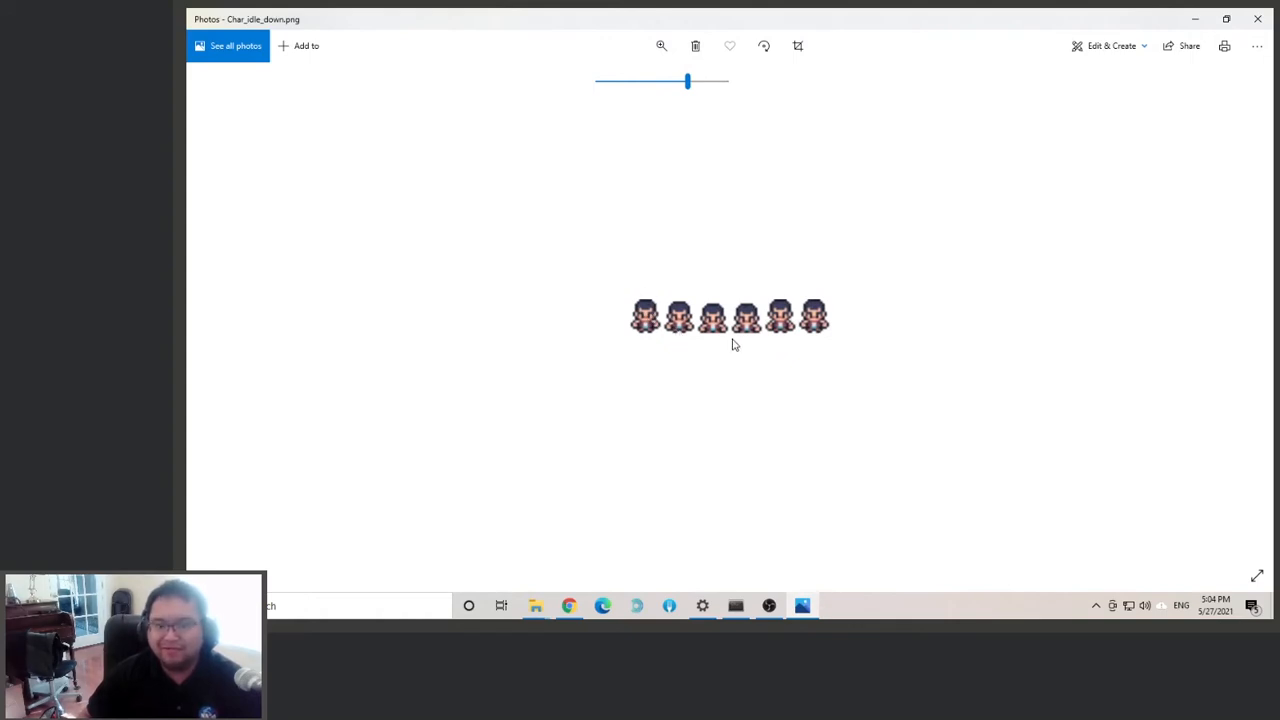
pyautogui.moveTo(676, 324)
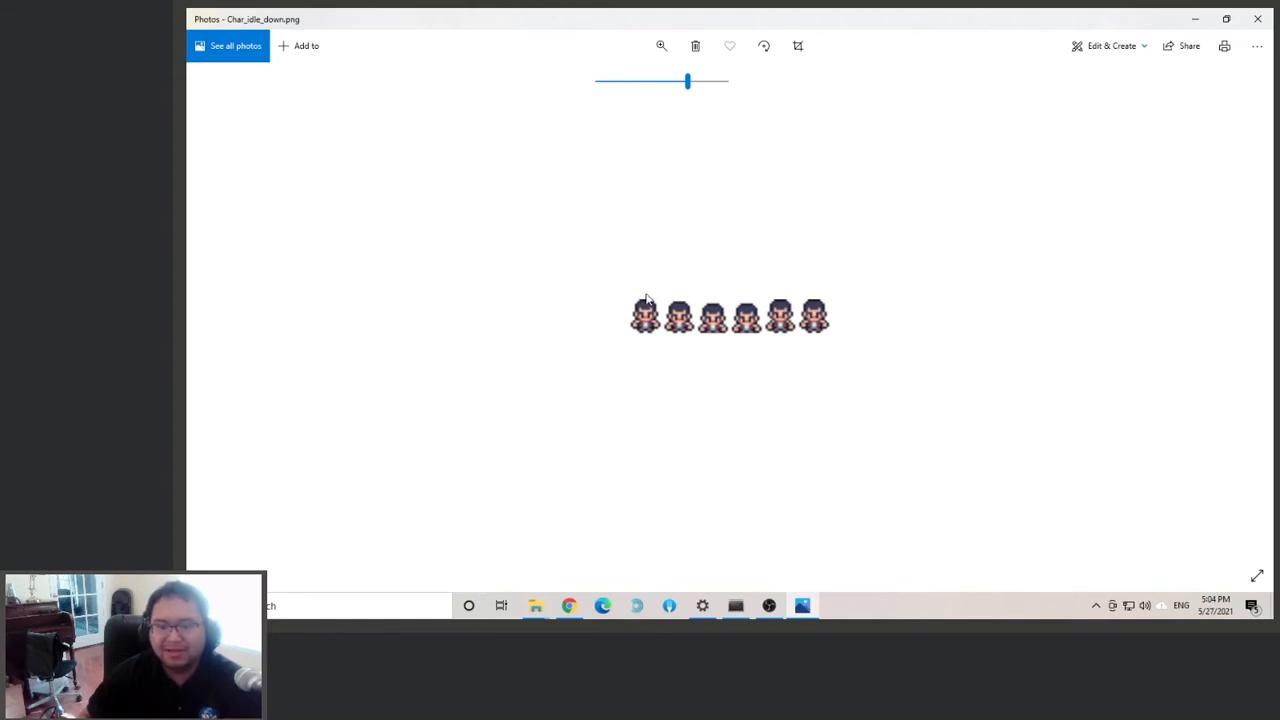
pyautogui.moveTo(668, 300)
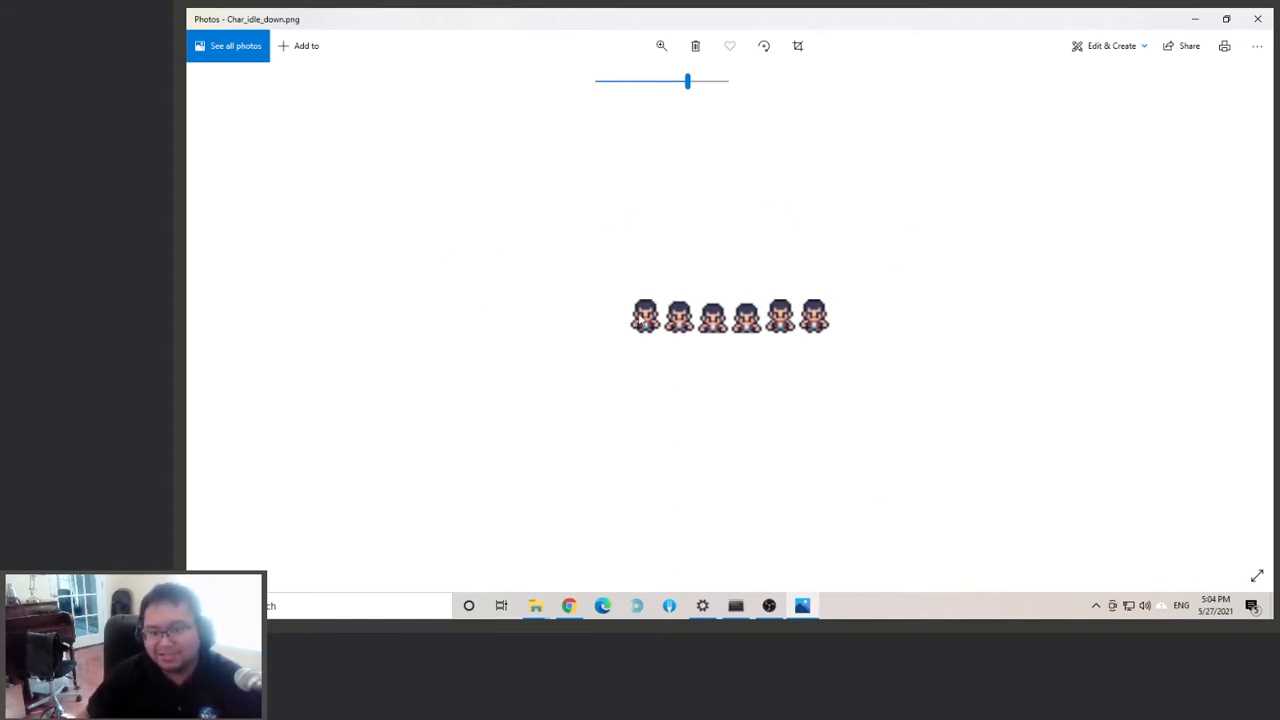
pyautogui.moveTo(762, 260)
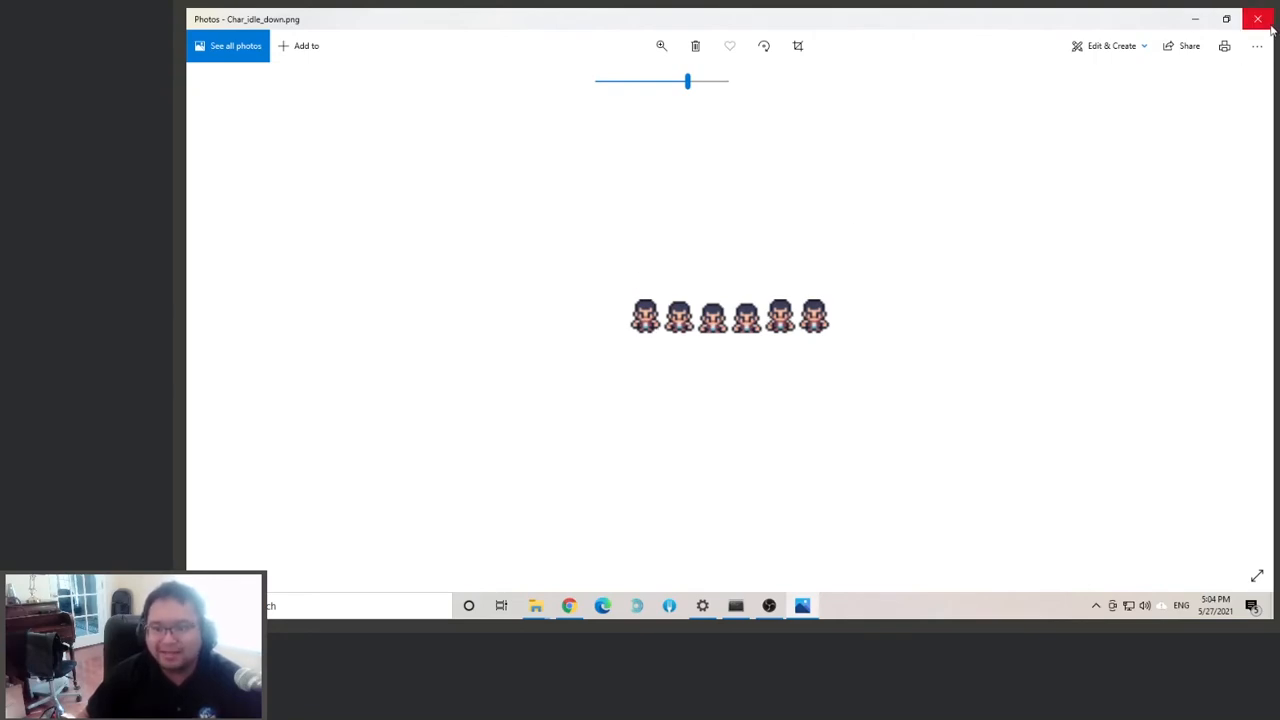
pyautogui.click(1258, 20)
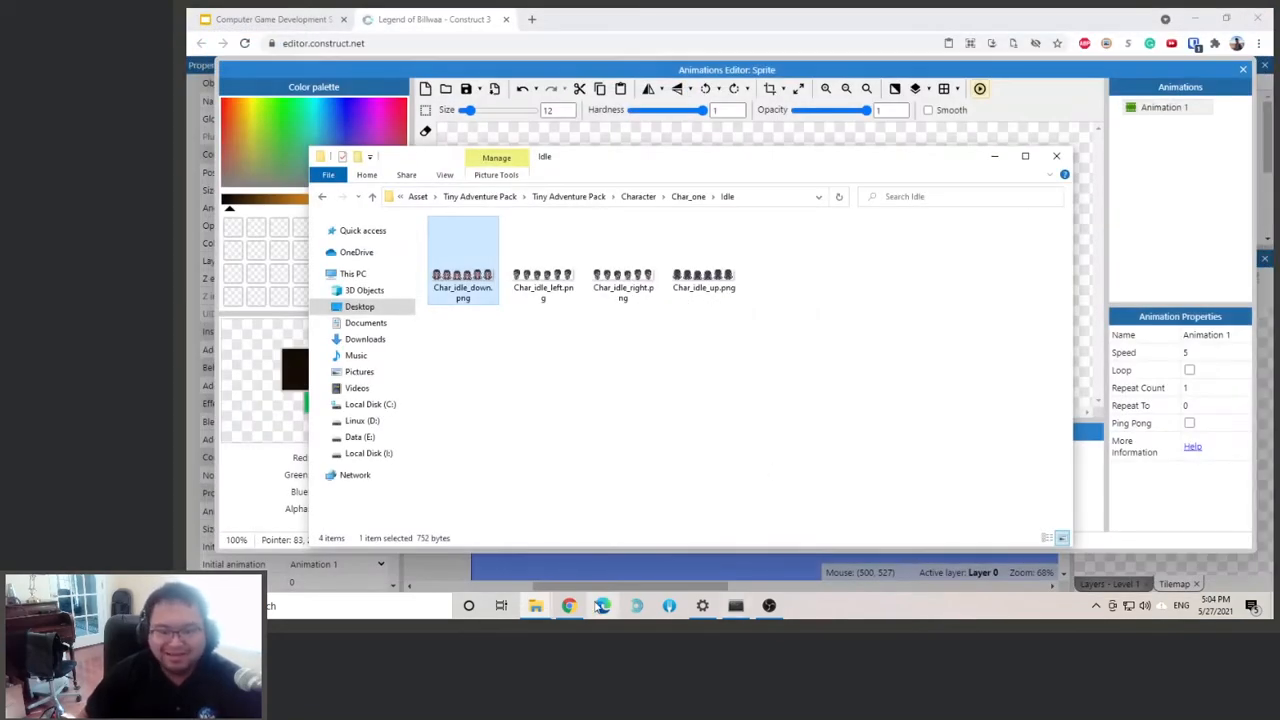
# Import the six idle-down frames and rename Animation 1 to Idle_Down.
pyautogui.click(1056, 156)
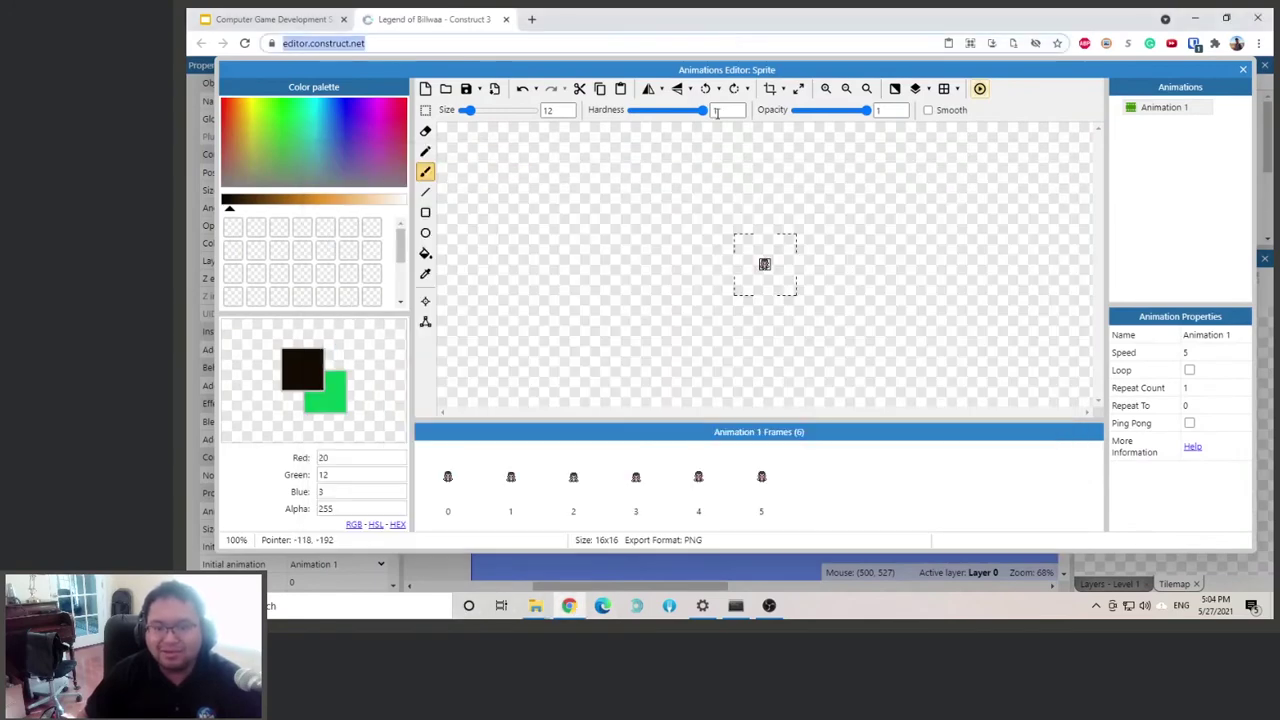
pyautogui.click(448, 482)
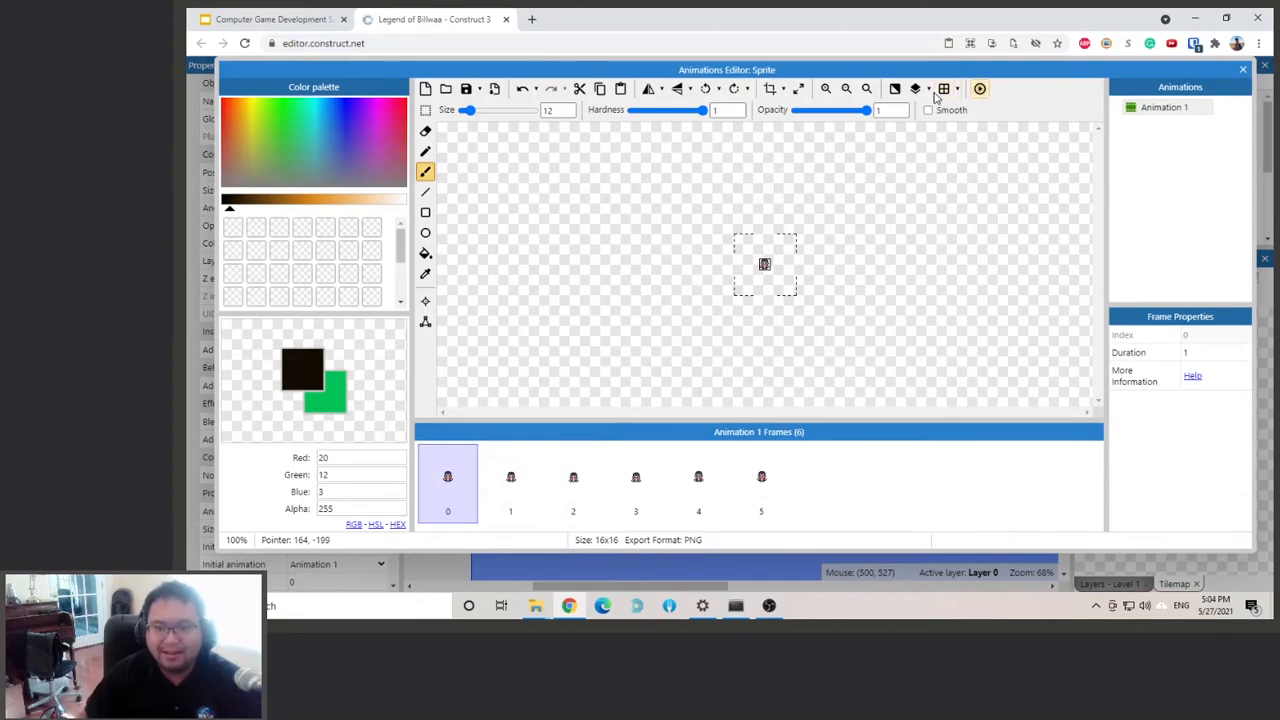
pyautogui.doubleClick(1164, 108)
pyautogui.write('Idle_Down')
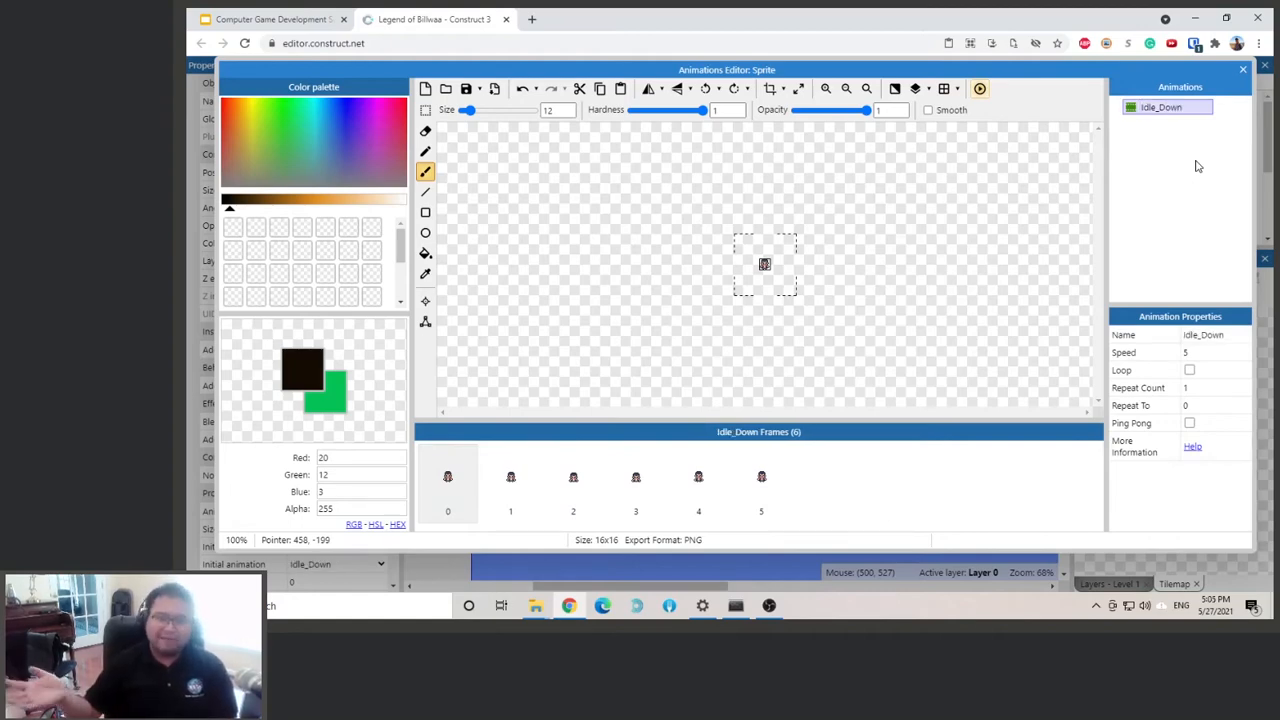
pyautogui.moveTo(1178, 176)
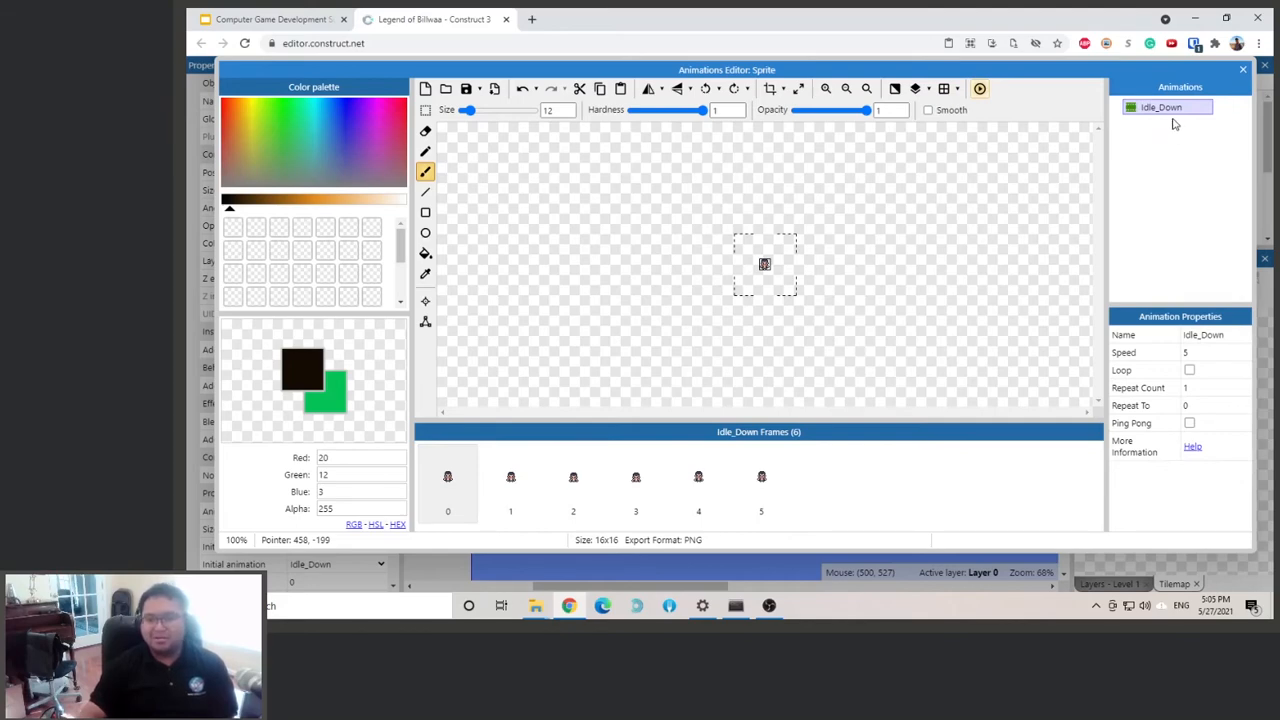
pyautogui.moveTo(1148, 144)
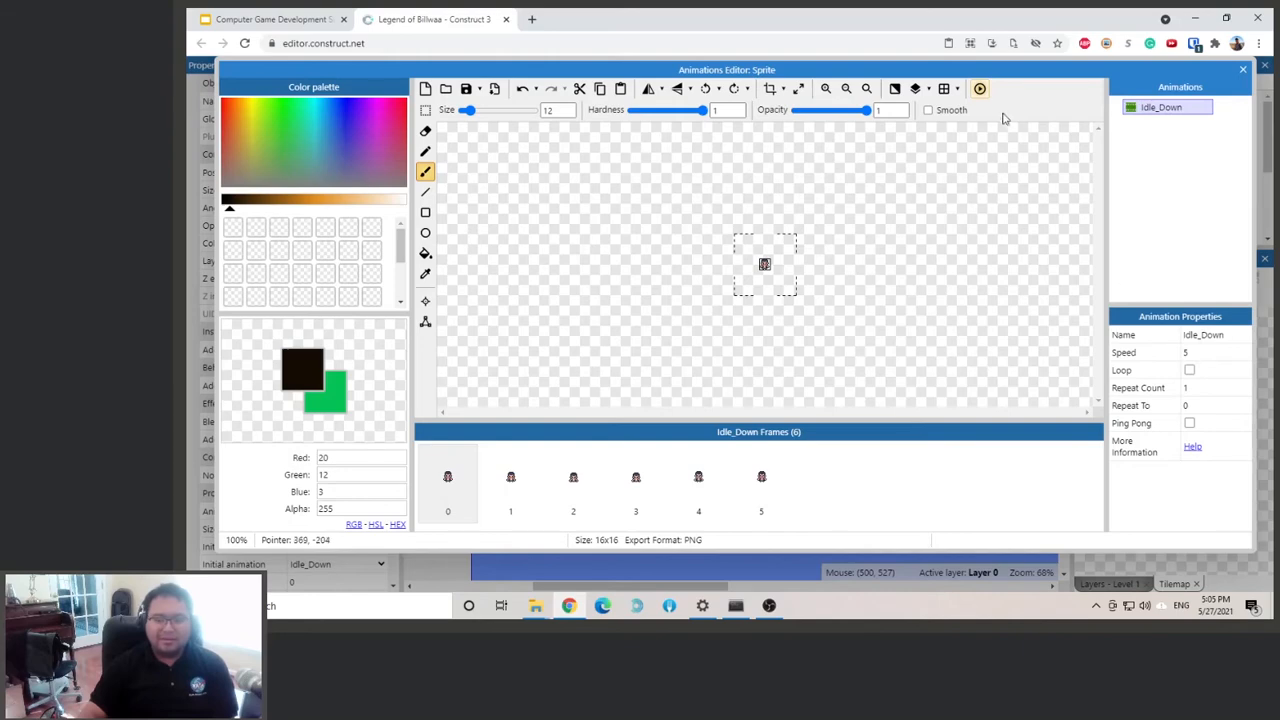
# Preview Idle_Down, set it to loop at speed 10, then close the preview.
pyautogui.click(980, 88)
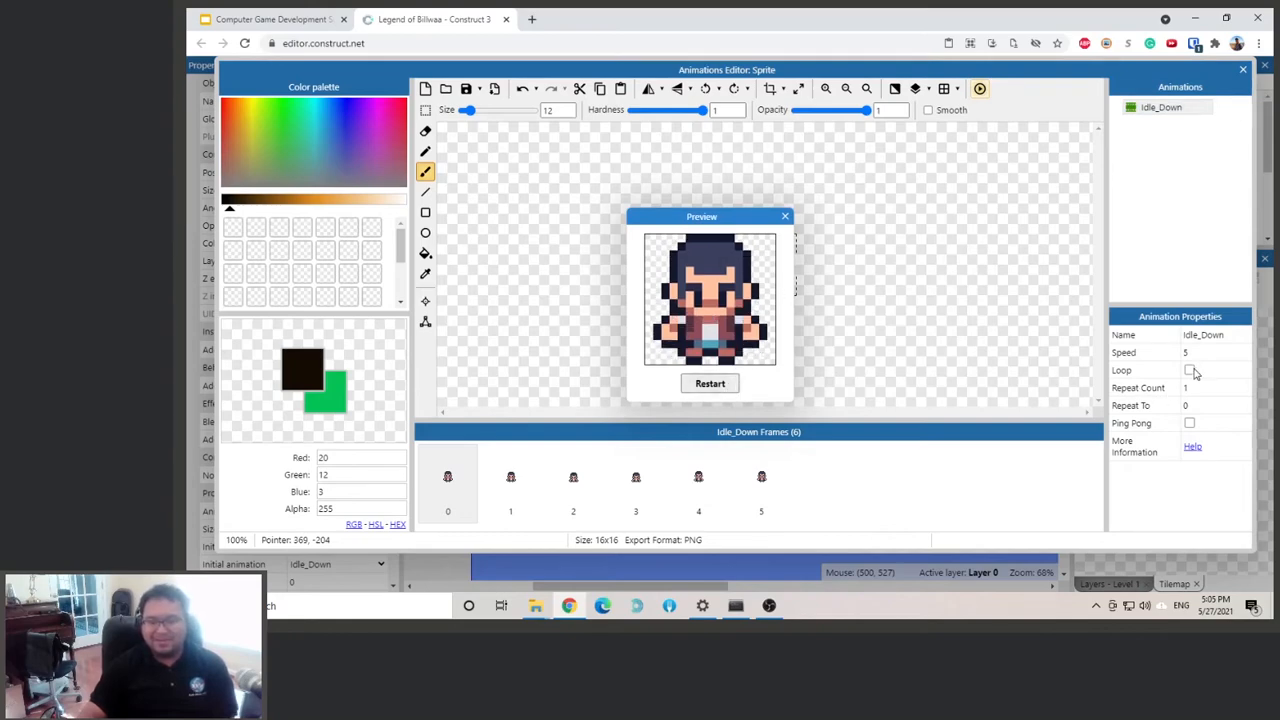
pyautogui.click(784, 216)
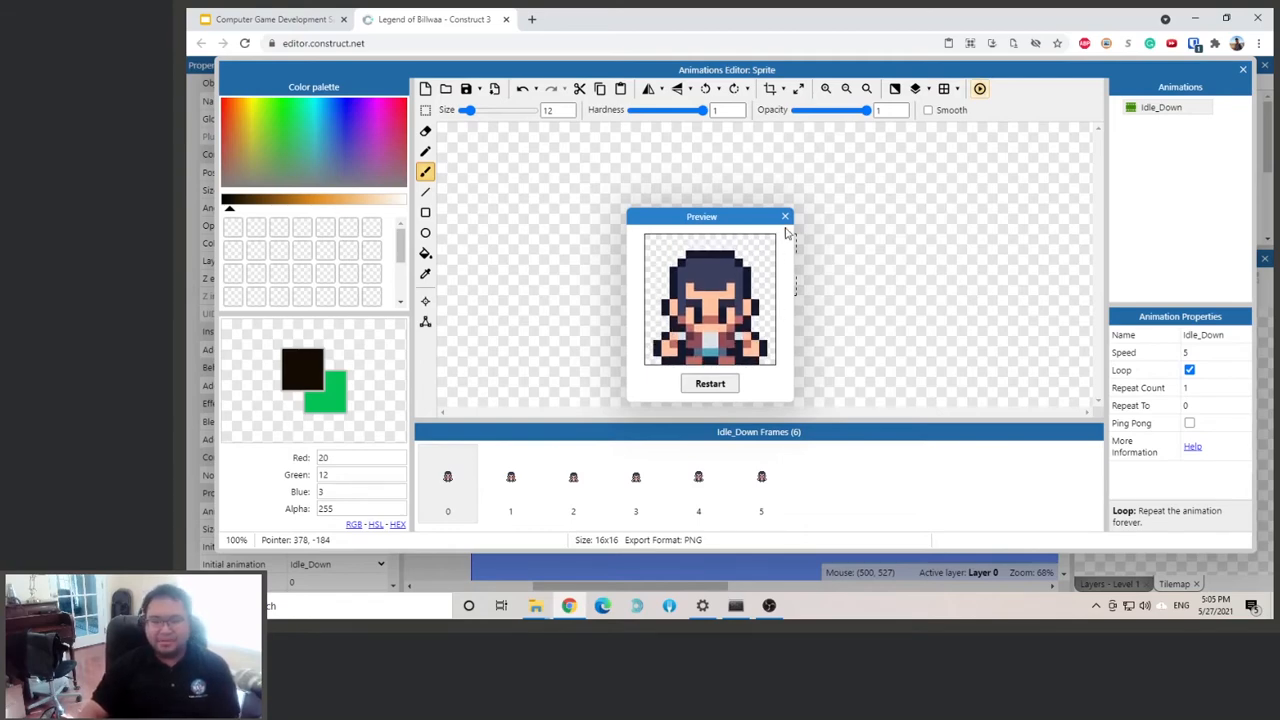
pyautogui.click(784, 216)
pyautogui.write('10')
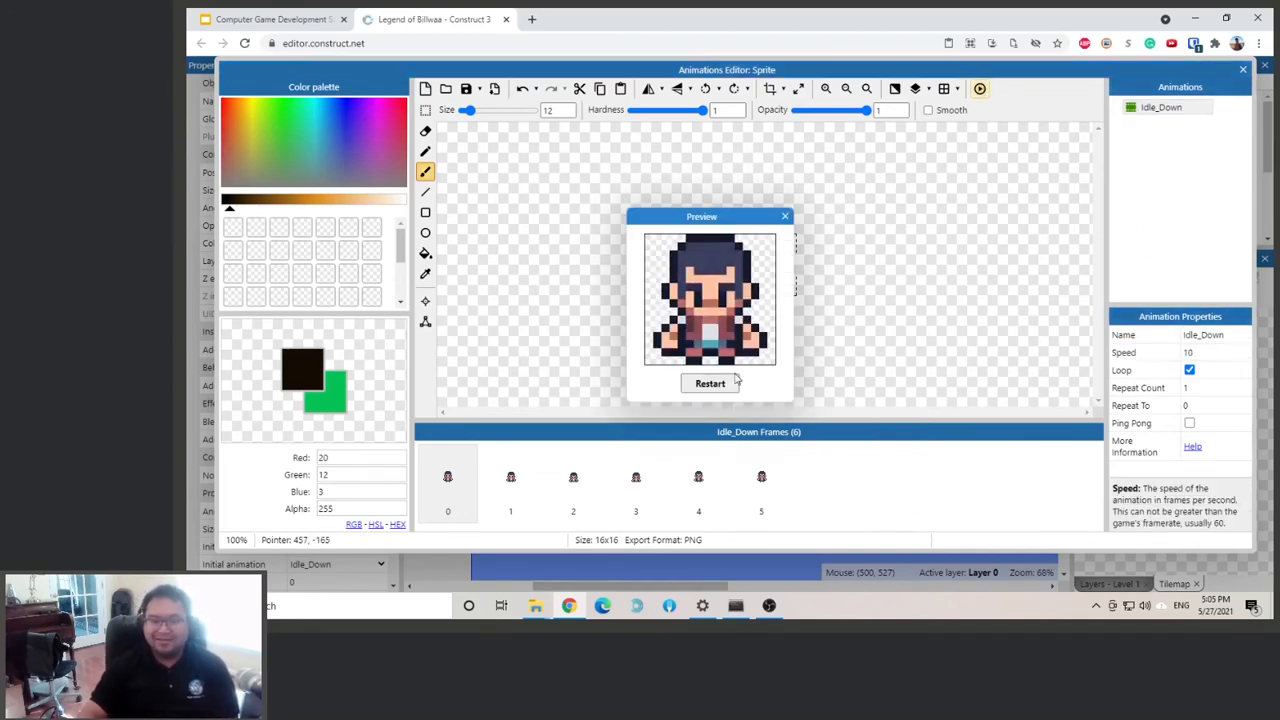
pyautogui.moveTo(784, 216)
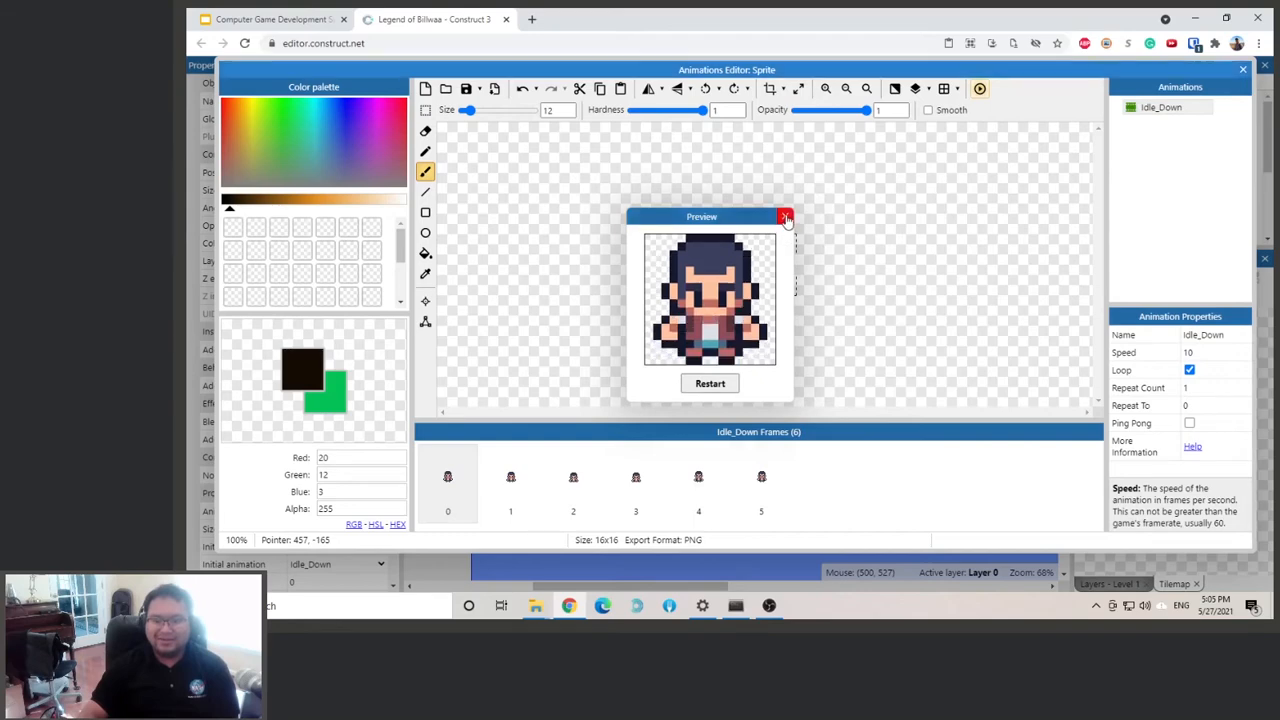
pyautogui.click(786, 216)
pyautogui.write('5')
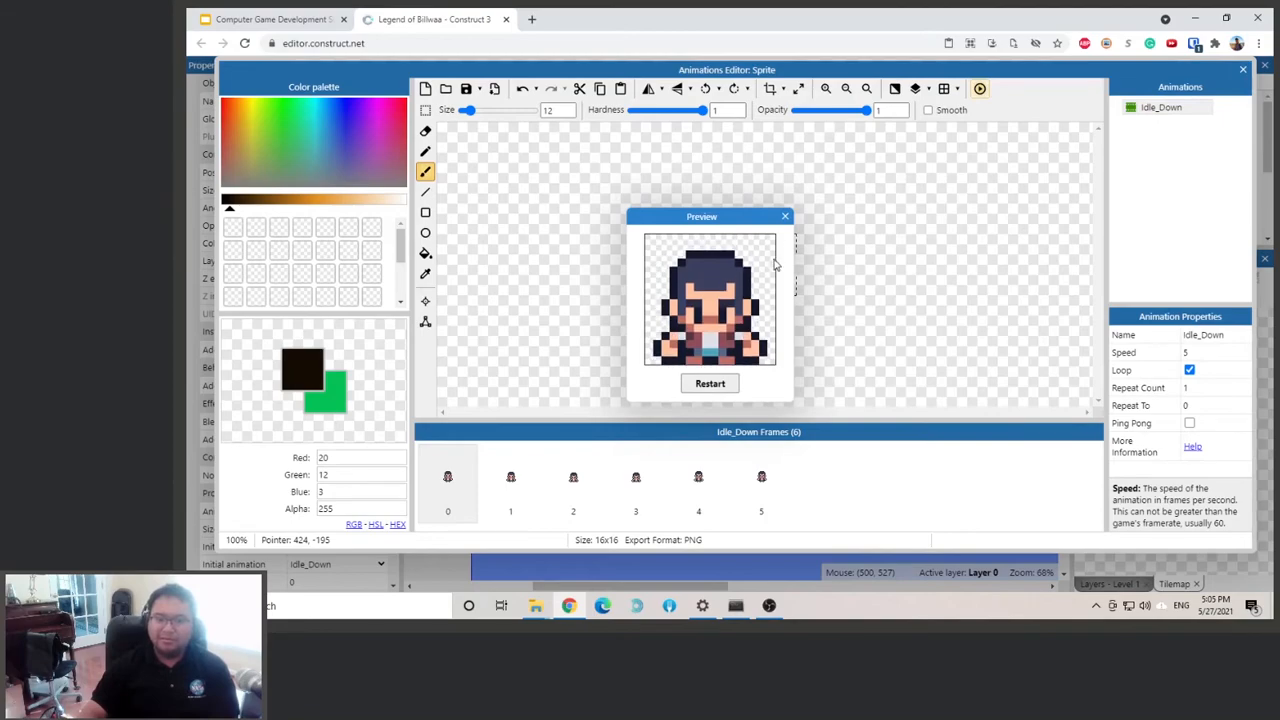
pyautogui.click(784, 216)
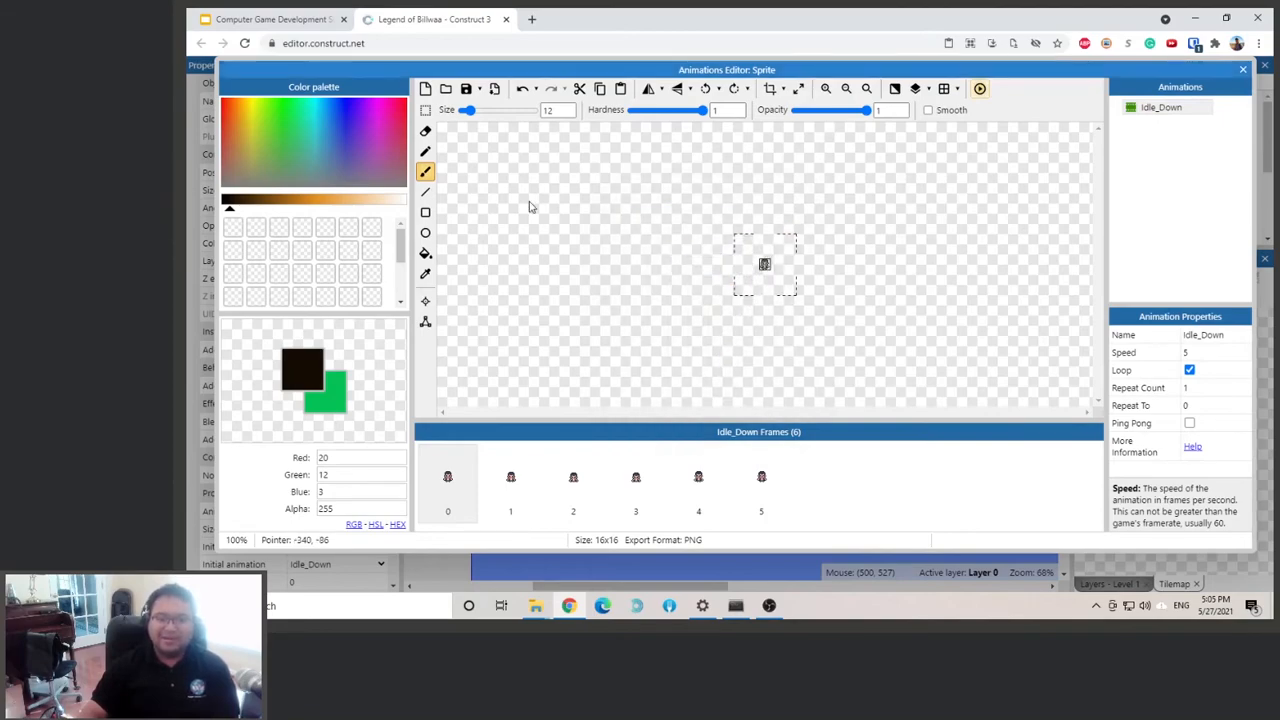
# Return to the layout and enlarge the player sprite to about 60×60.
pyautogui.click(1244, 68)
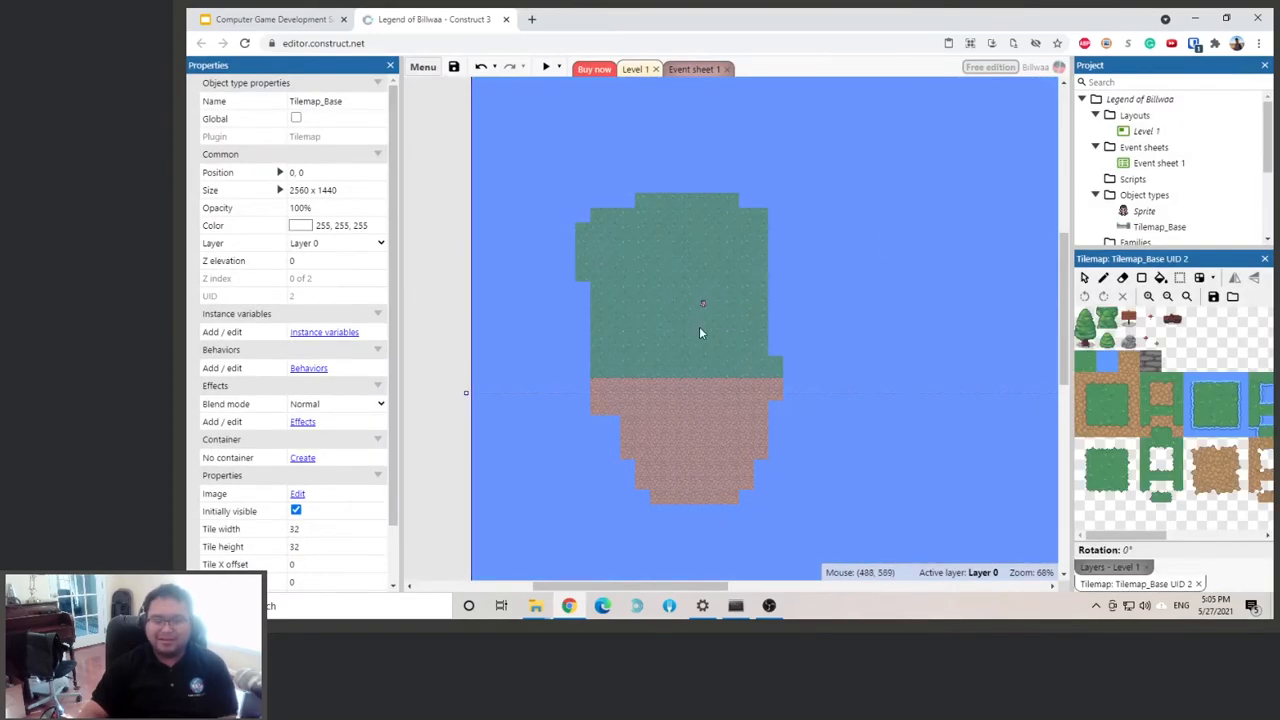
pyautogui.scroll(3)
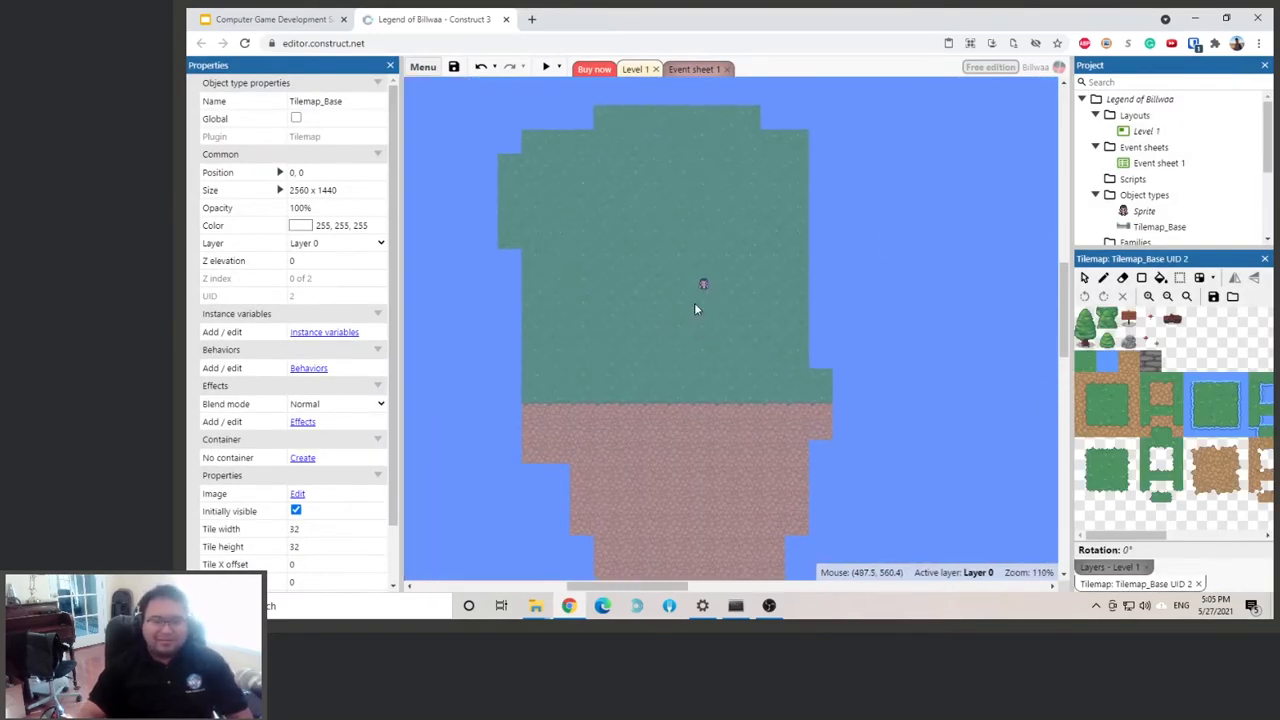
pyautogui.click(704, 284)
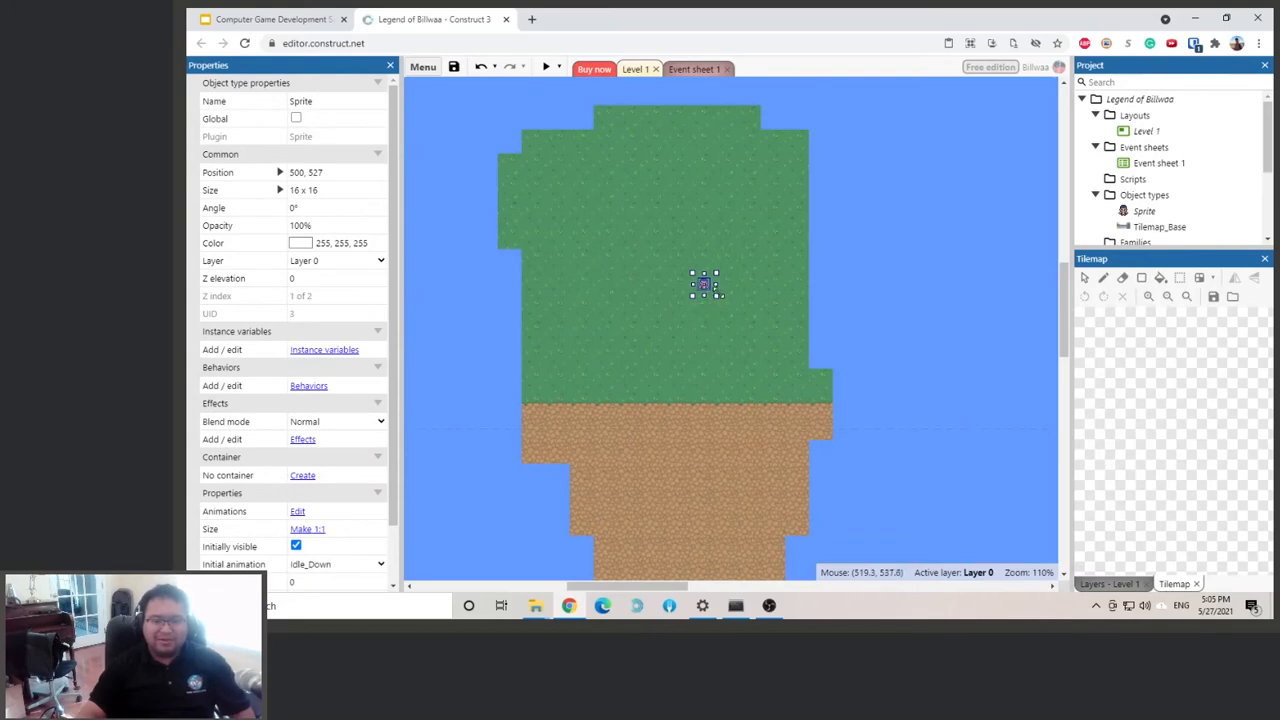
pyautogui.moveTo(716, 292)
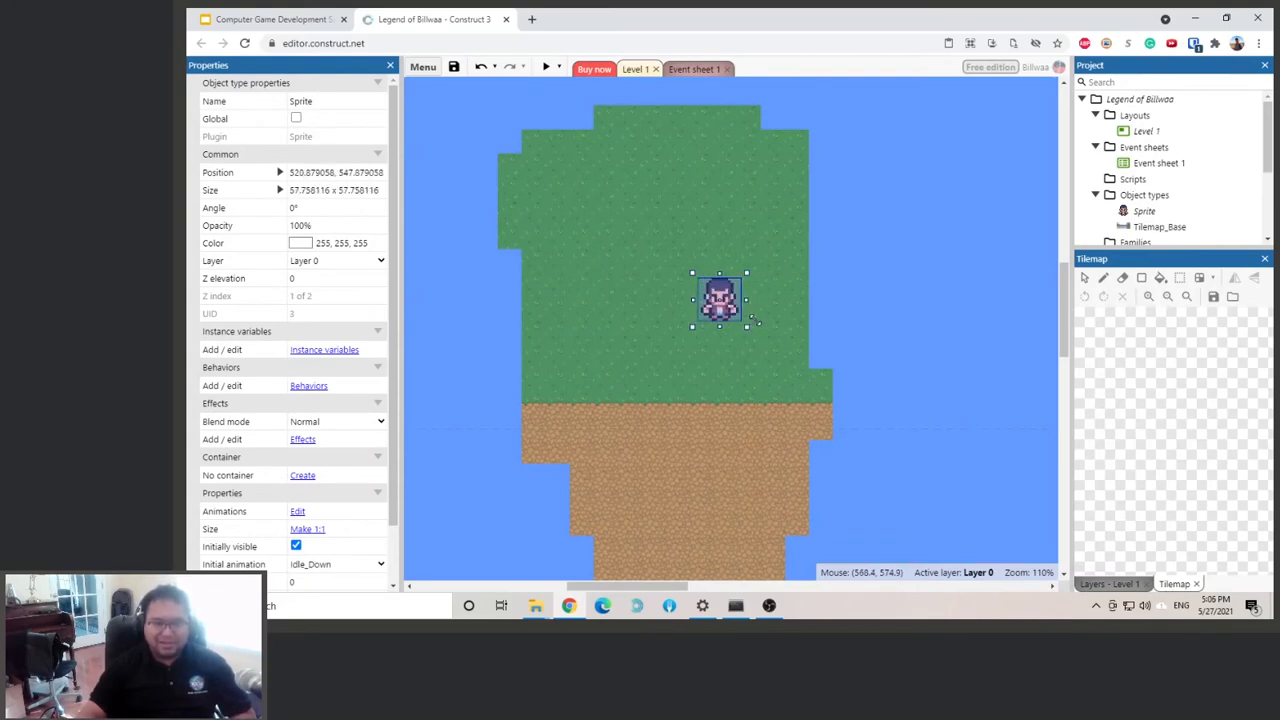
pyautogui.moveTo(750, 324); pyautogui.dragTo(756, 332)
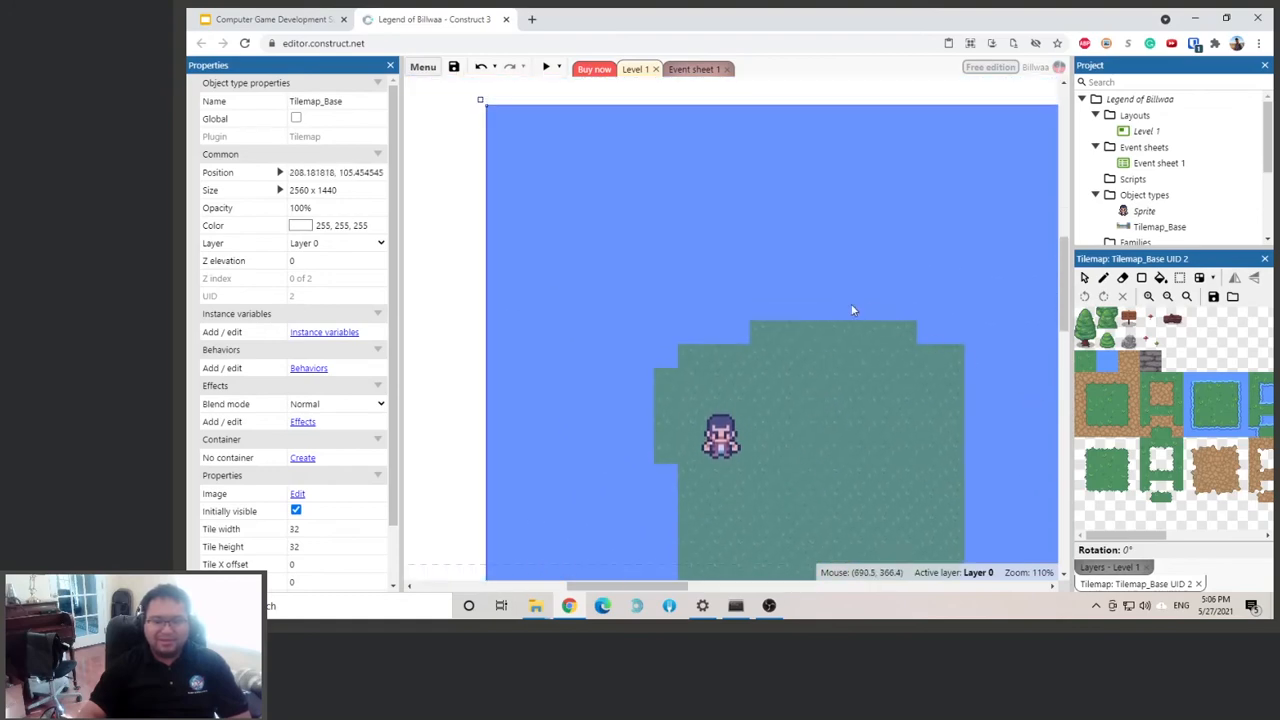
# Move the player sprite onto the island's brown dirt area.
pyautogui.scroll(-3)
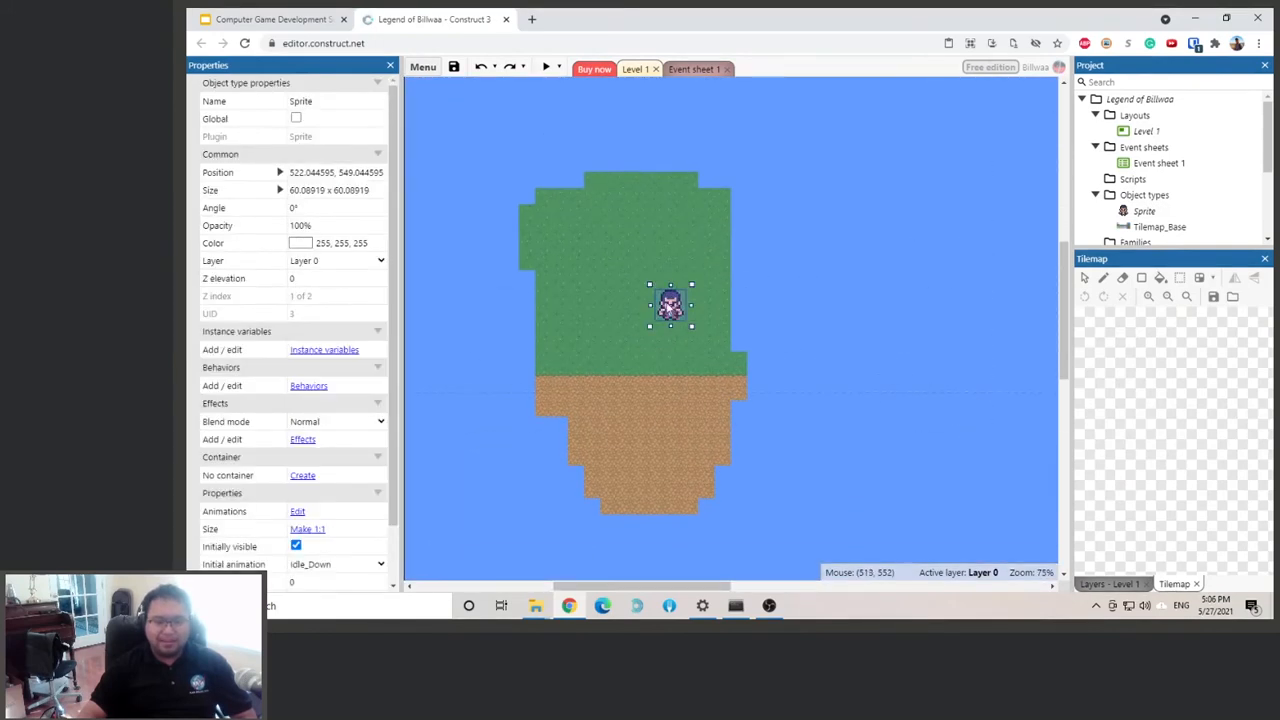
pyautogui.moveTo(670, 304); pyautogui.dragTo(652, 458)
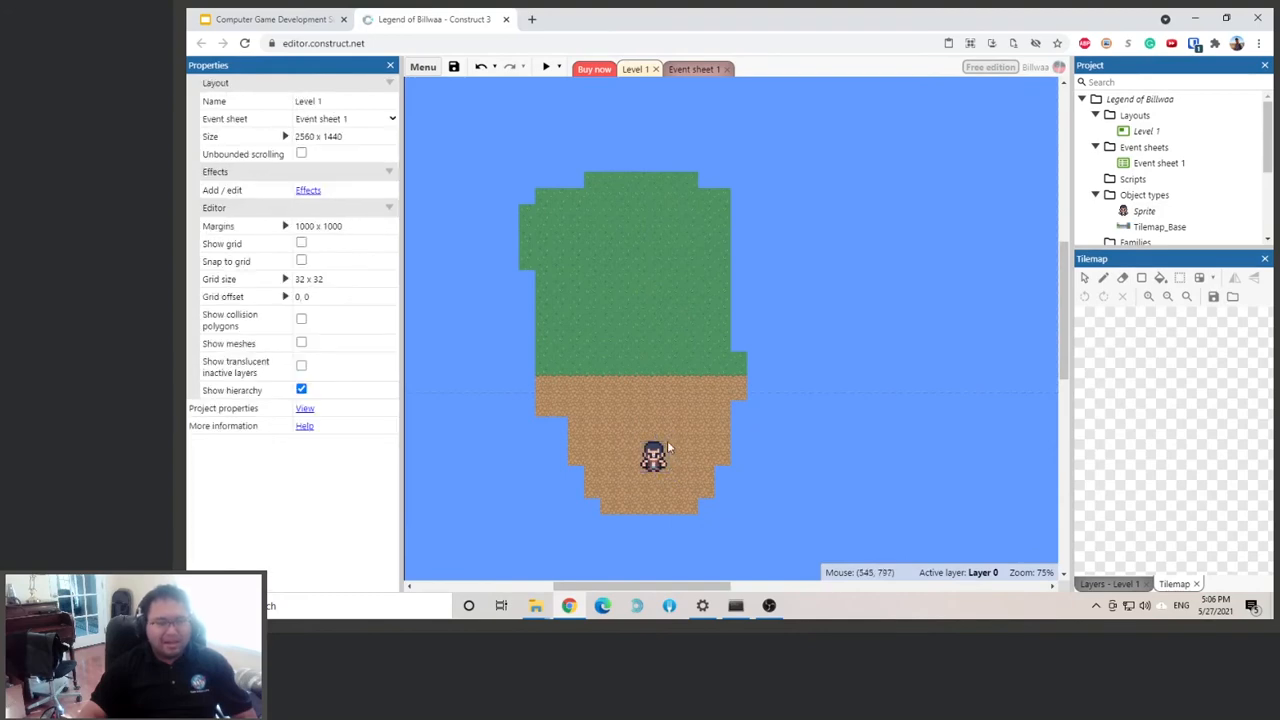
pyautogui.click(652, 456)
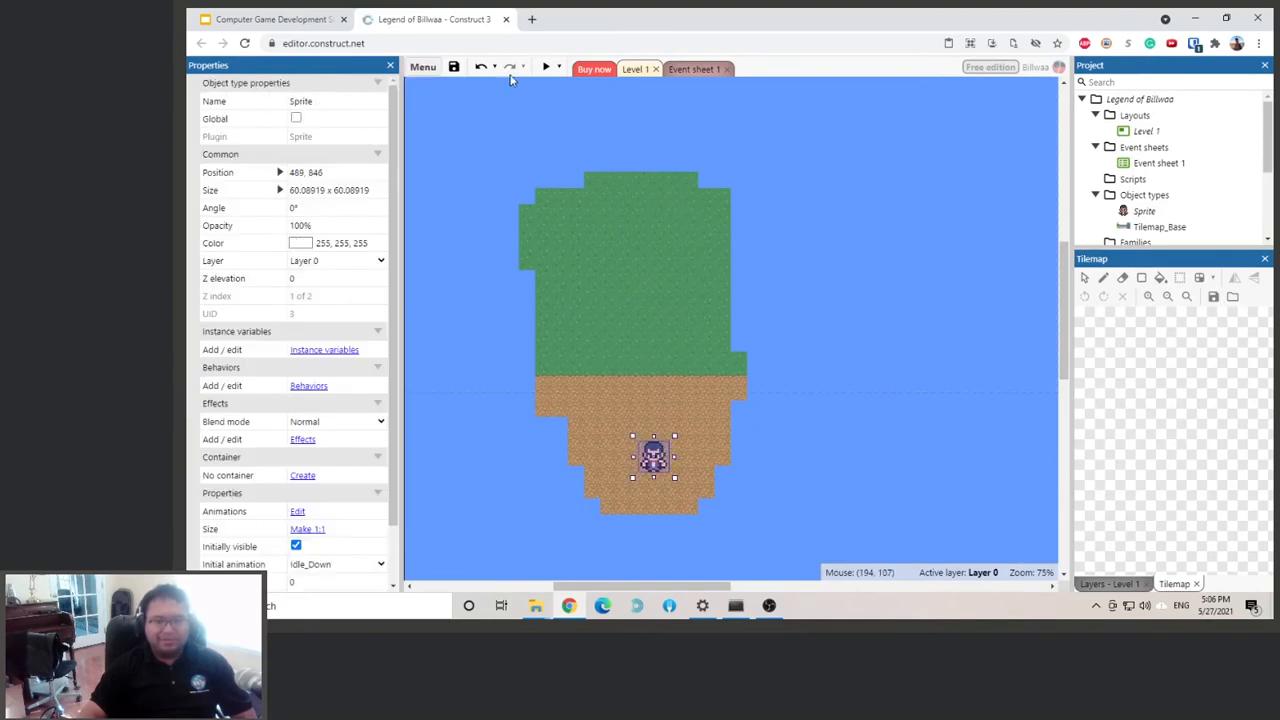
pyautogui.click(546, 66)
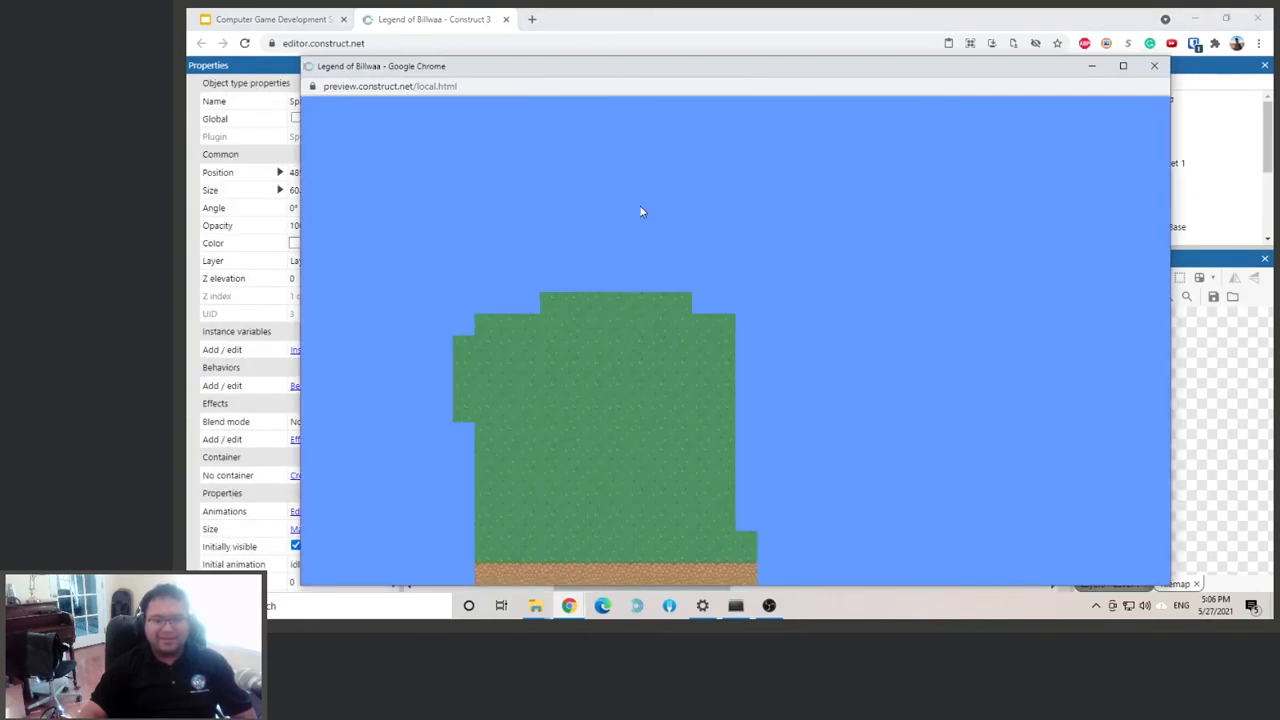
pyautogui.moveTo(636, 408)
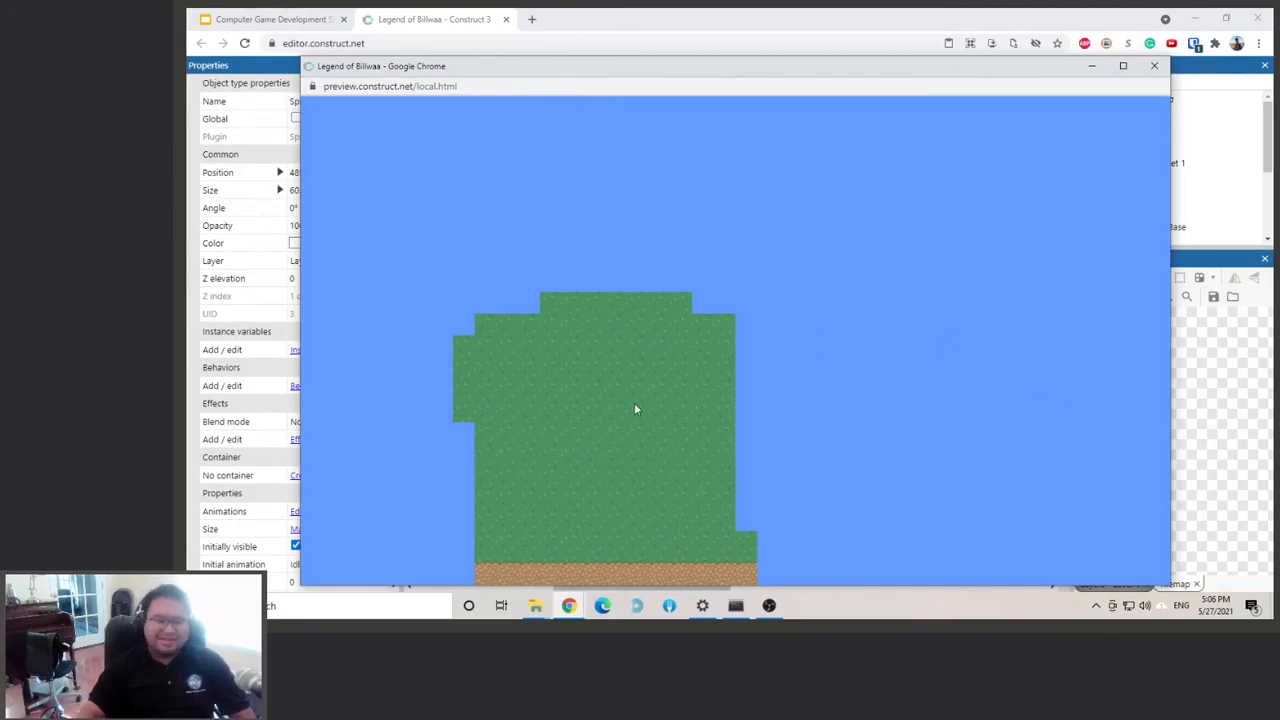
pyautogui.click(1154, 64)
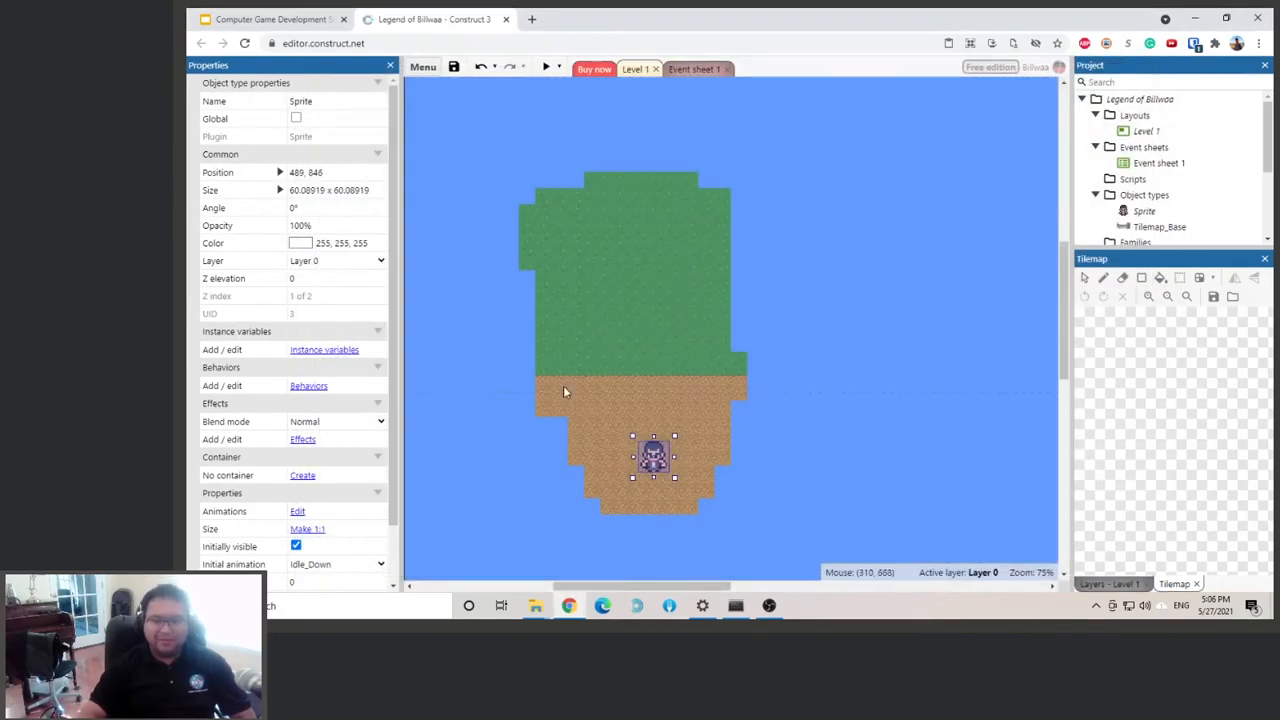
pyautogui.click(644, 180)
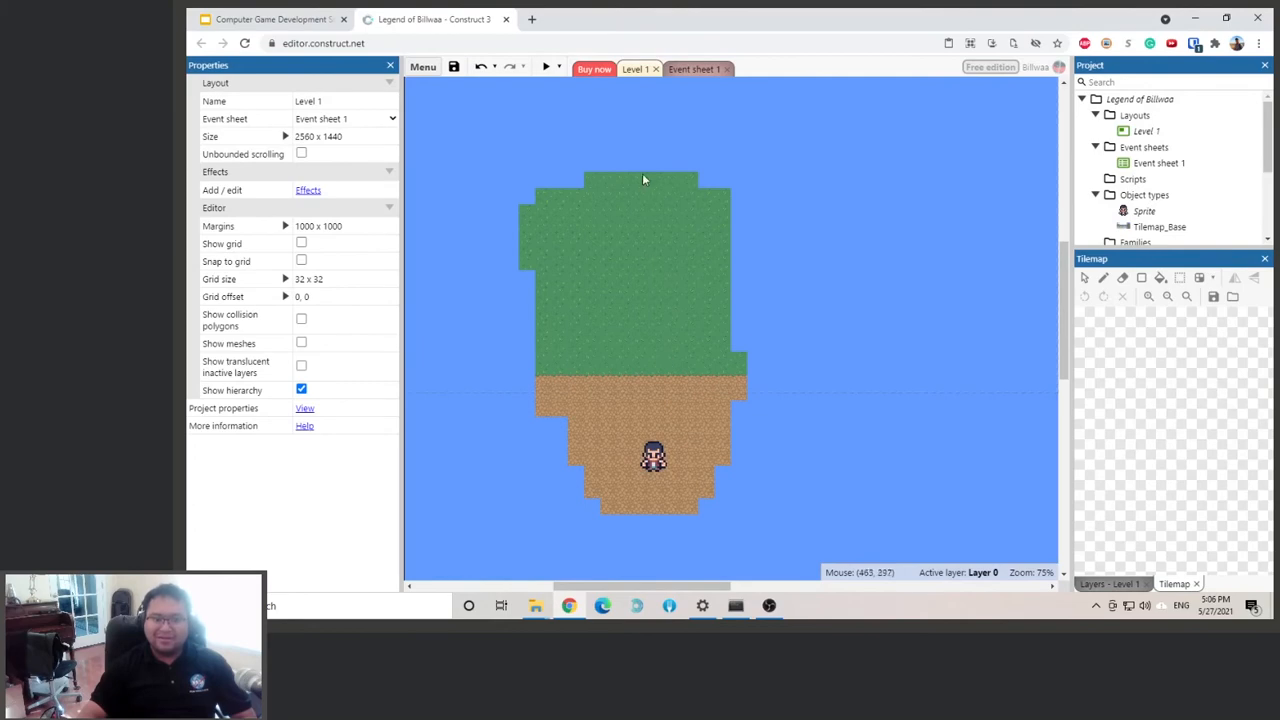
pyautogui.moveTo(656, 452)
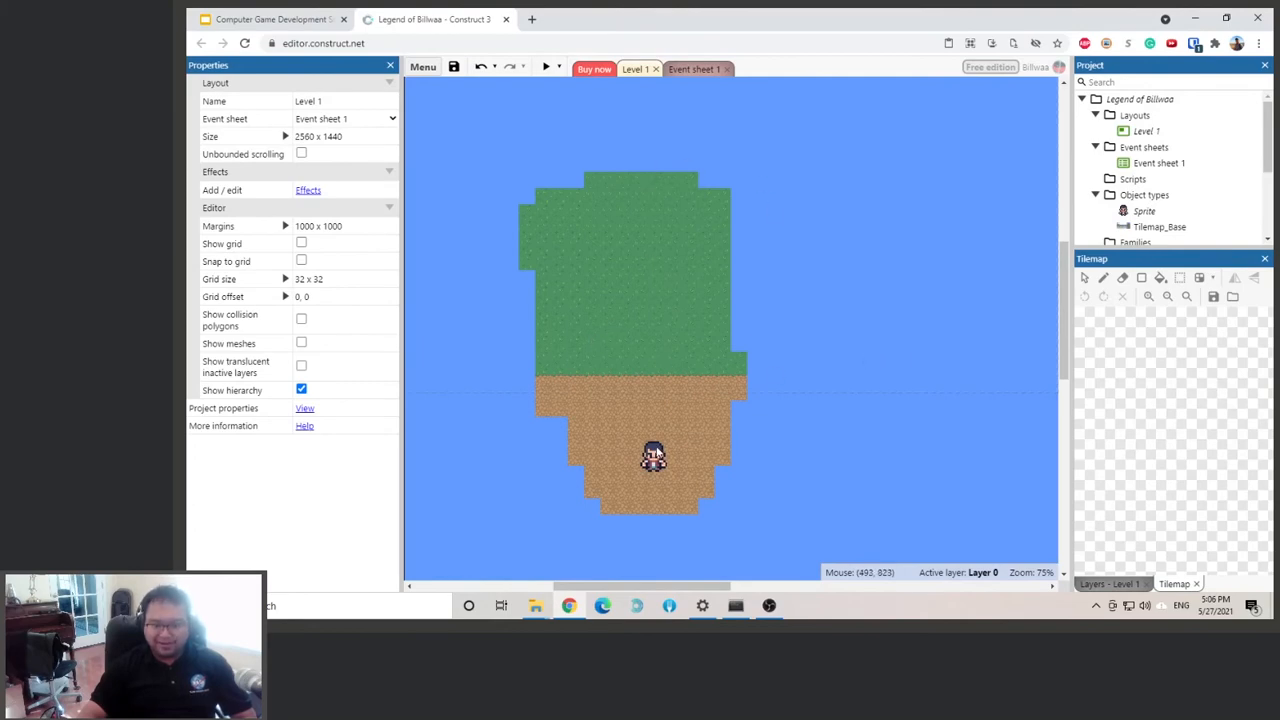
pyautogui.moveTo(672, 468)
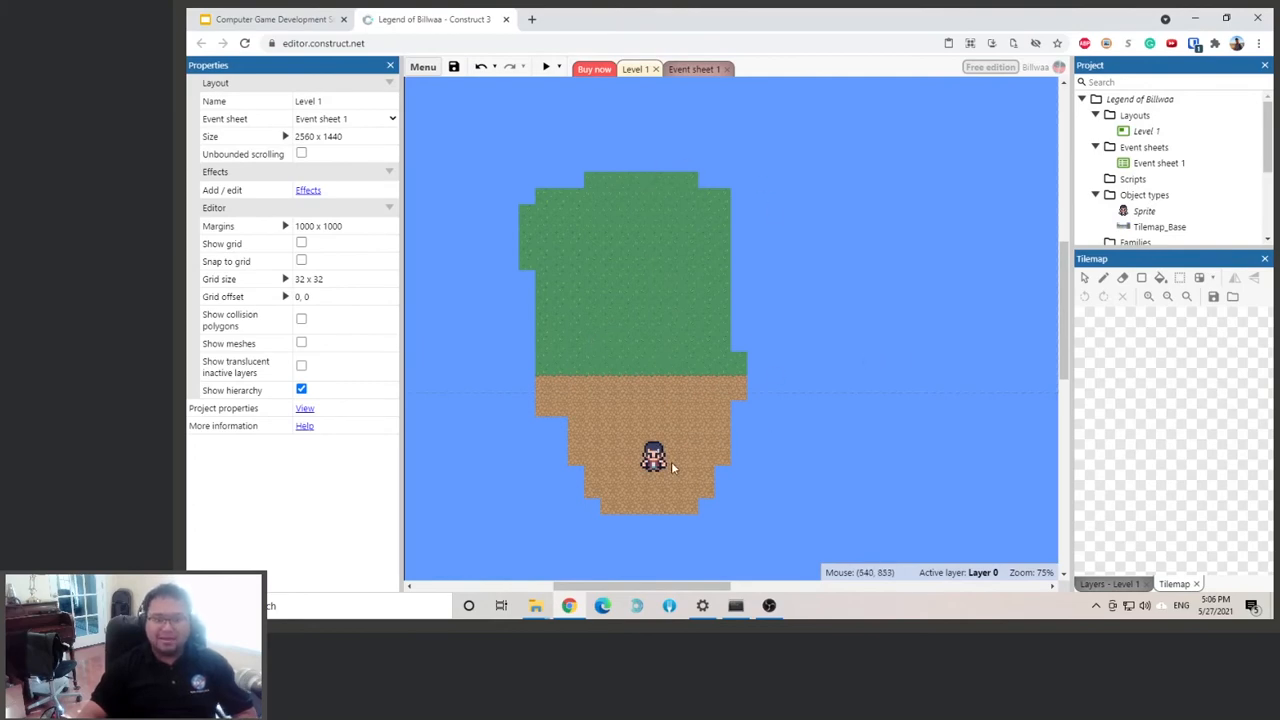
# Select the Player sprite and scroll its properties to the Behaviors section.
pyautogui.click(652, 458)
pyautogui.write('Player')
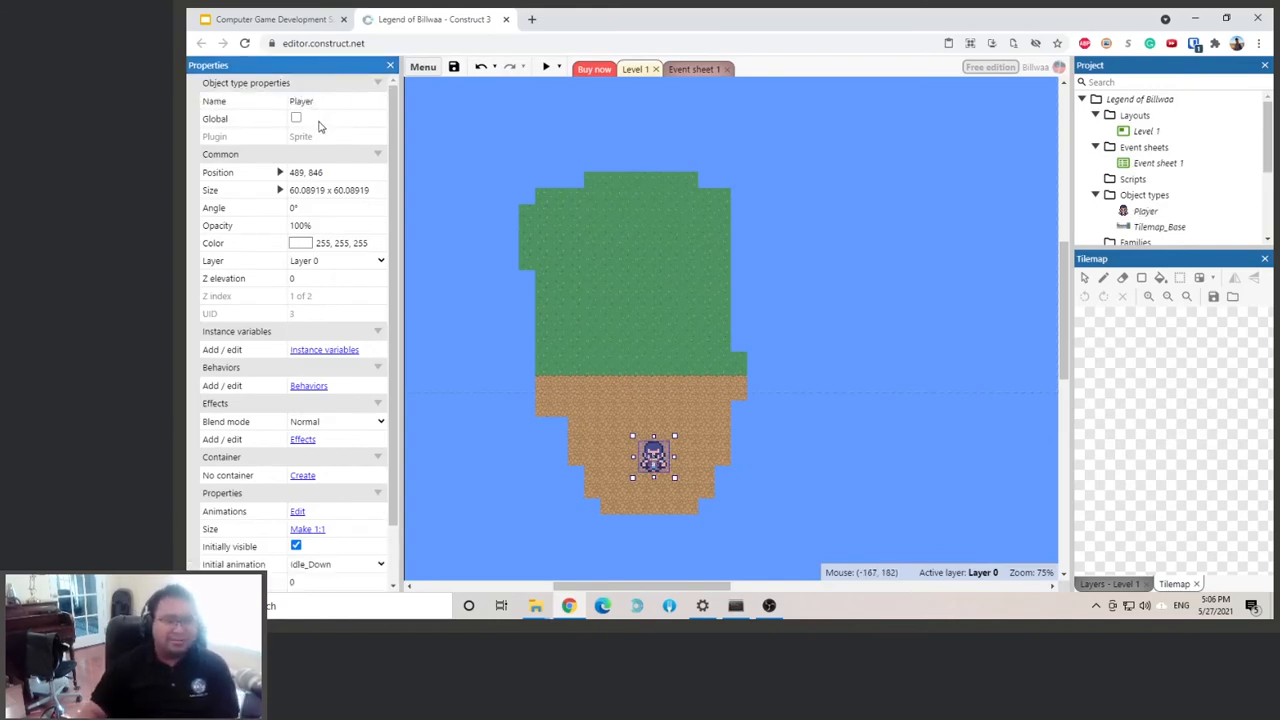
pyautogui.moveTo(228, 120)
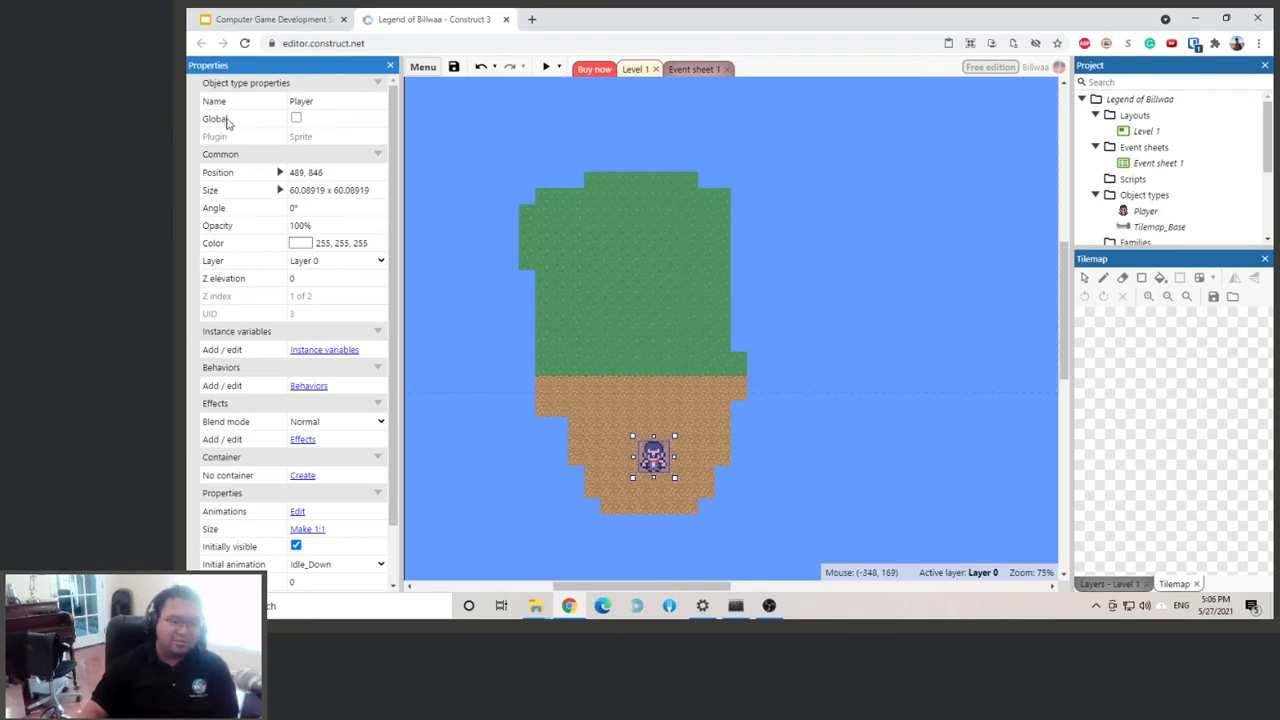
pyautogui.scroll(-3)
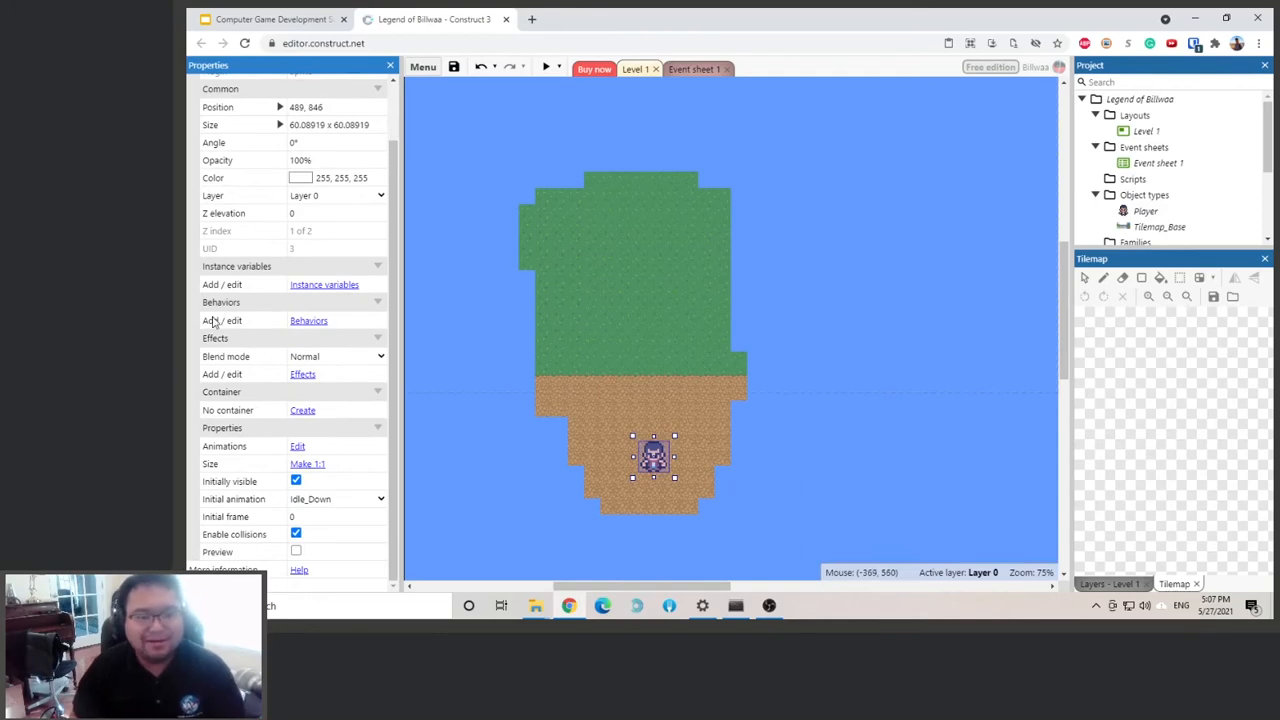
# Add the Scroll To behavior to the Player, then run and close a test preview.
pyautogui.click(308, 320)
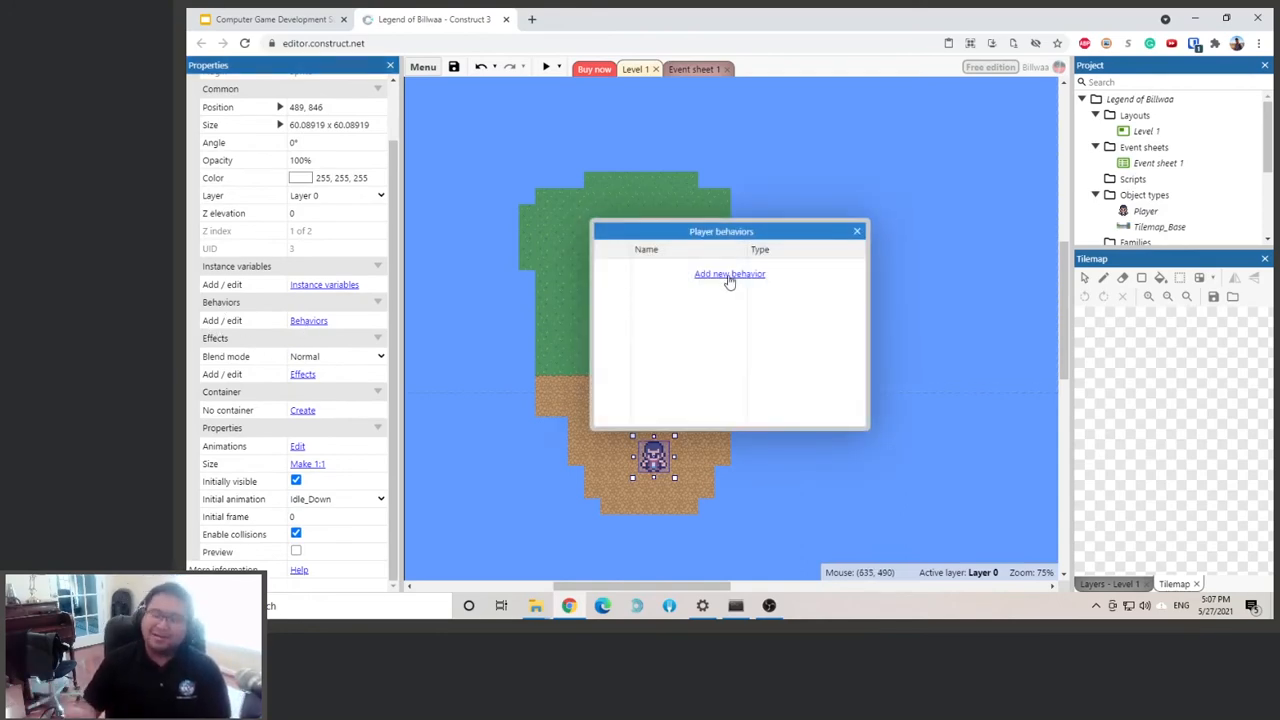
pyautogui.click(728, 274)
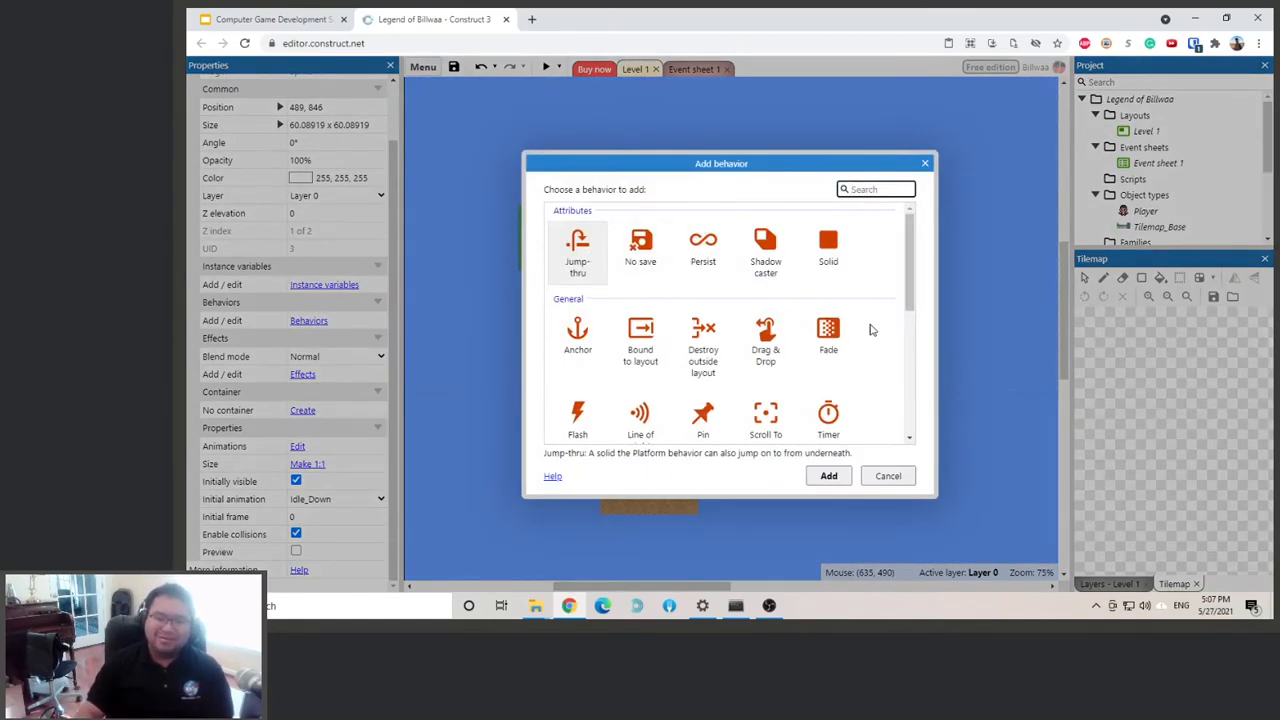
pyautogui.scroll(-3)
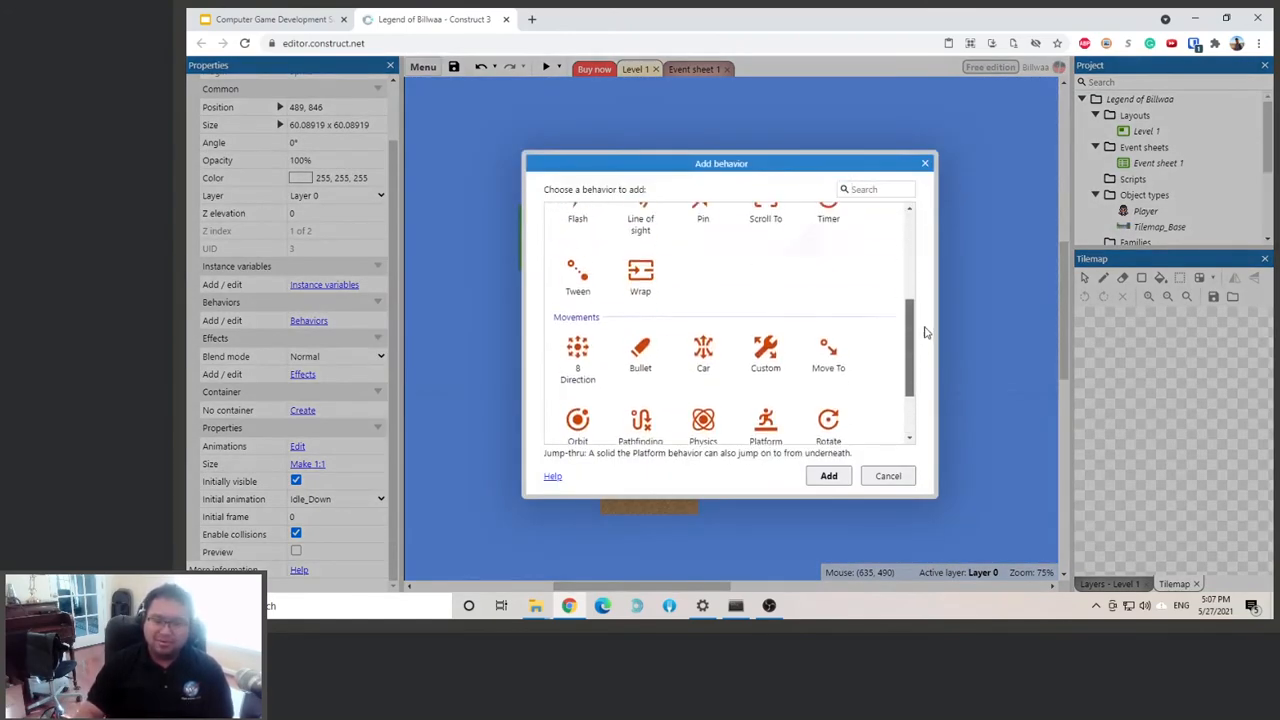
pyautogui.scroll(3)
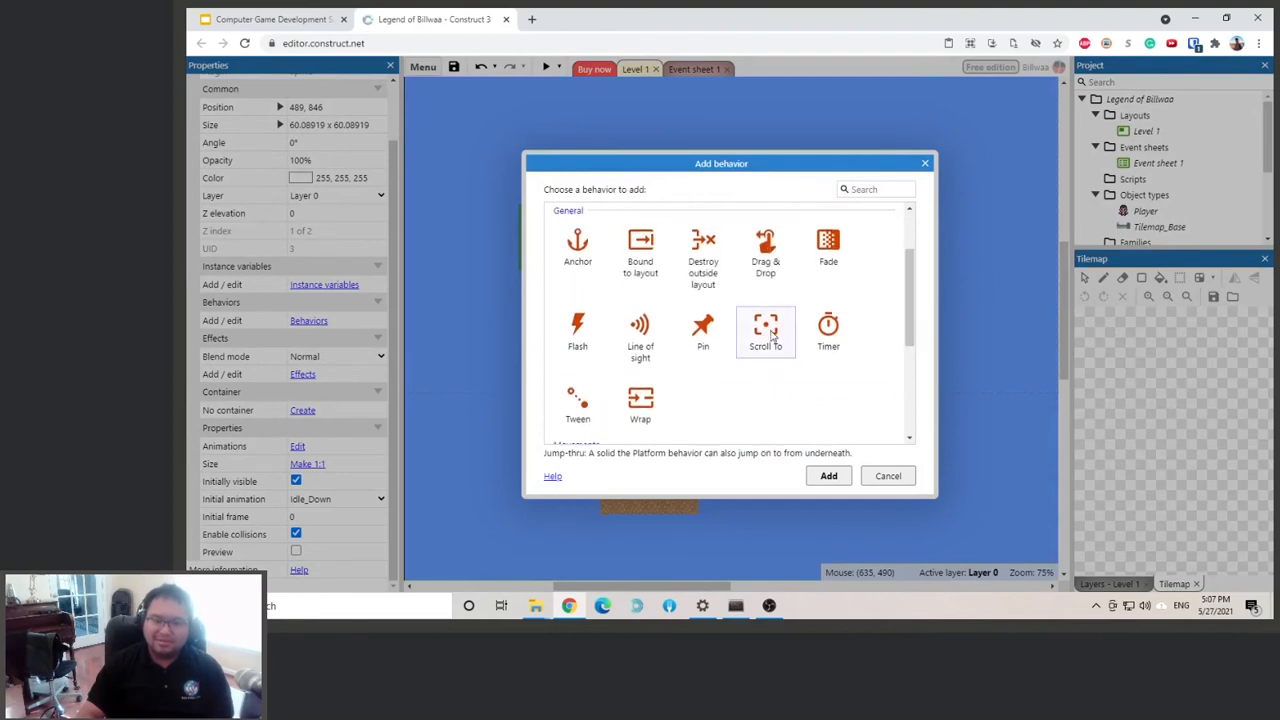
pyautogui.click(764, 330)
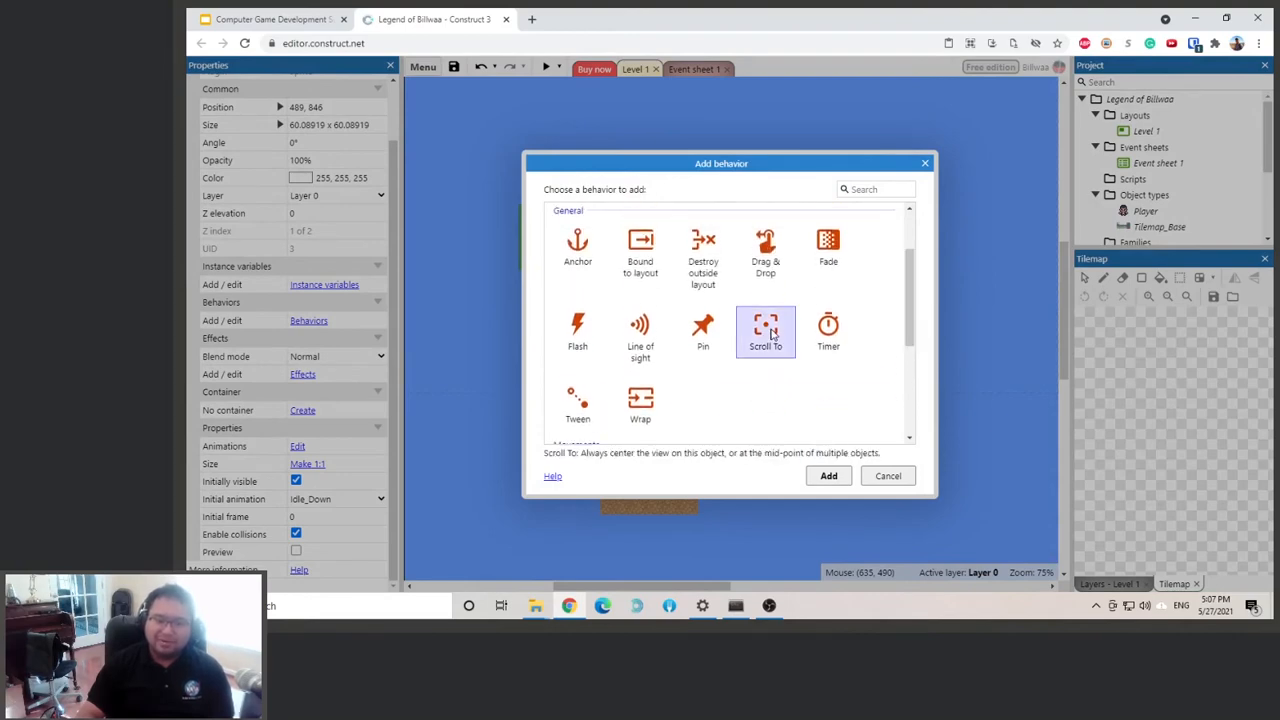
pyautogui.moveTo(692, 460)
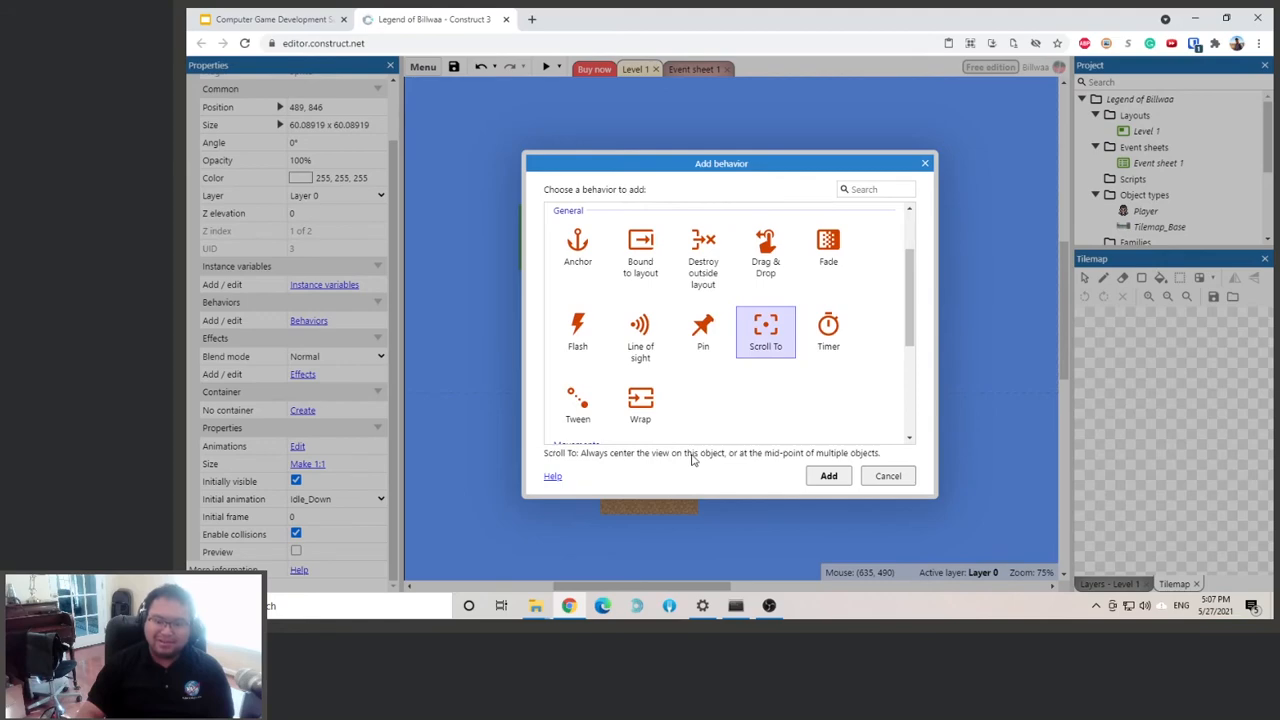
pyautogui.click(828, 476)
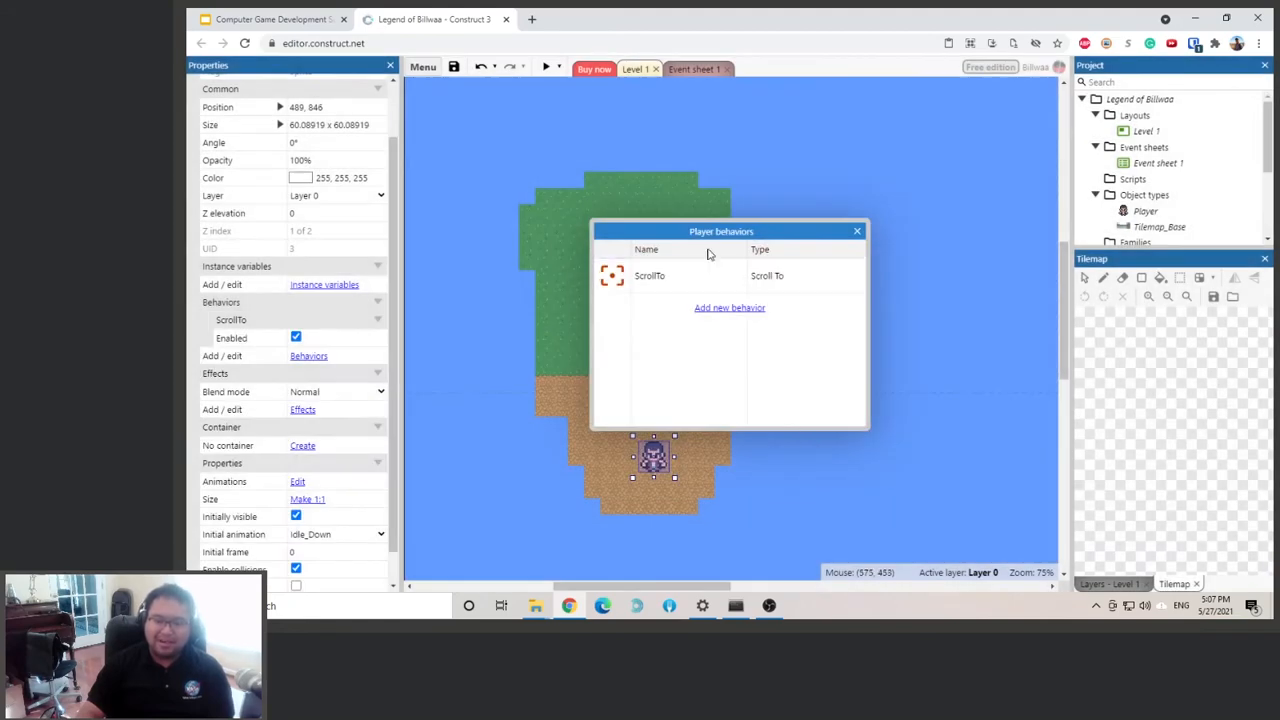
pyautogui.moveTo(856, 232)
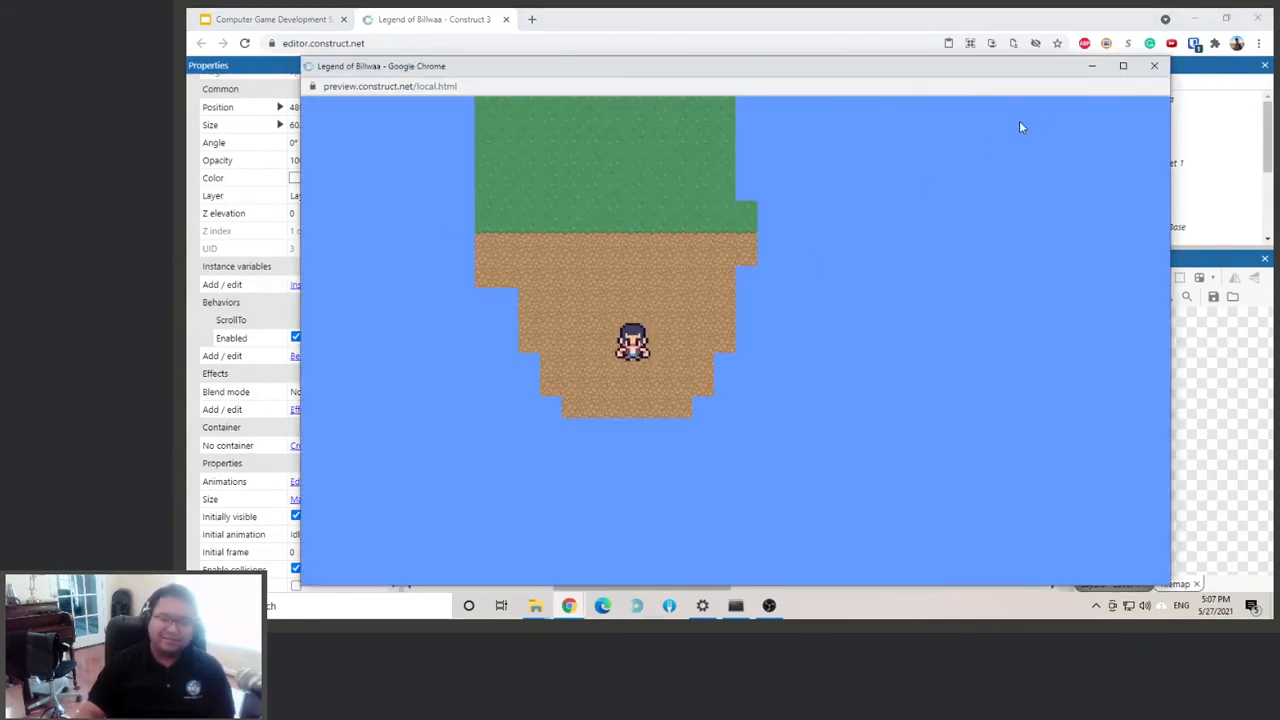
pyautogui.click(1154, 64)
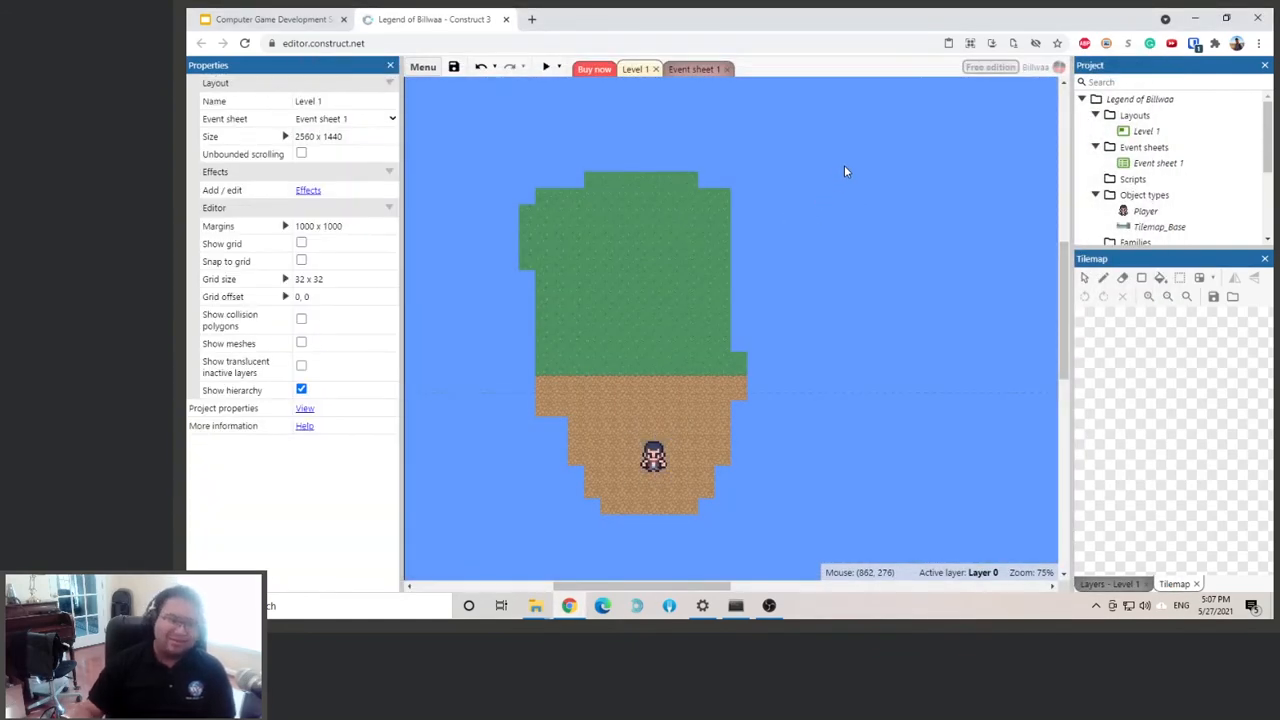
# Add an 8 Direction movement behavior to the Player sprite alongside Scroll To.
pyautogui.click(652, 456)
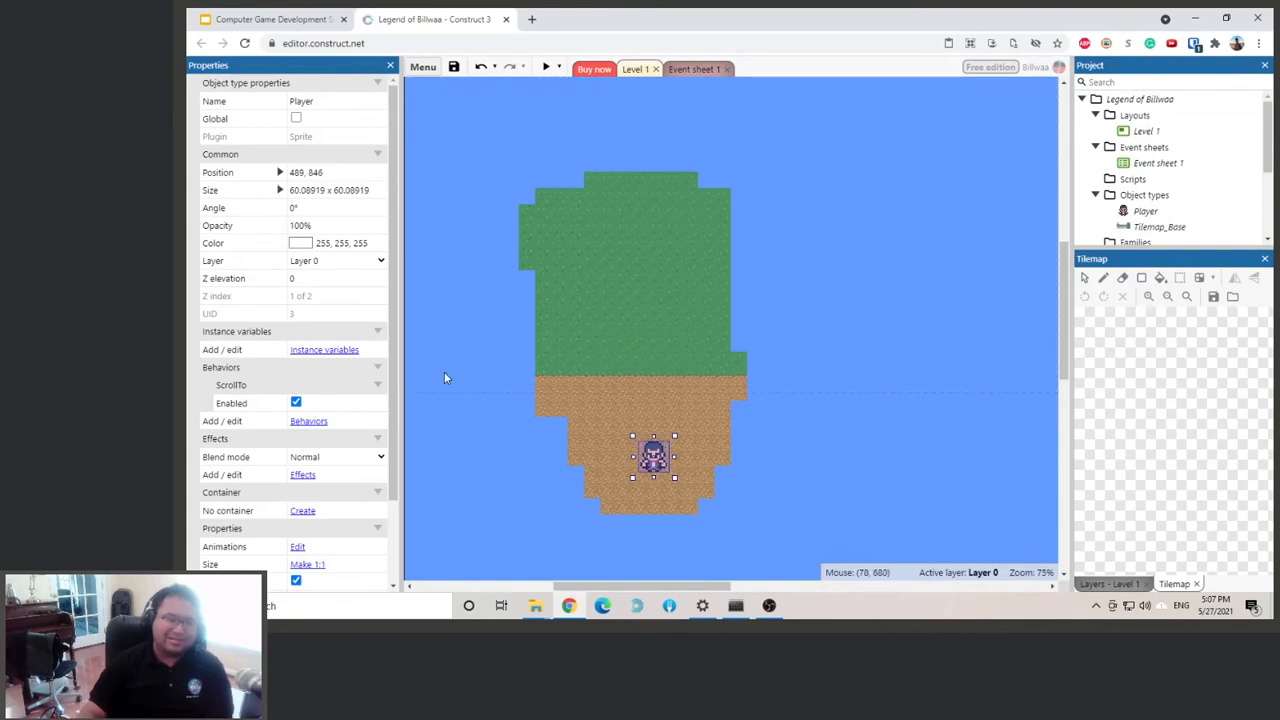
pyautogui.moveTo(212, 428)
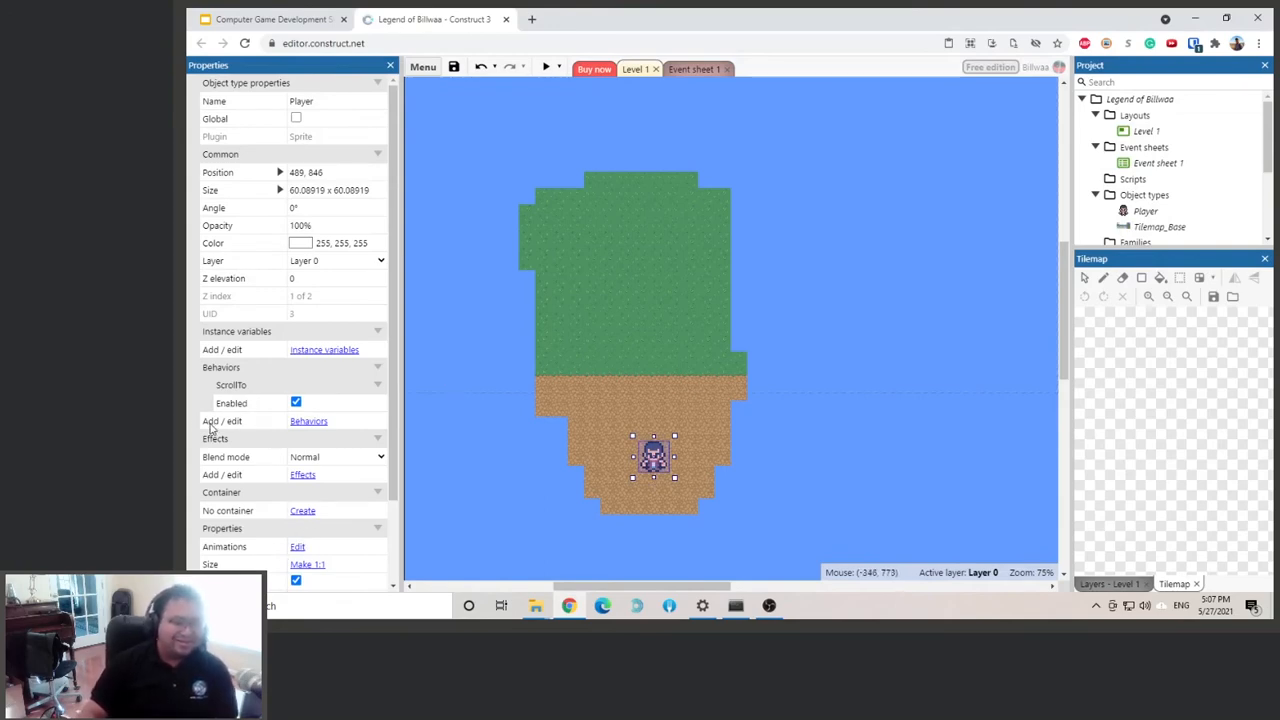
pyautogui.click(308, 420)
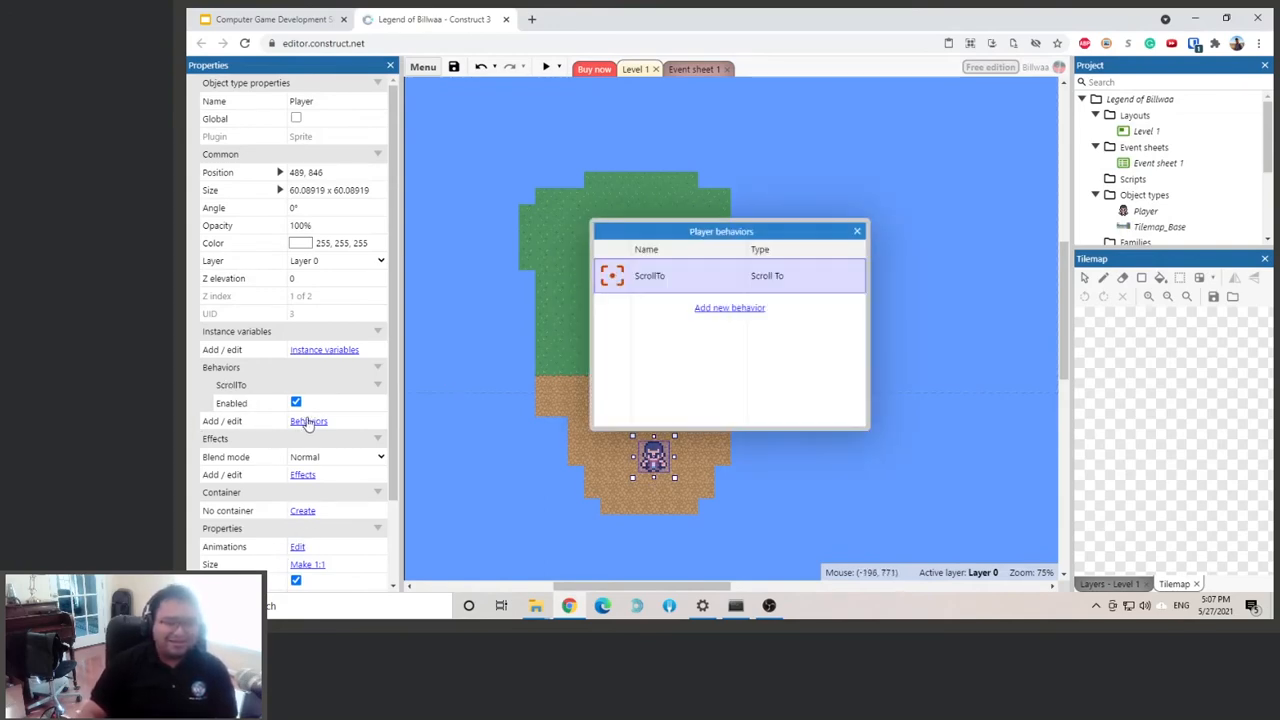
pyautogui.click(728, 308)
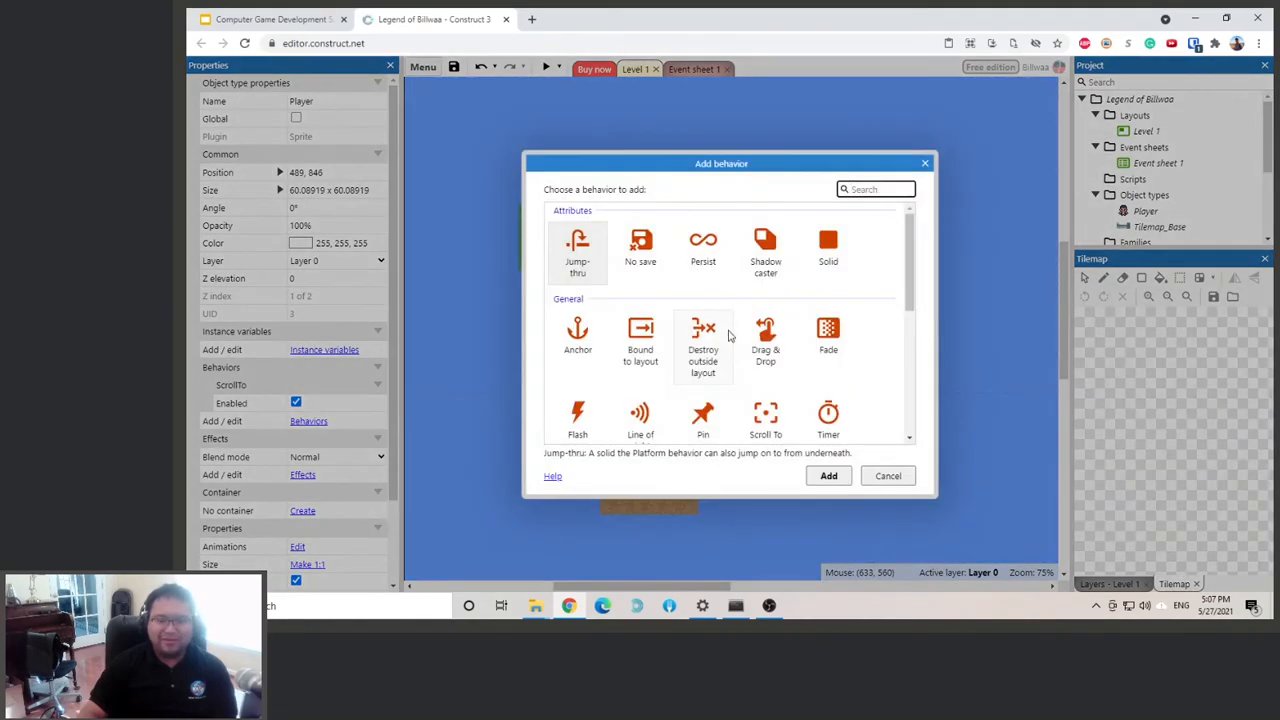
pyautogui.scroll(-3)
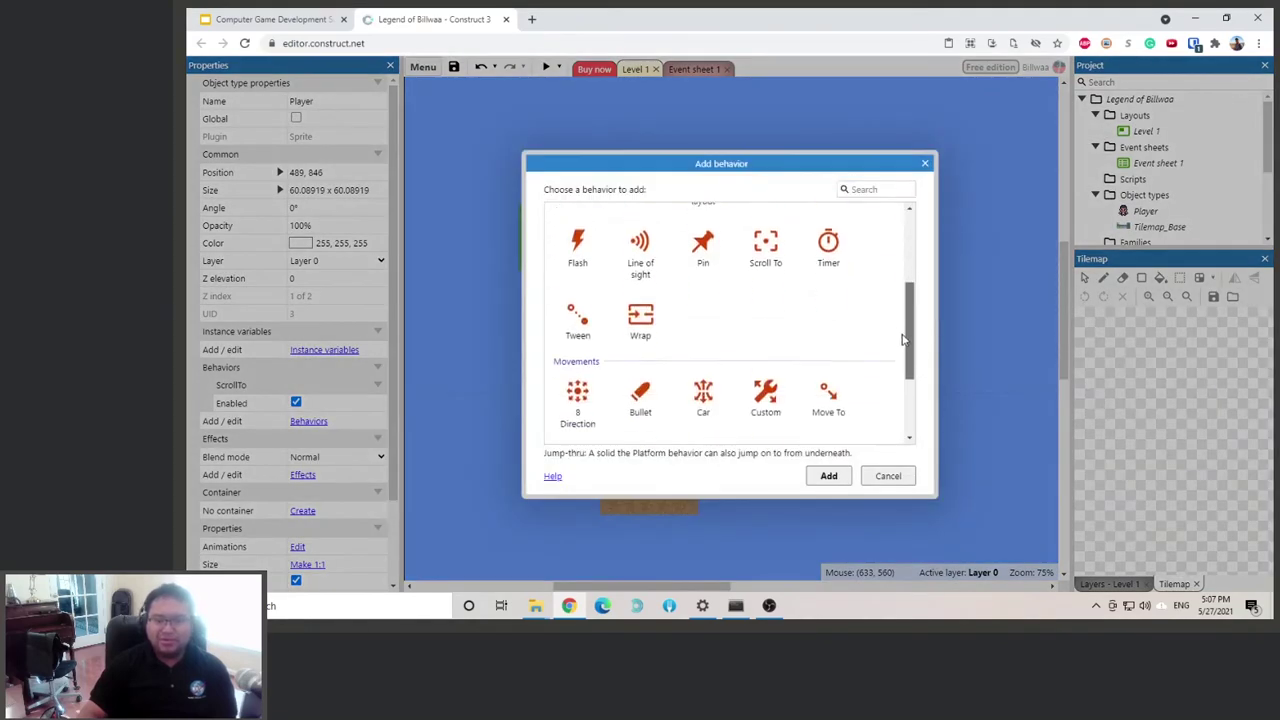
pyautogui.scroll(-3)
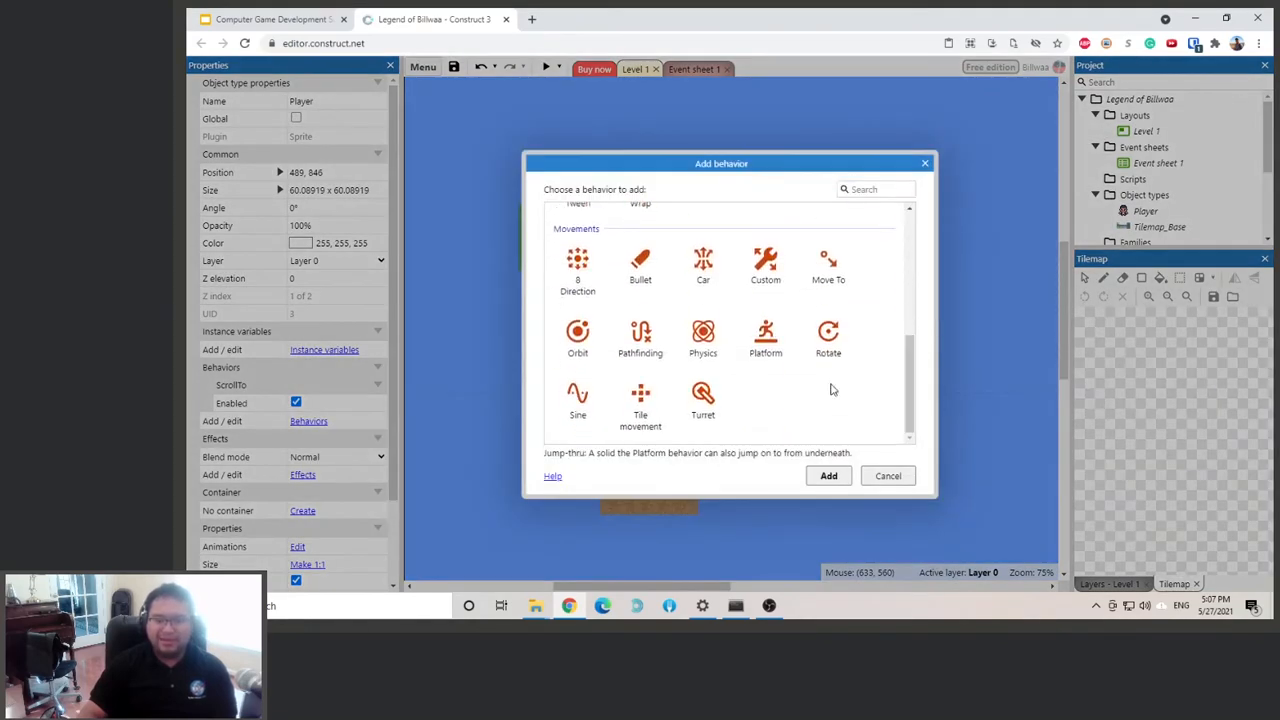
pyautogui.moveTo(852, 440)
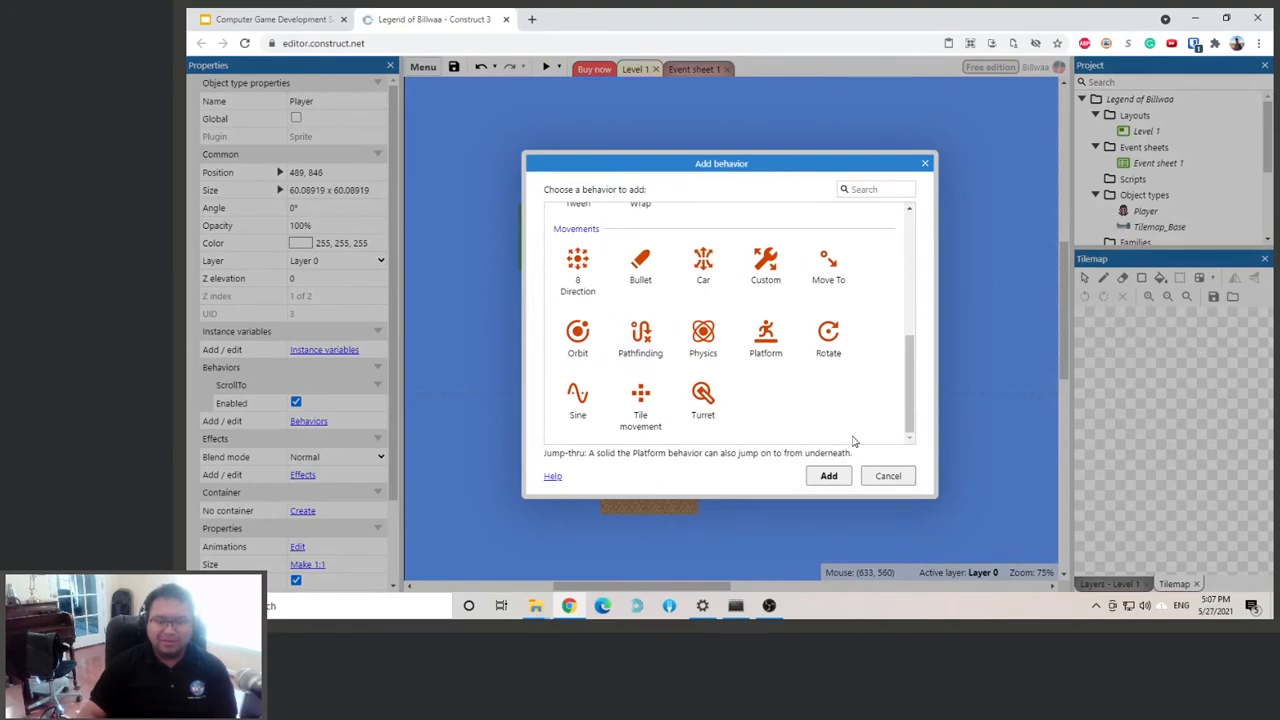
pyautogui.click(576, 270)
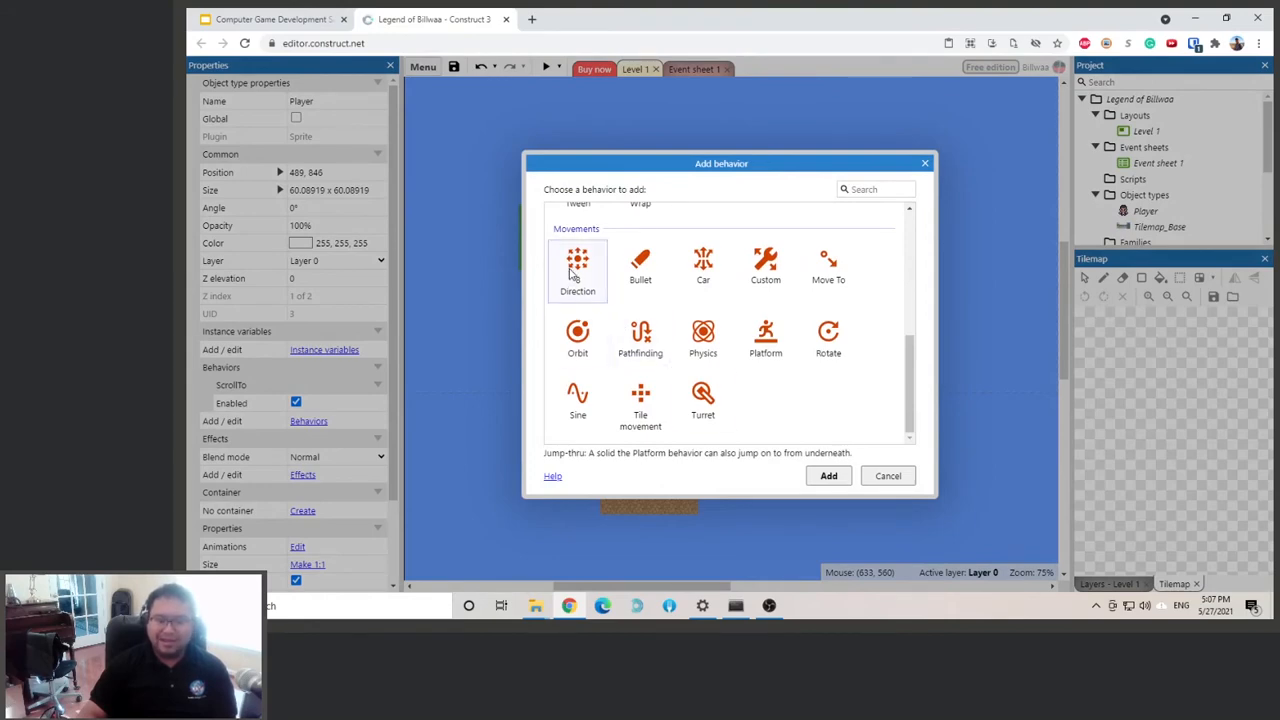
pyautogui.click(828, 476)
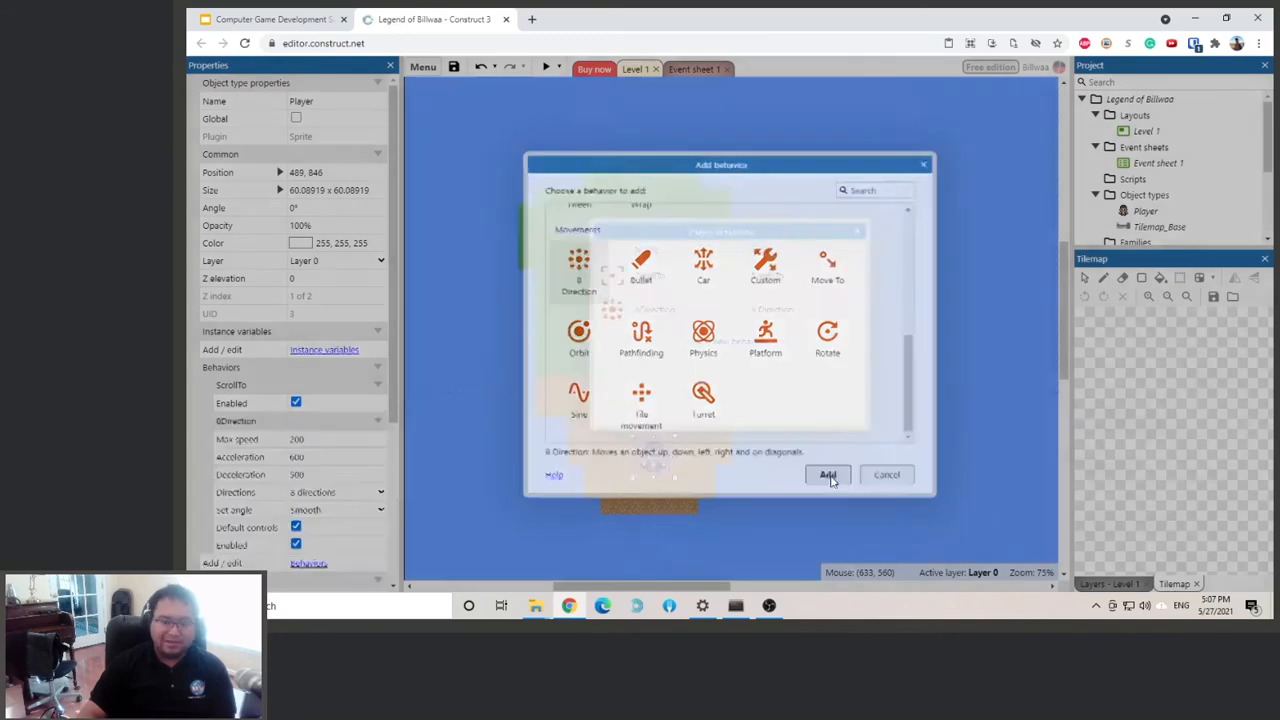
pyautogui.click(828, 474)
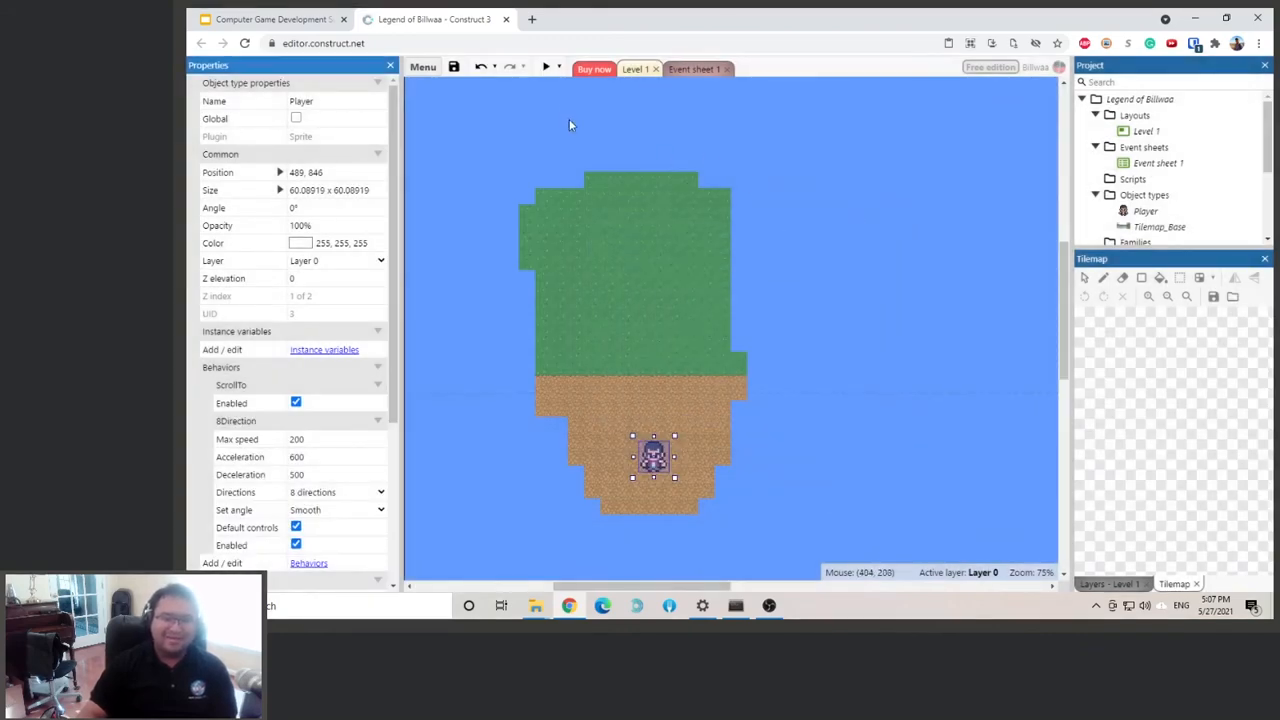
# Run a preview of the layout with the 8 Direction Player, then close it.
pyautogui.click(546, 68)
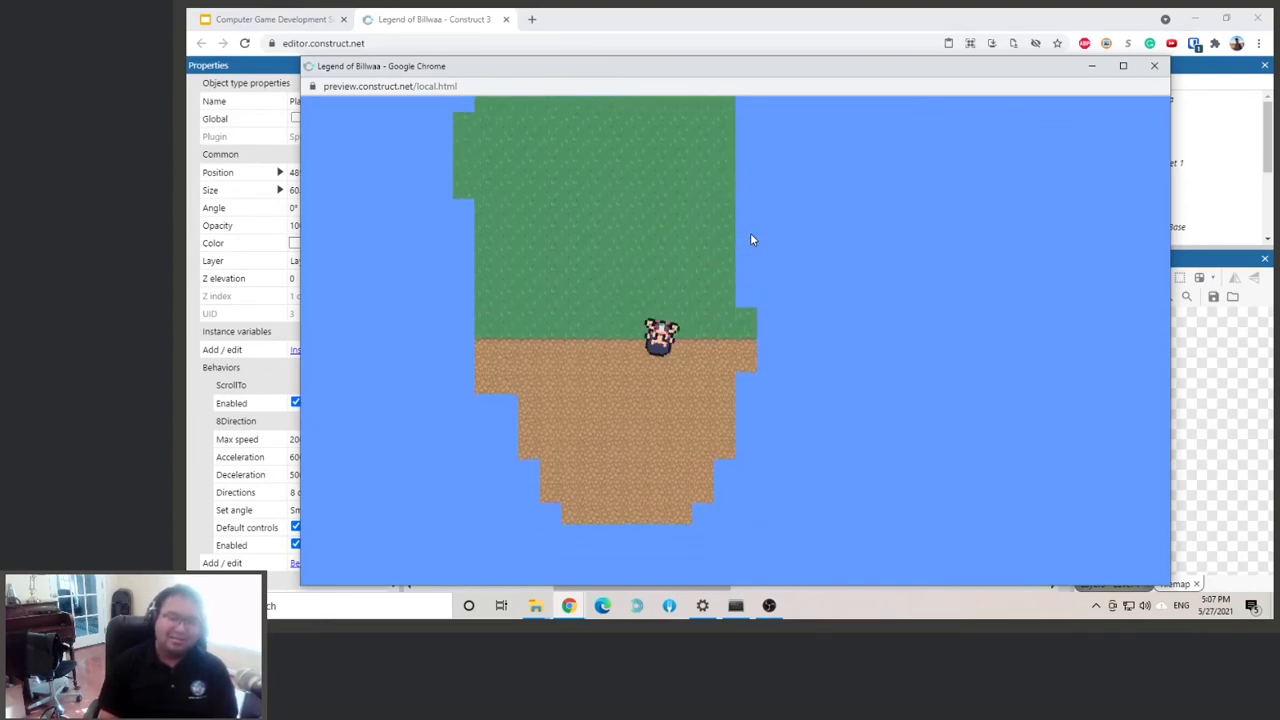
pyautogui.click(1154, 64)
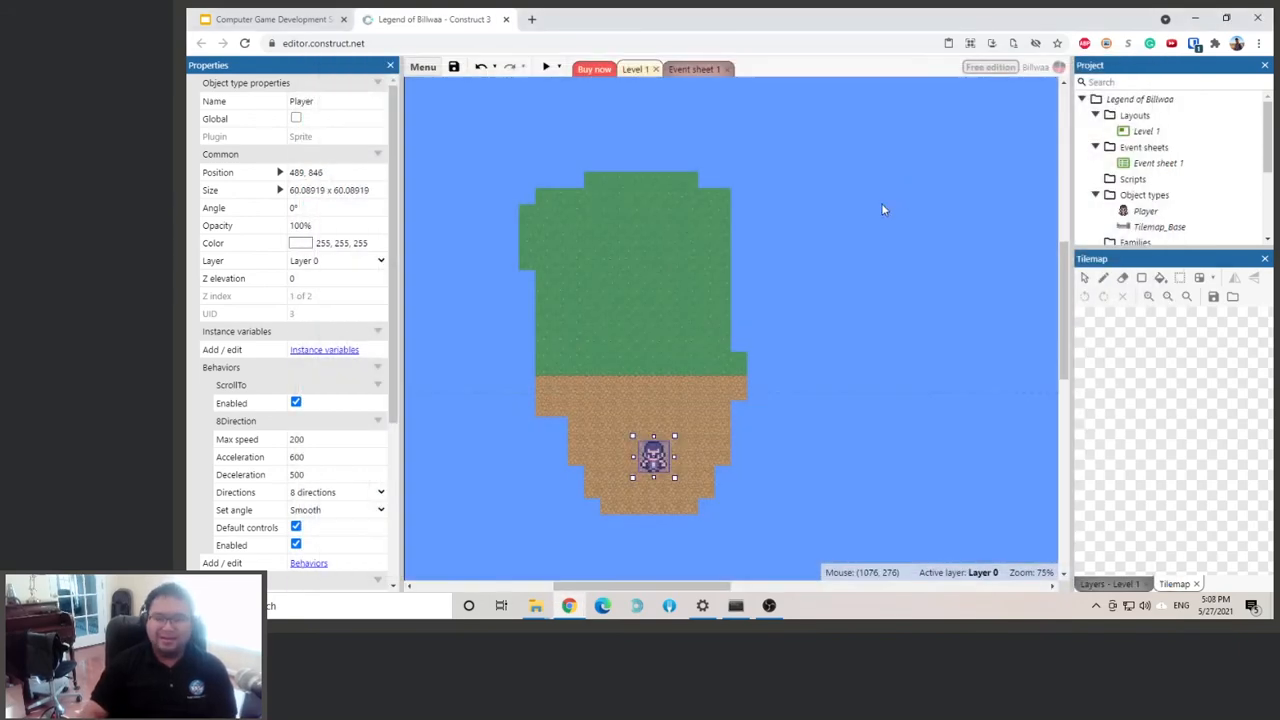
pyautogui.moveTo(240, 388)
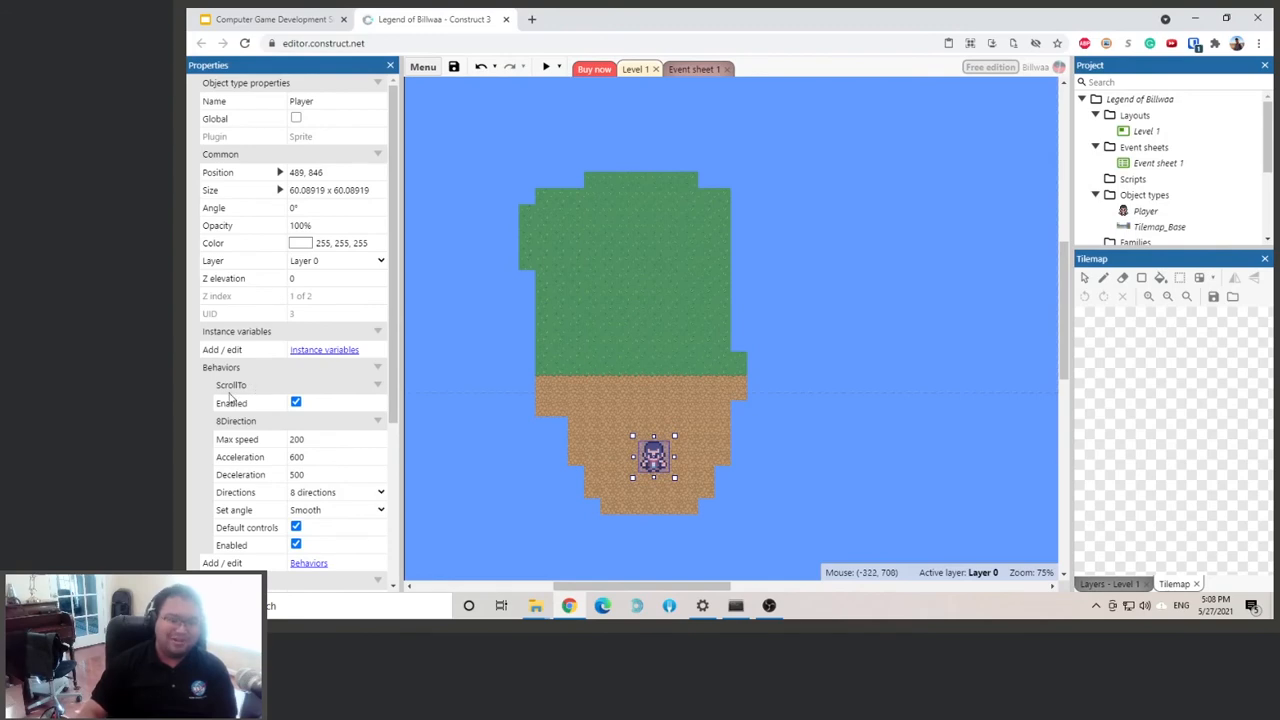
pyautogui.moveTo(288, 442)
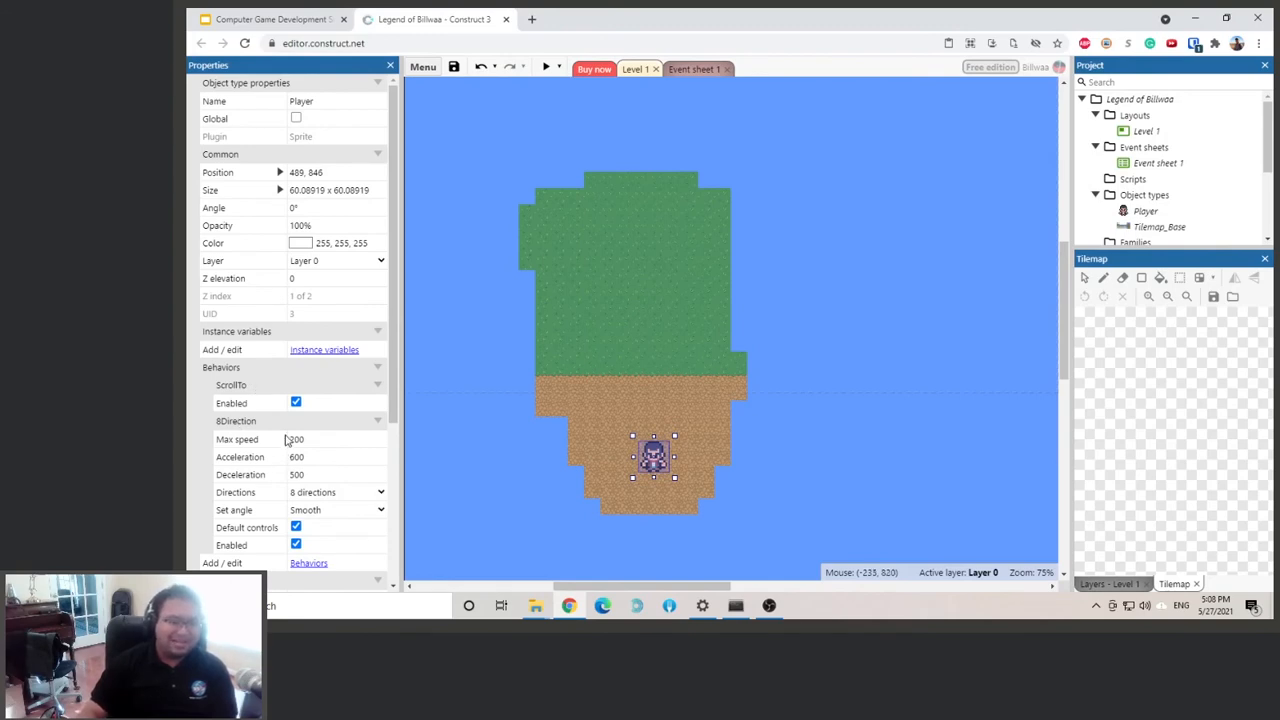
# Delete the 8 Direction behavior from the Player, leaving only Scroll To.
pyautogui.click(236, 420)
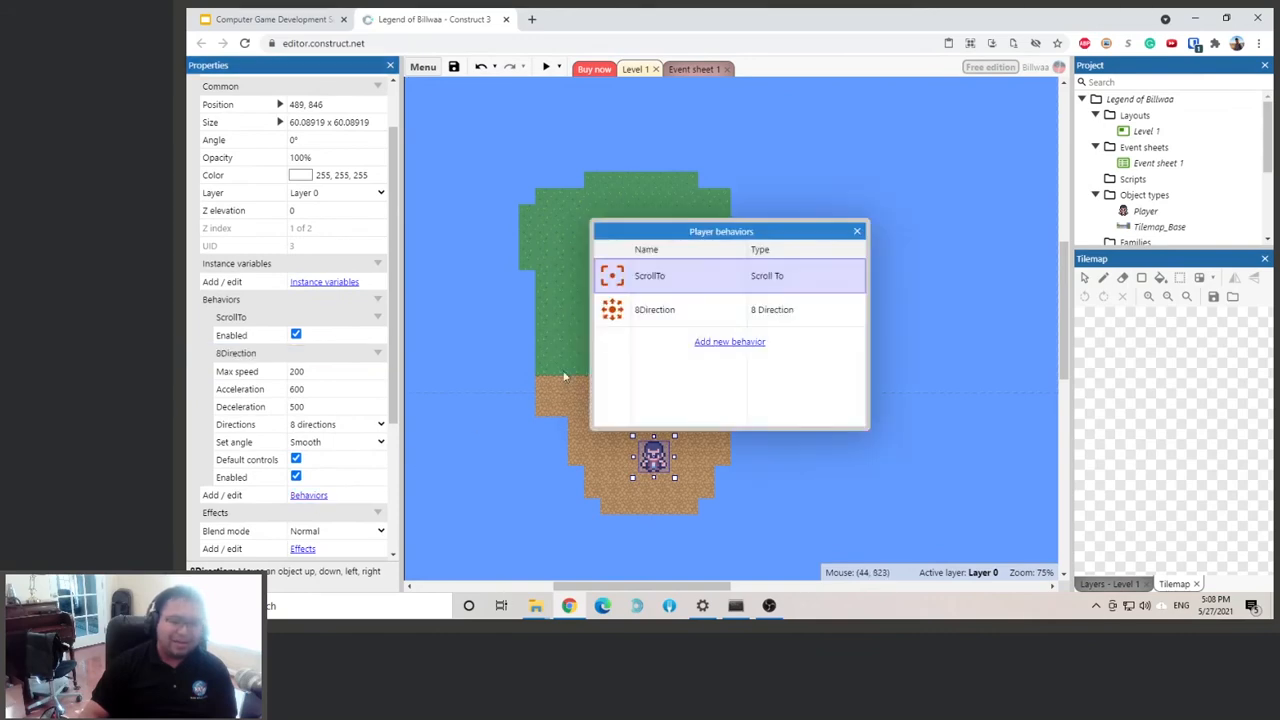
pyautogui.rightClick(654, 308)
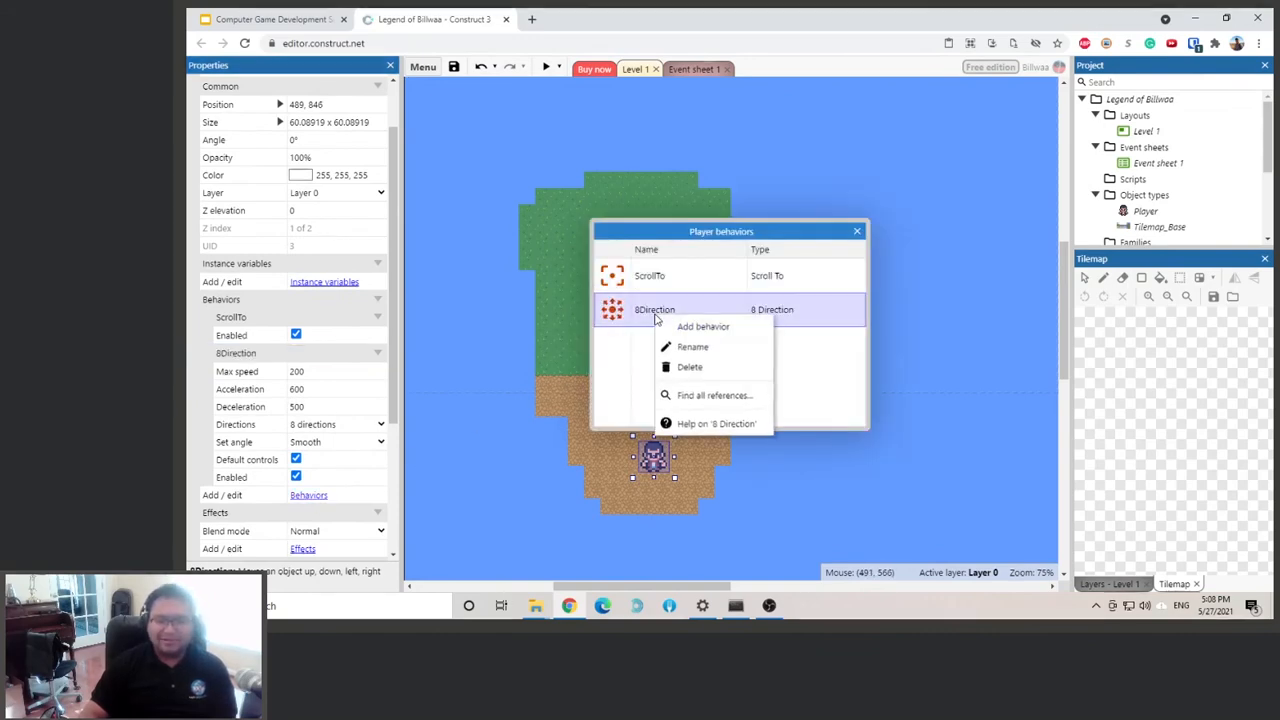
pyautogui.click(688, 368)
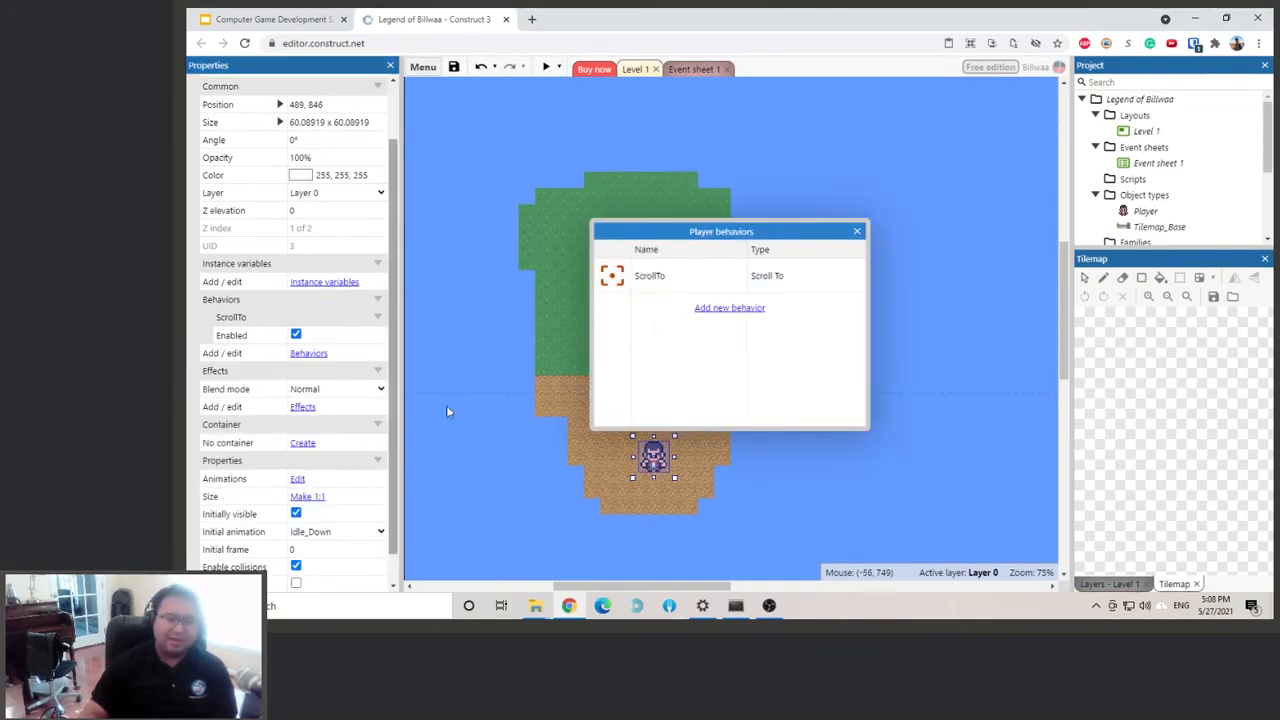
# Add a Tile movement behavior (32×32 grid, speed 100) to the Player.
pyautogui.click(728, 308)
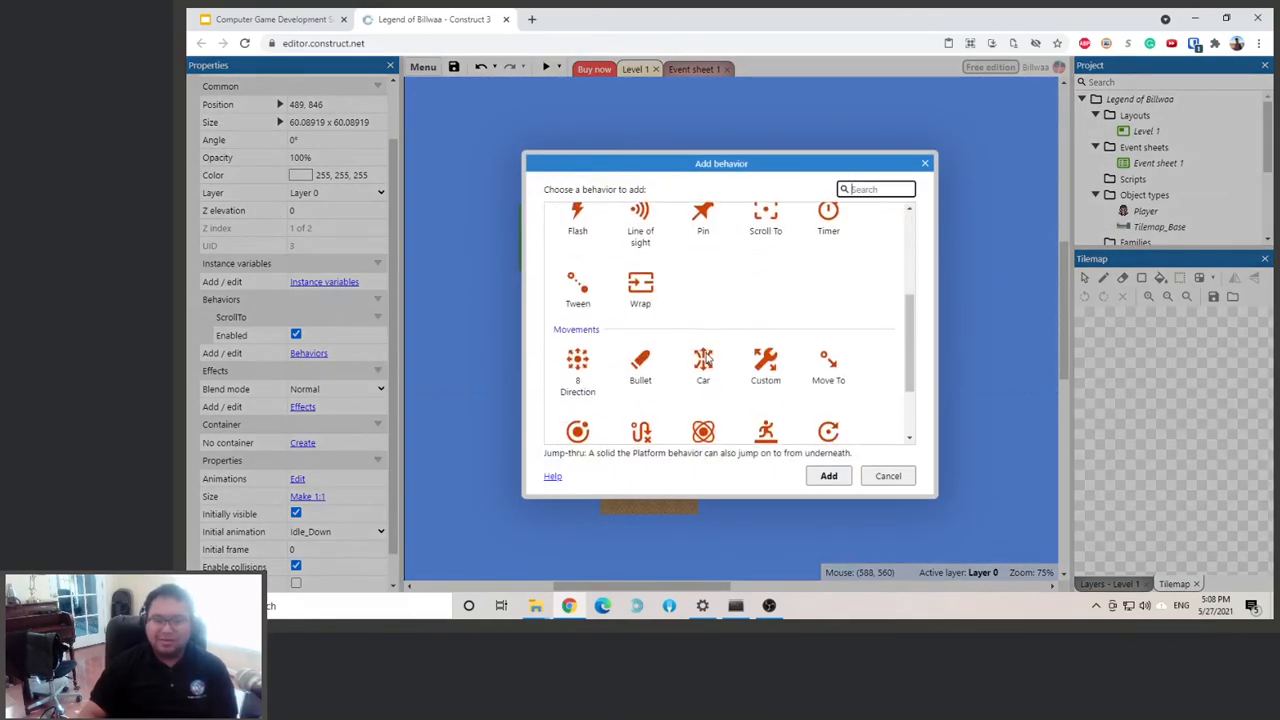
pyautogui.scroll(-3)
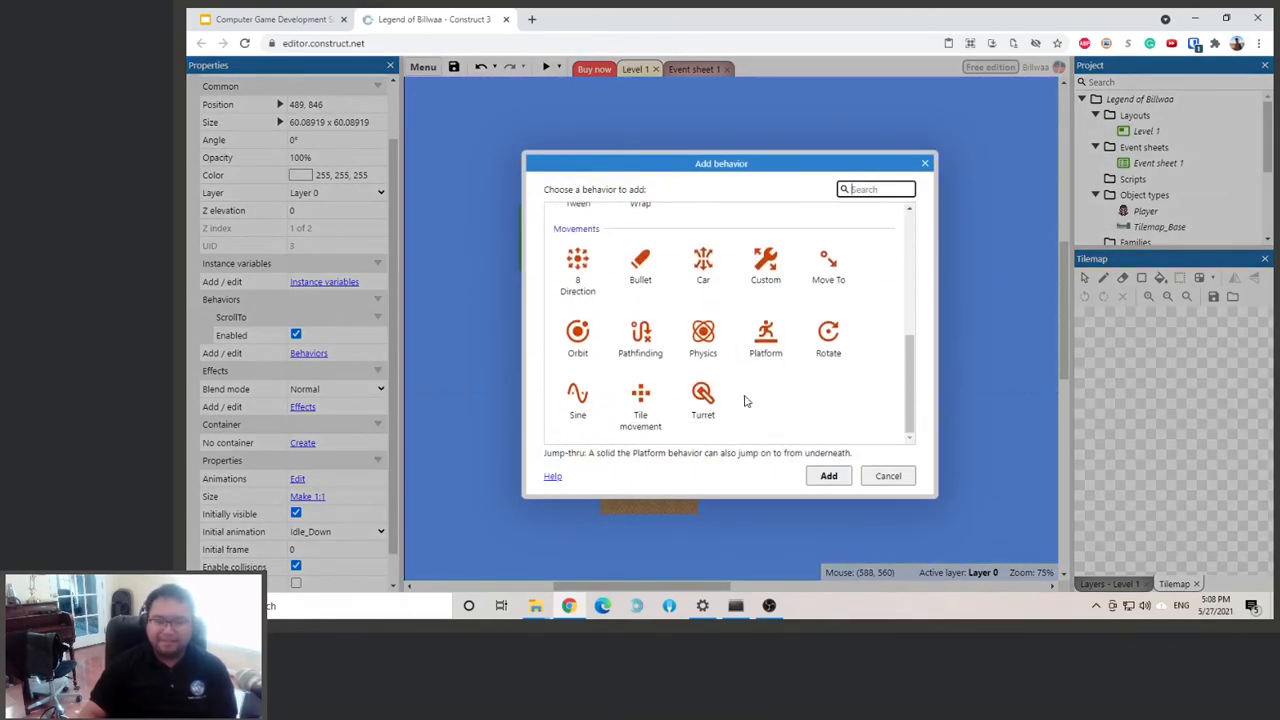
pyautogui.click(640, 400)
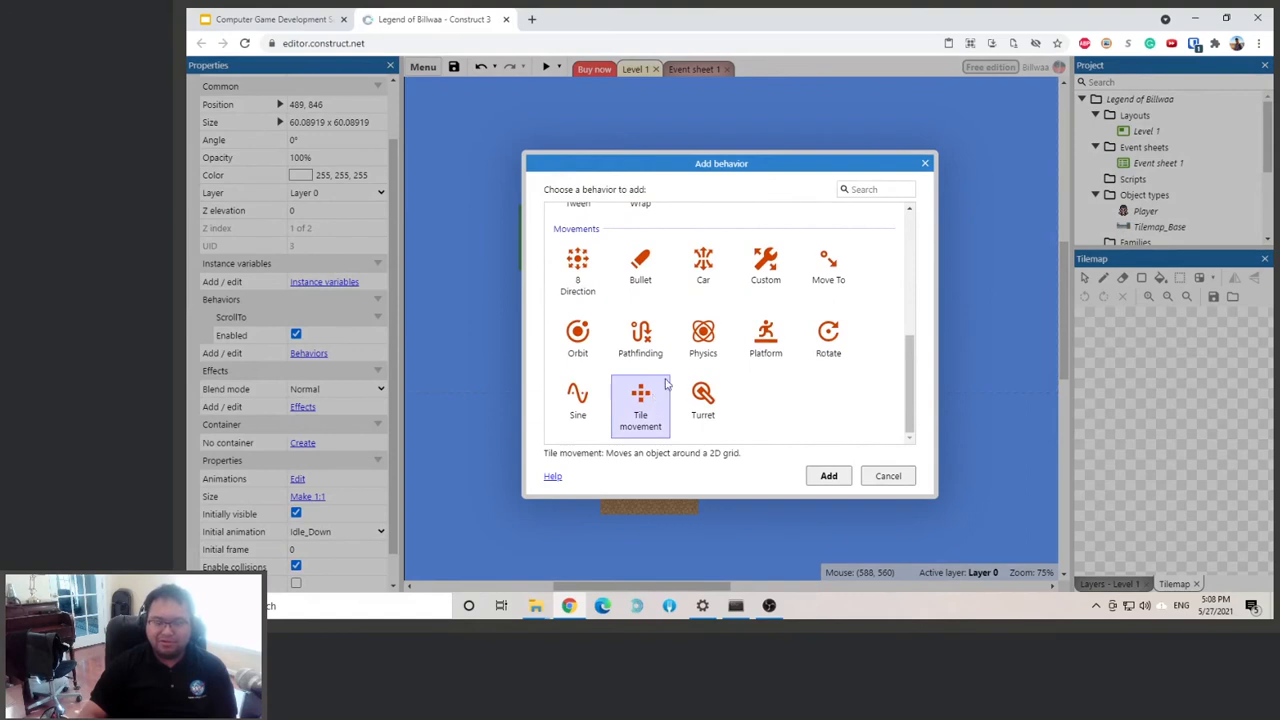
pyautogui.moveTo(576, 270)
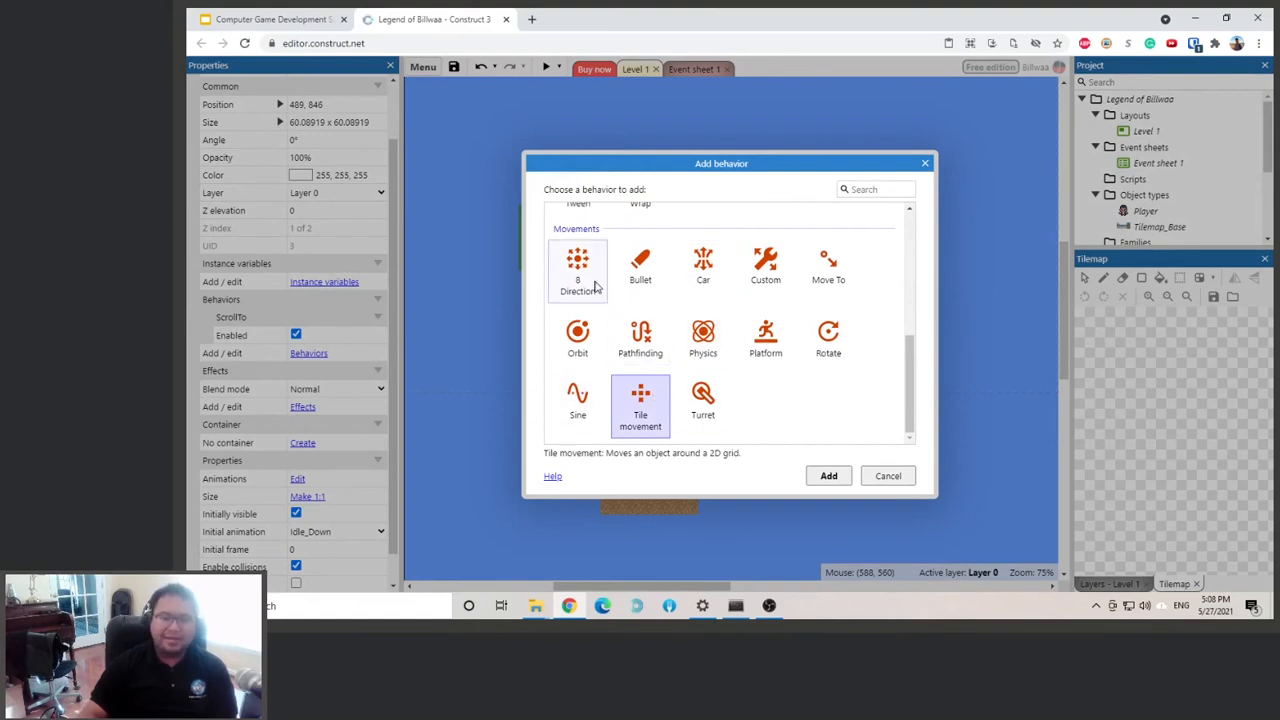
pyautogui.moveTo(704, 340)
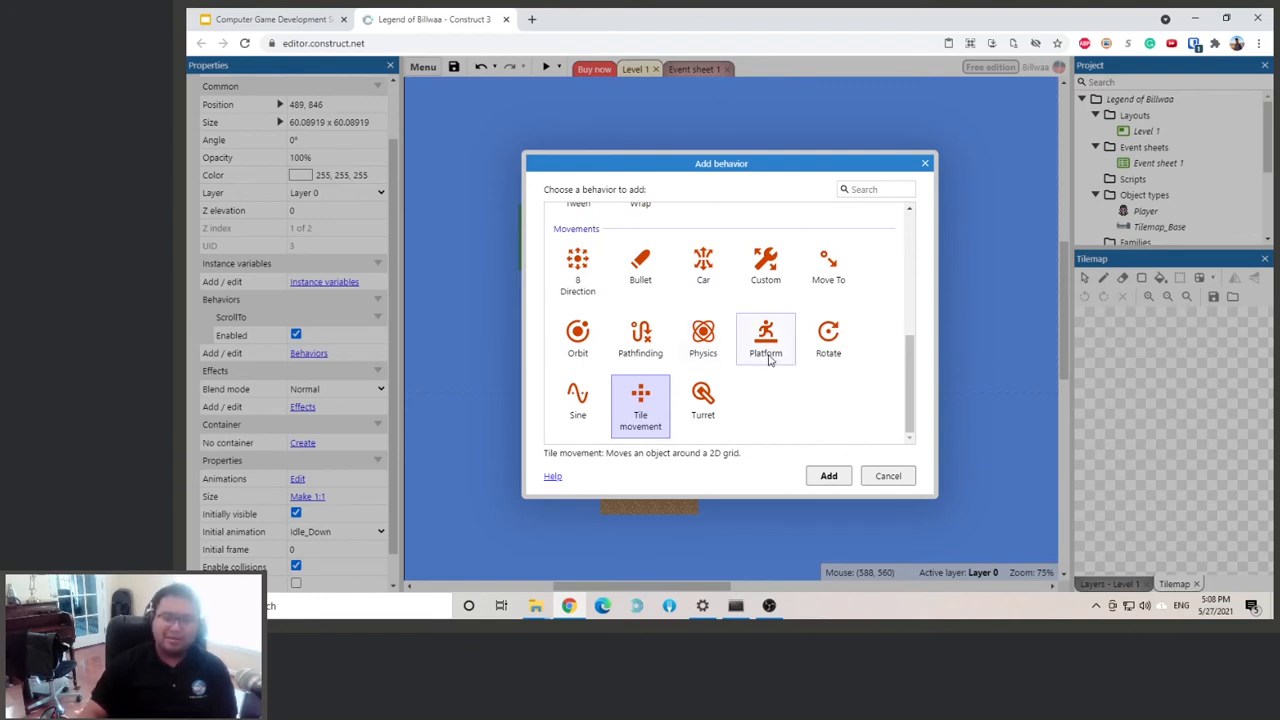
pyautogui.moveTo(452, 352)
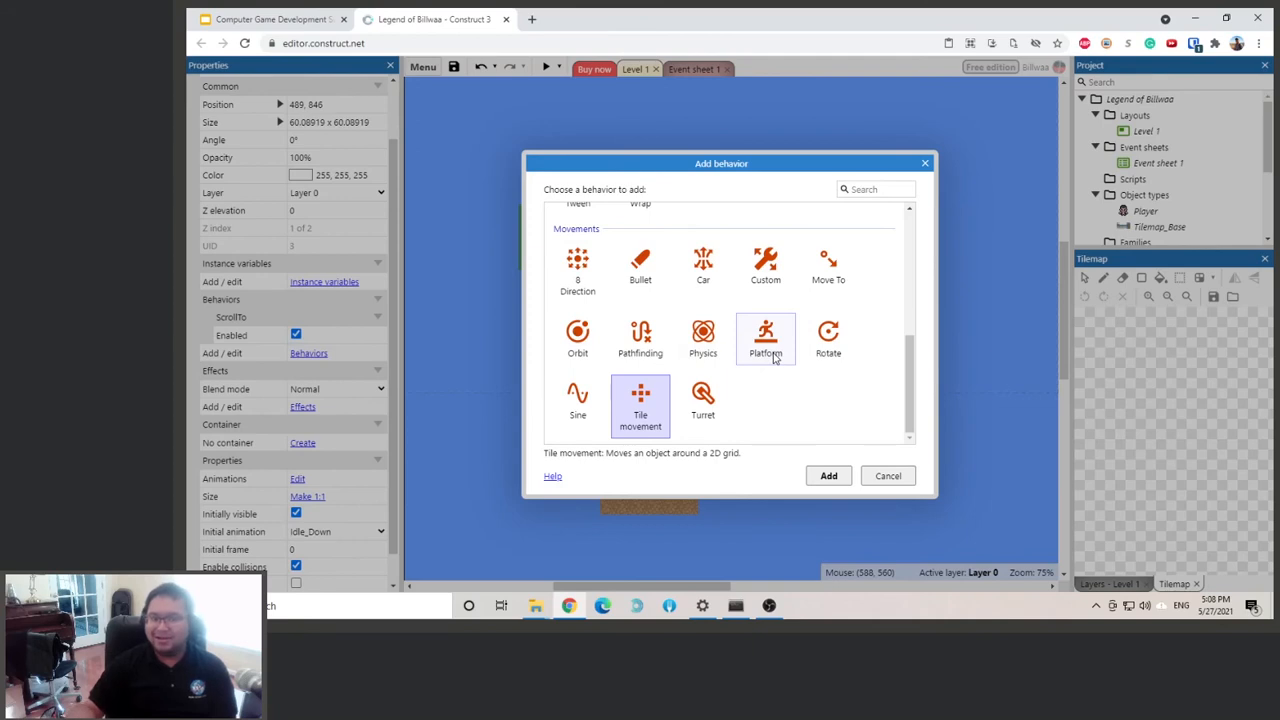
pyautogui.moveTo(764, 364)
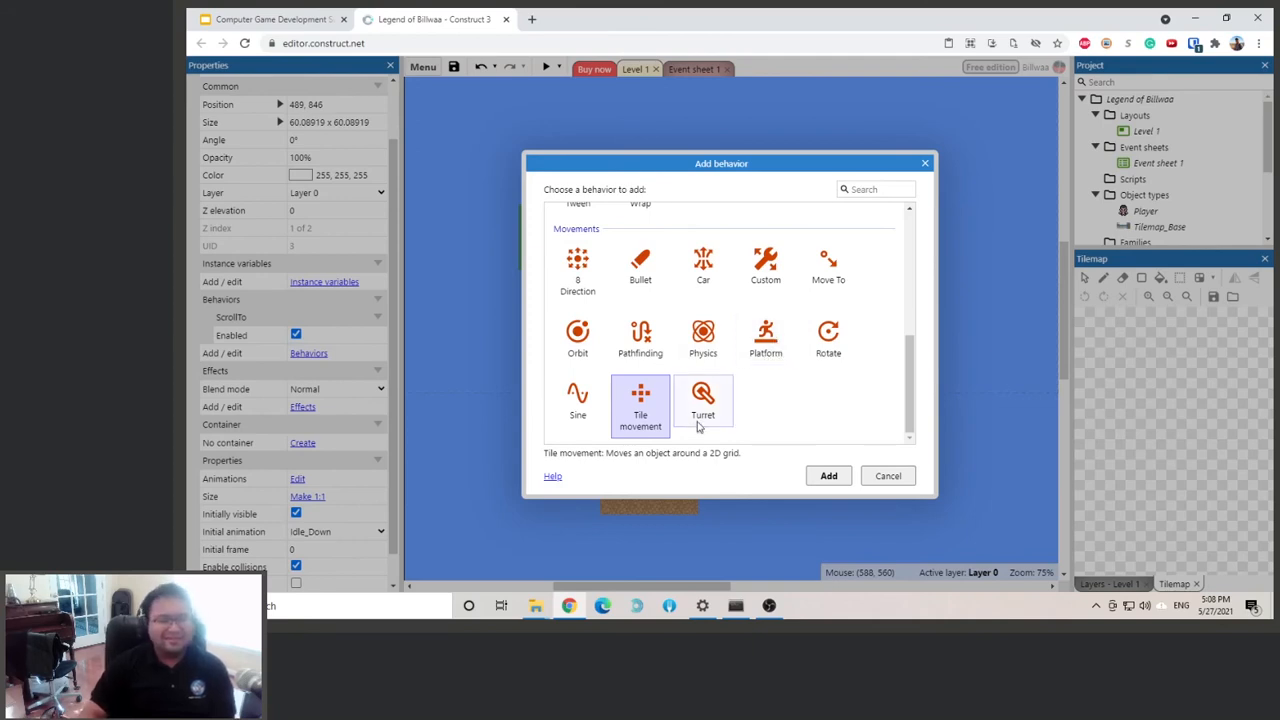
pyautogui.click(828, 476)
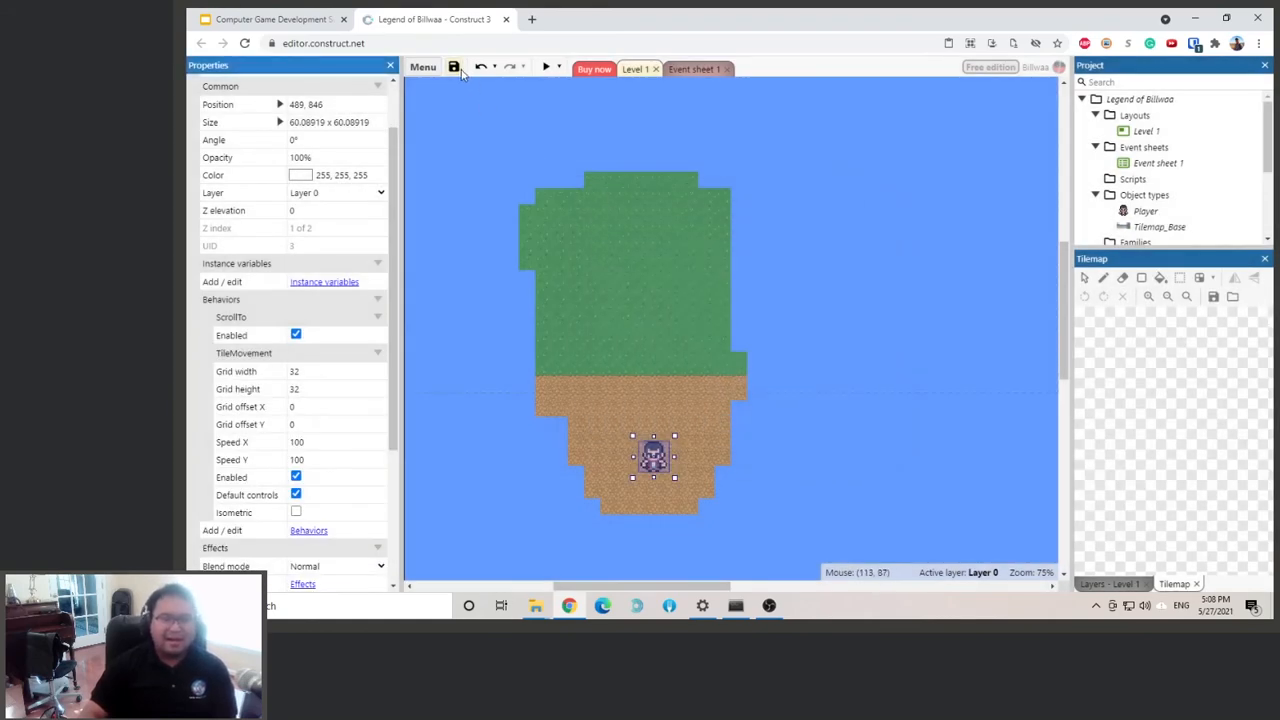
pyautogui.click(546, 68)
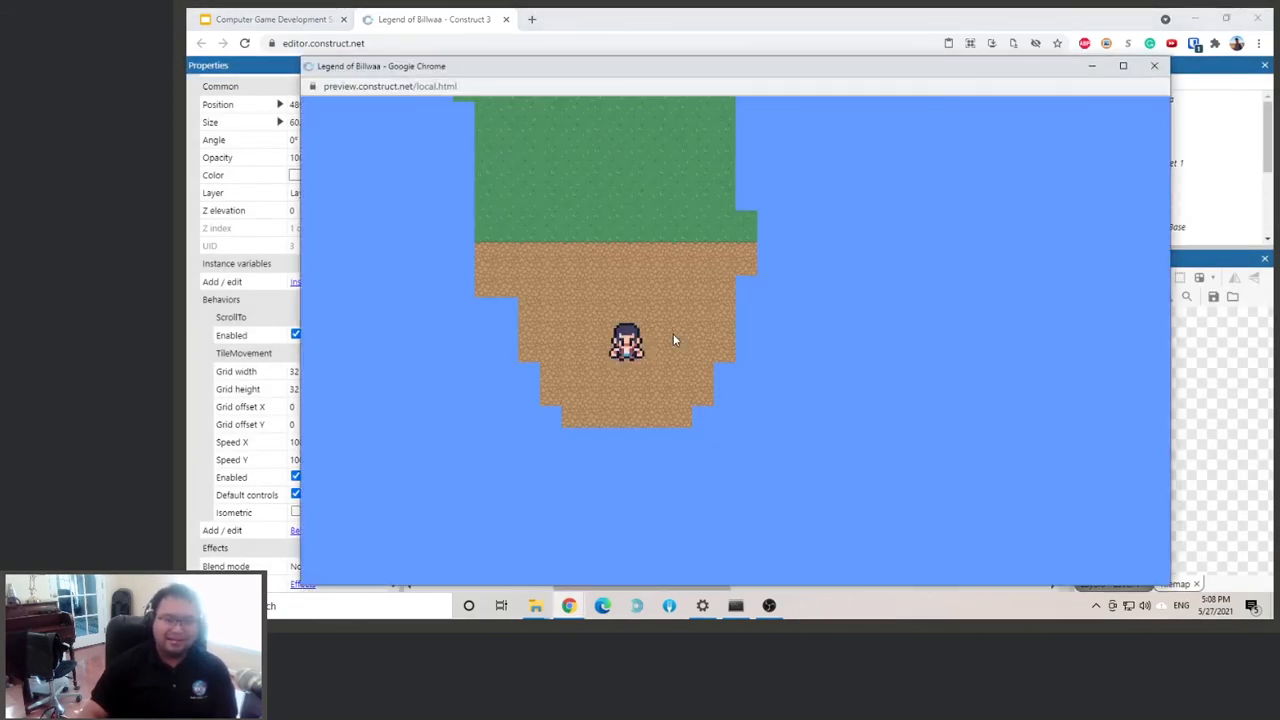
pyautogui.press('up')
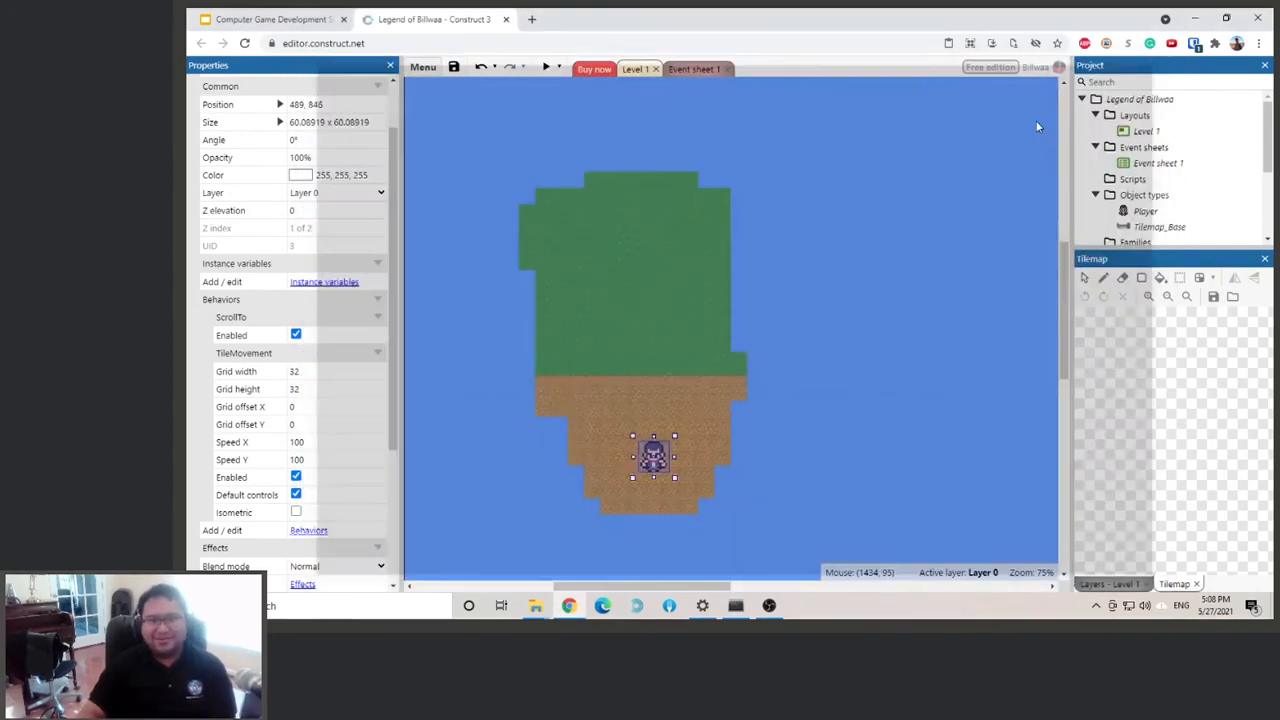
pyautogui.moveTo(264, 258)
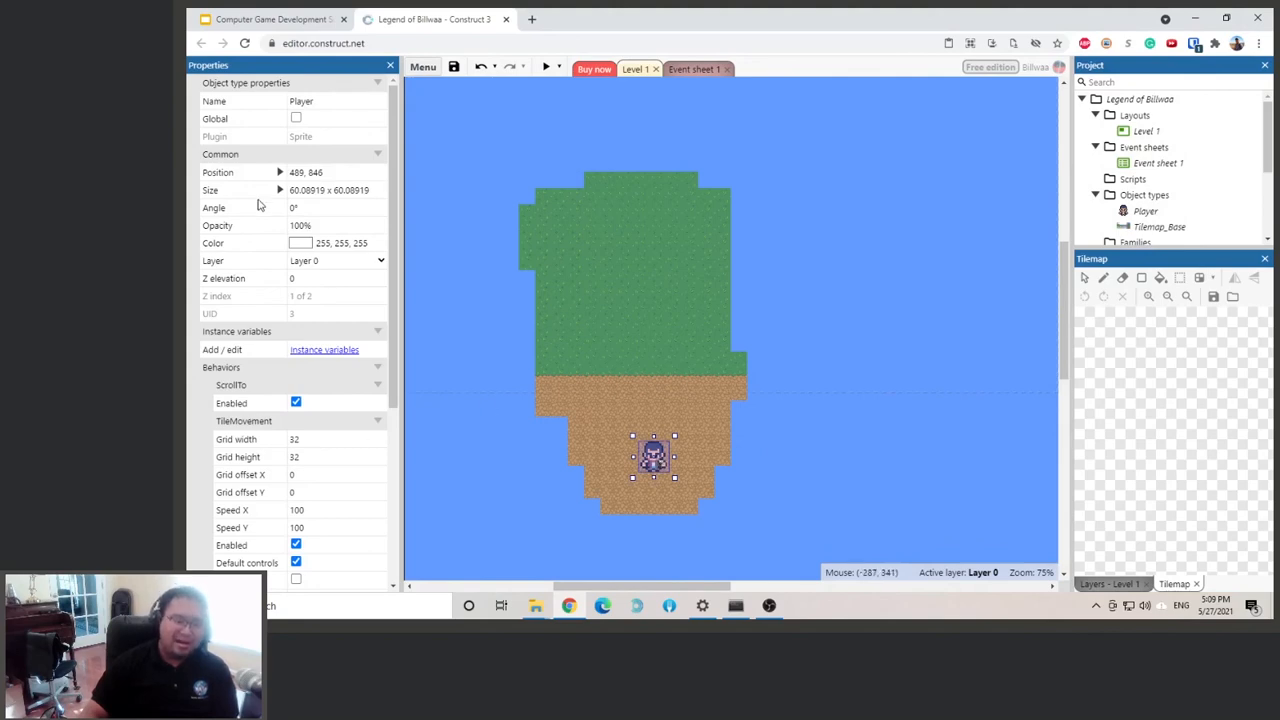
# Set the Player's Tile movement speed to 200 on both axes.
pyautogui.scroll(-3)
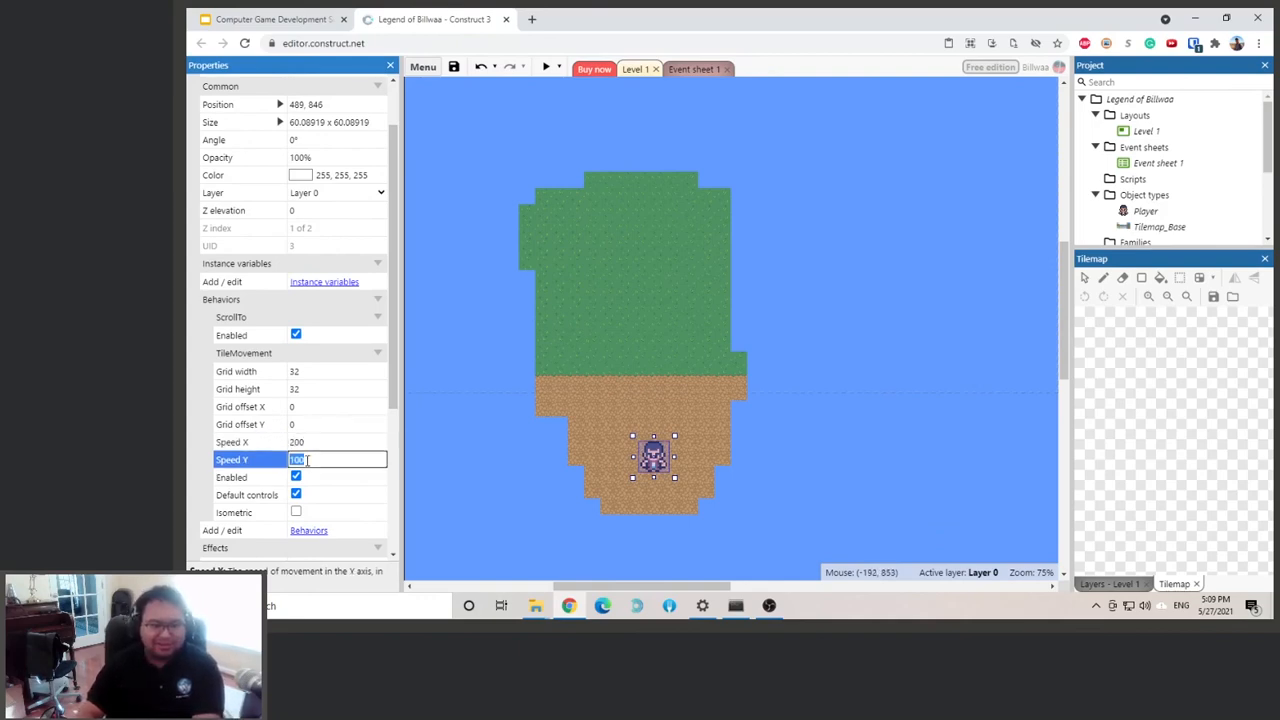
pyautogui.write('200')
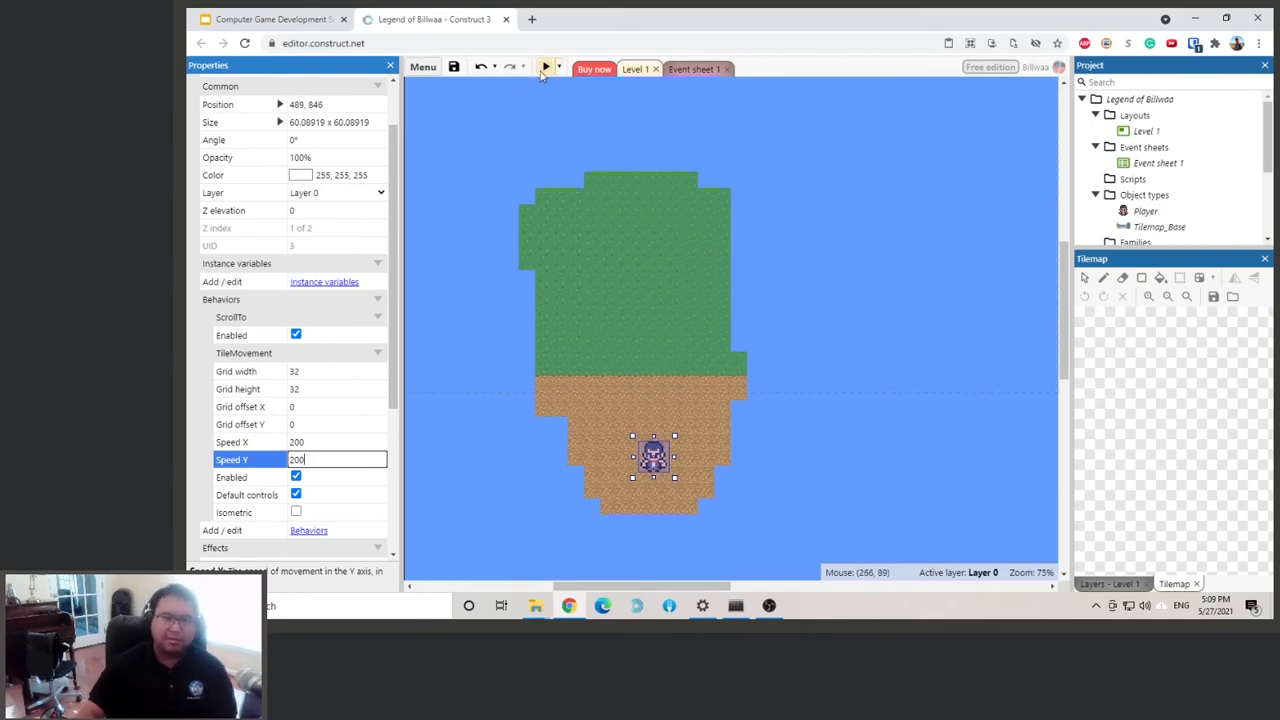
# Preview the layout, close it, and relaunch the preview to move the Player onto the grass.
pyautogui.click(546, 68)
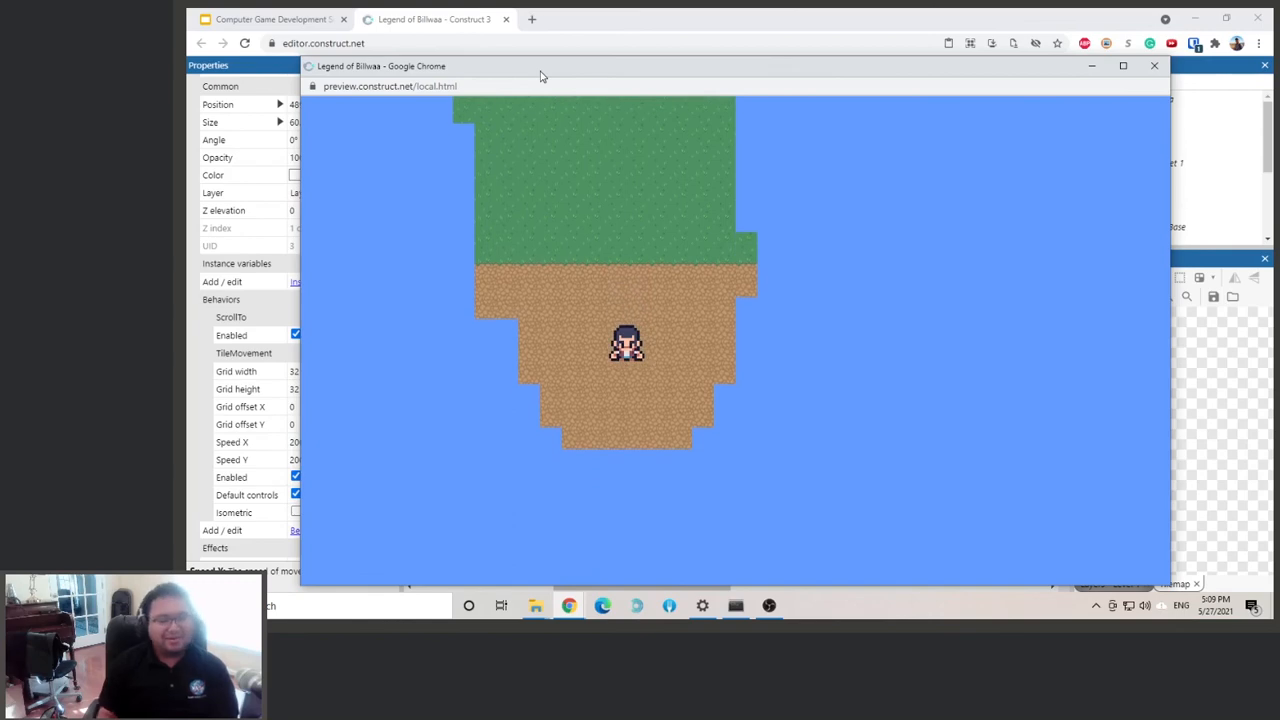
pyautogui.moveTo(1072, 88)
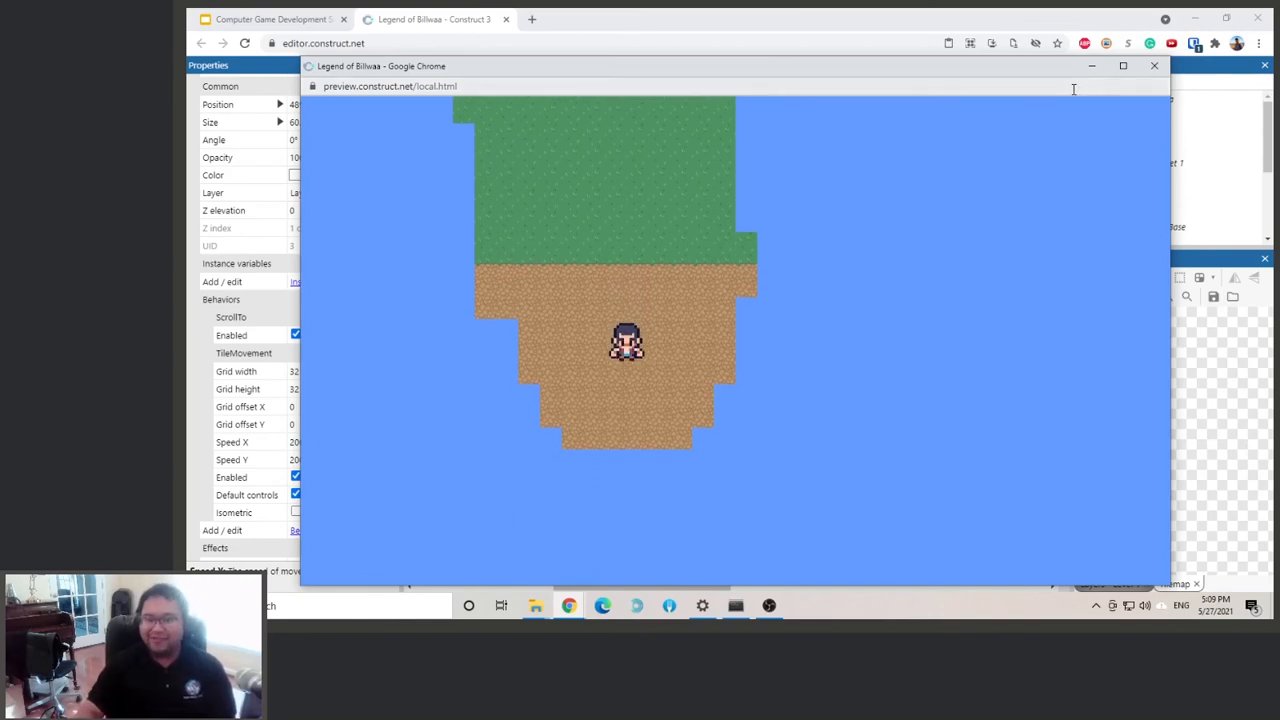
pyautogui.click(1154, 64)
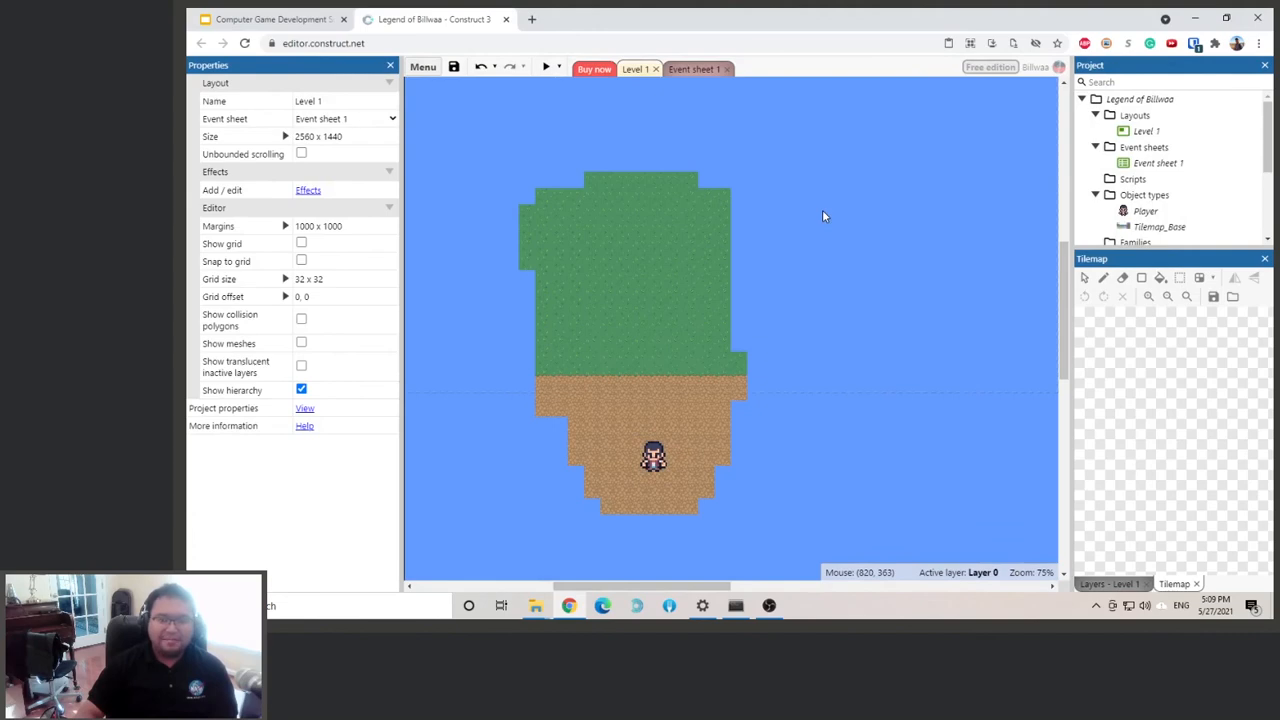
pyautogui.click(546, 68)
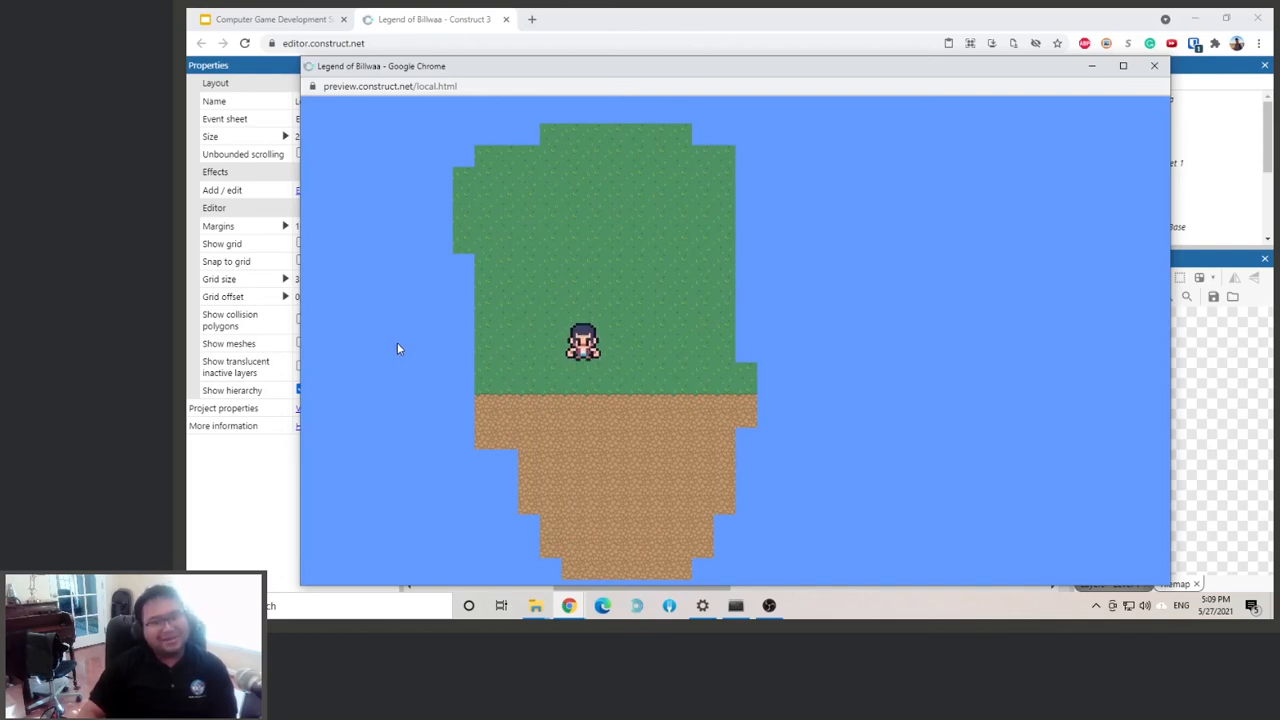
pyautogui.moveTo(968, 240)
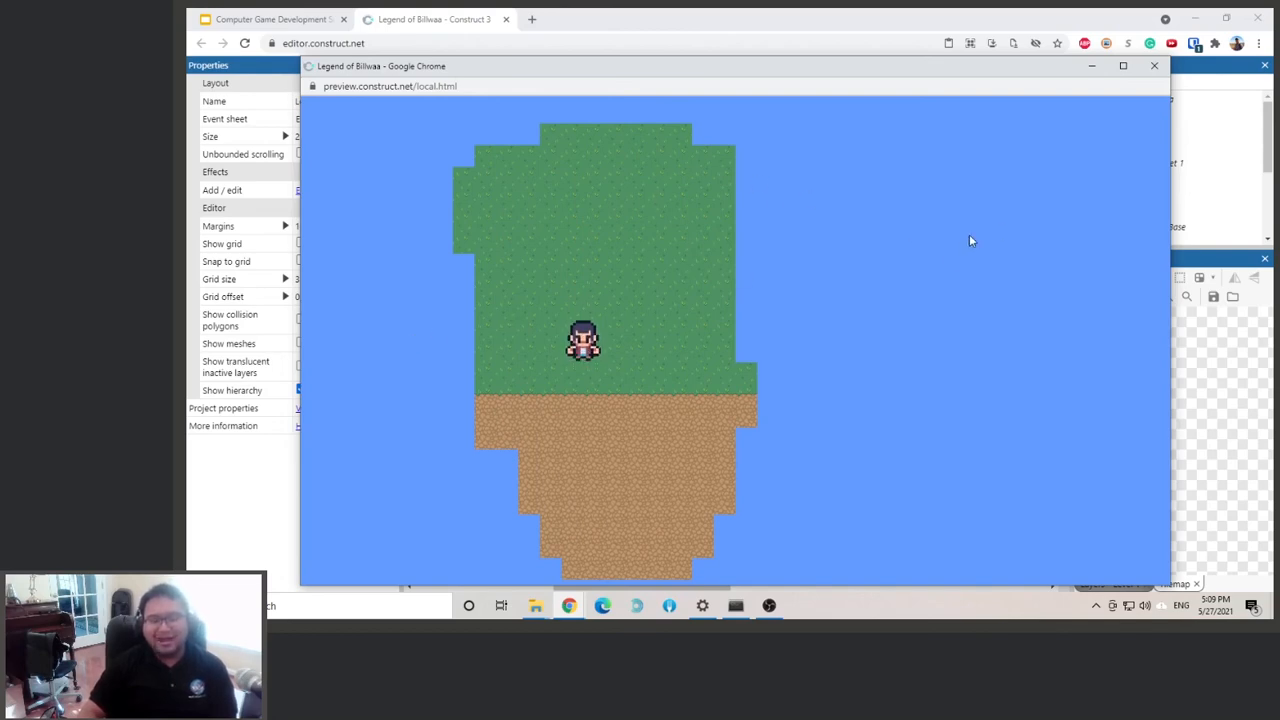
pyautogui.moveTo(650, 208)
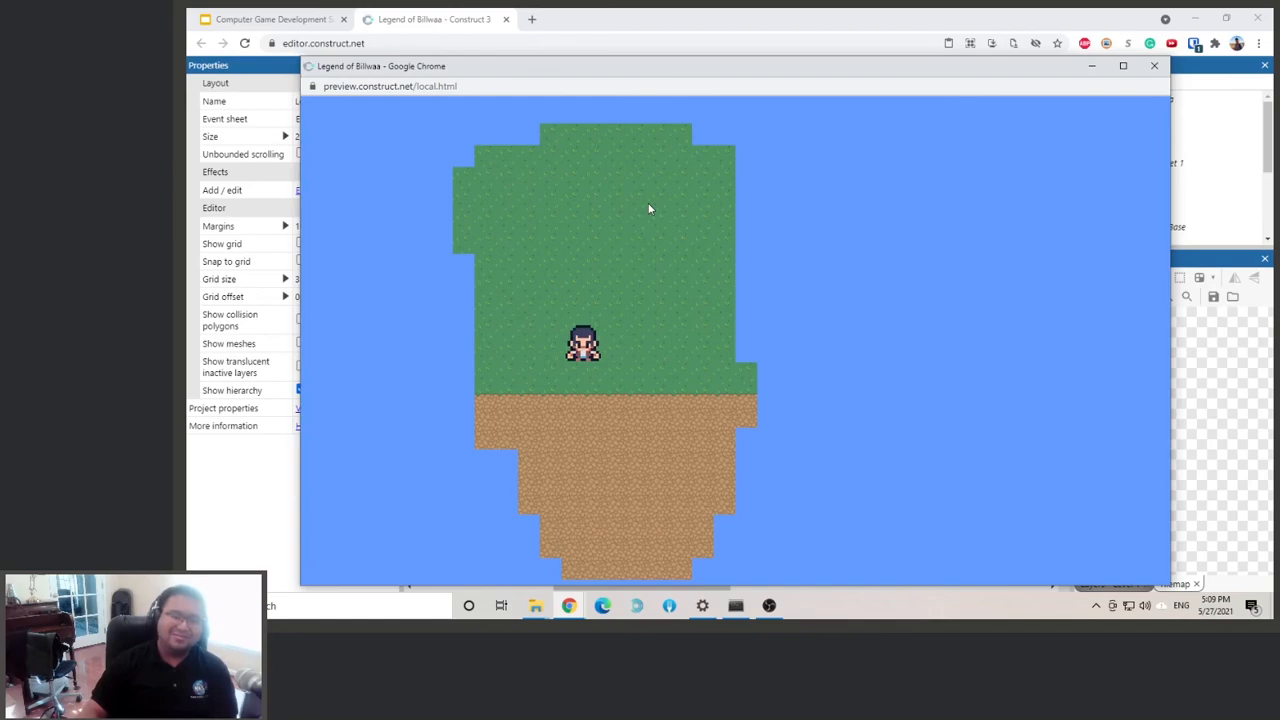